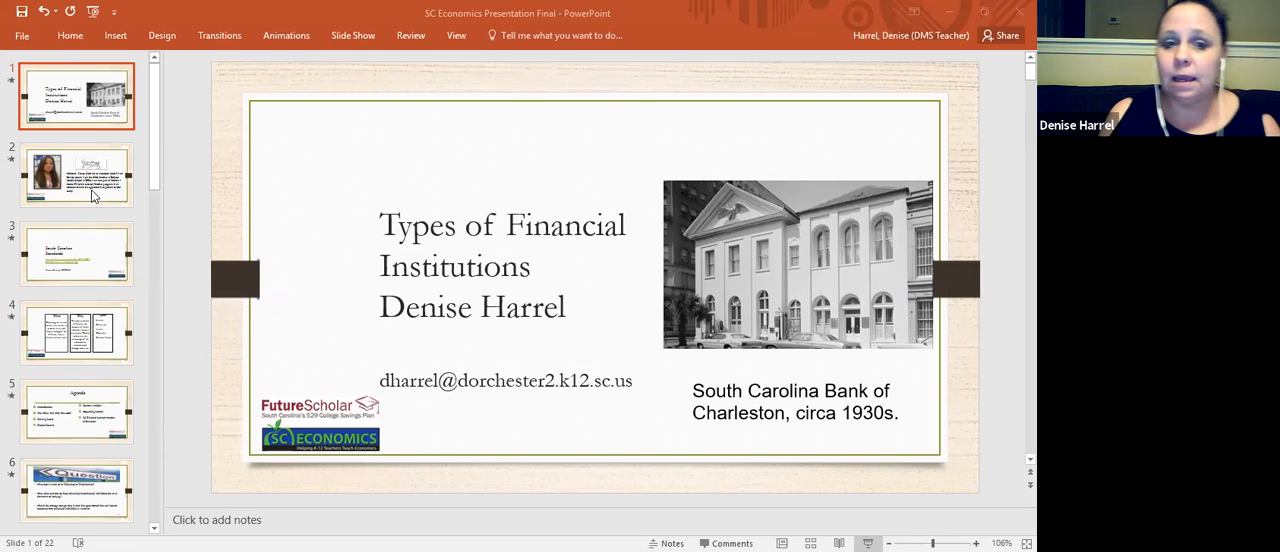
Step: Show slide 2's welcome introduction, then slide 3 with the South Carolina Standards
left_click(77, 175)
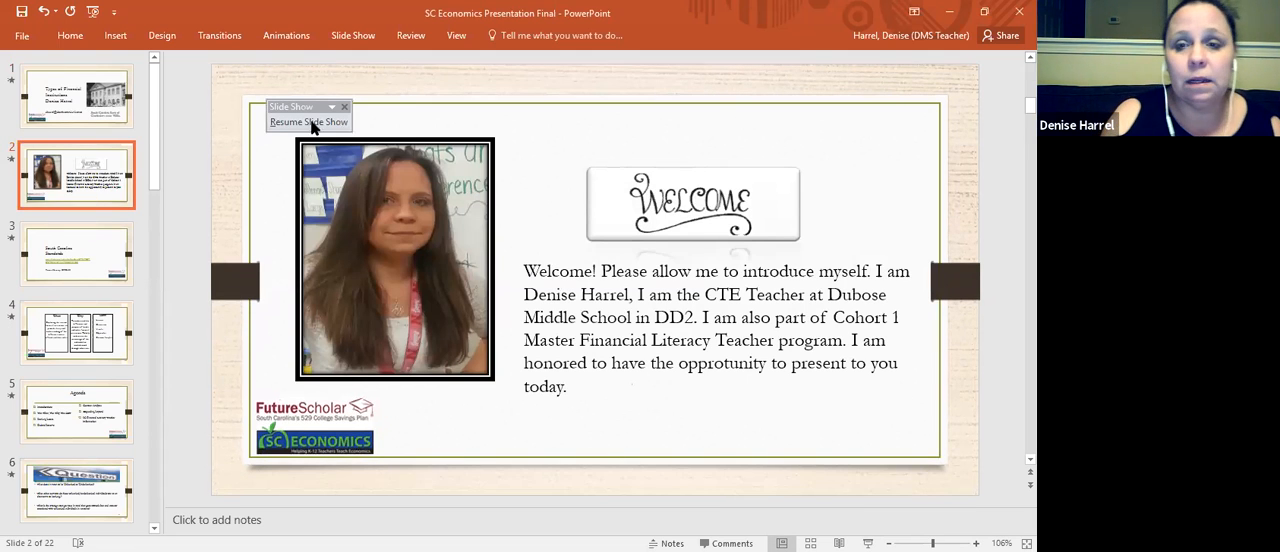
mouse_move(843, 122)
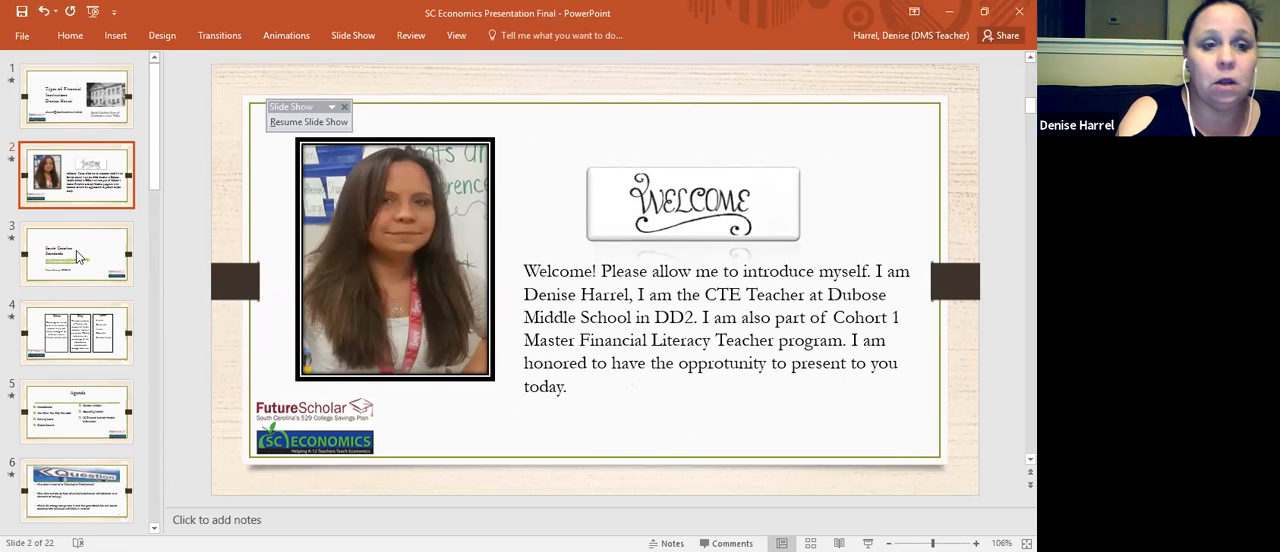
mouse_move(78, 255)
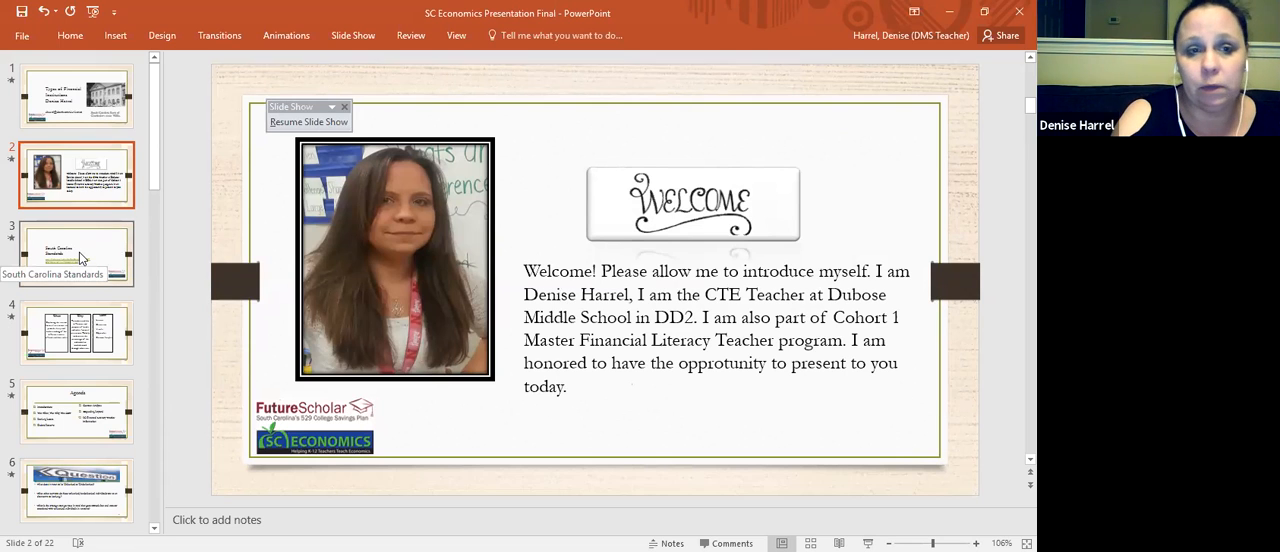
left_click(76, 253)
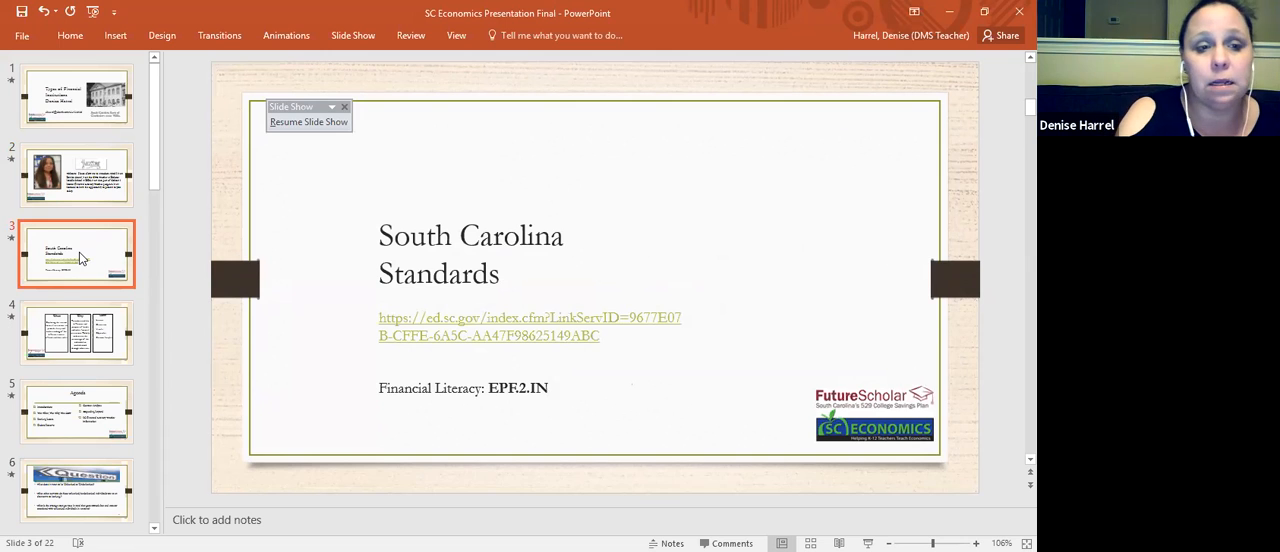
Step: Show slide 4 laying out the lesson's What, Why and How
left_click(76, 332)
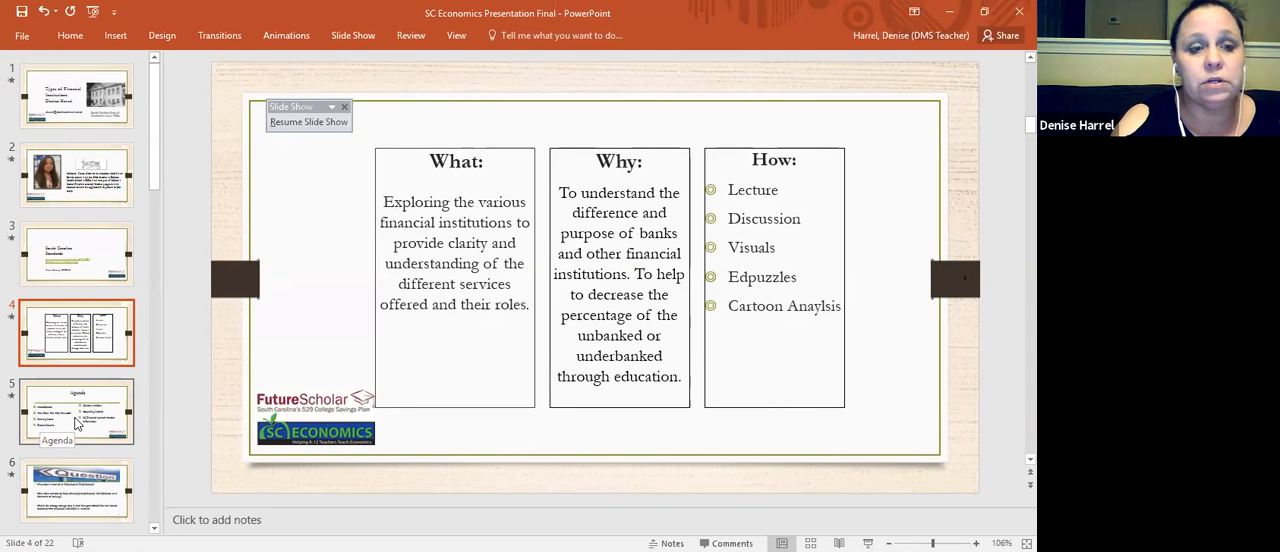
Step: Show slide 5, the Agenda from Introductions through Cartoon Analysis
left_click(77, 411)
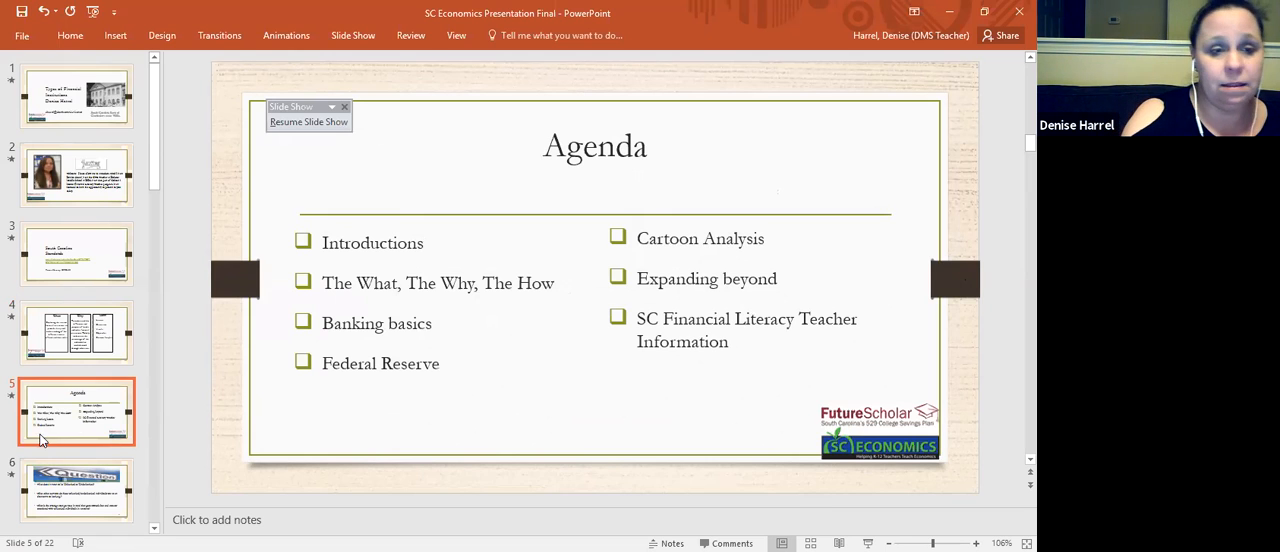
mouse_move(69, 489)
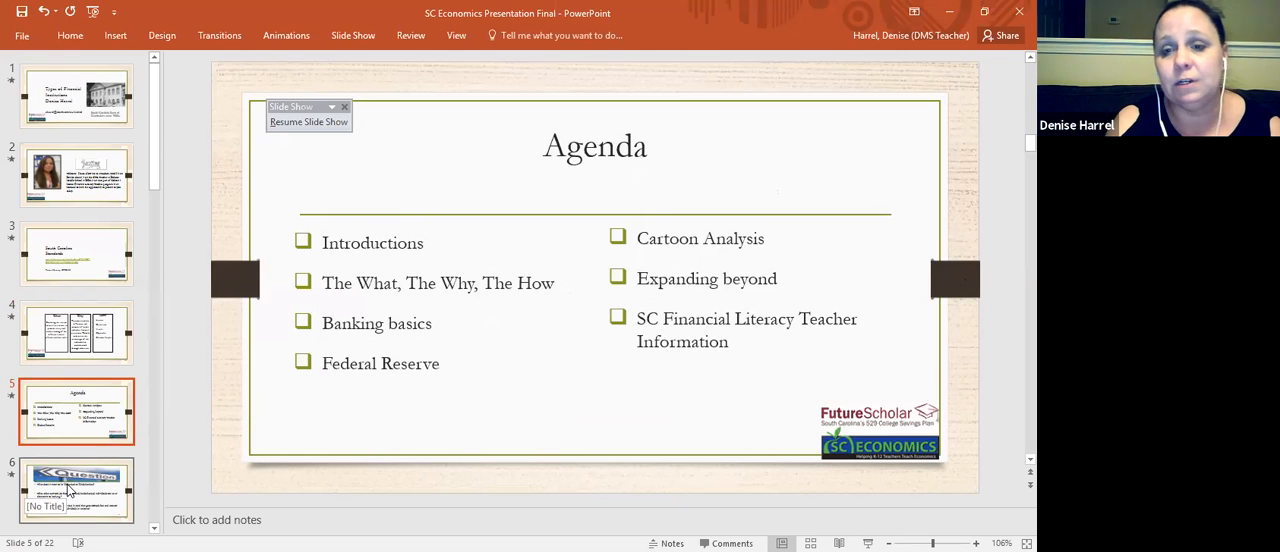
Step: Show slide 6 with questions about unbanked and underbanked individuals
left_click(76, 489)
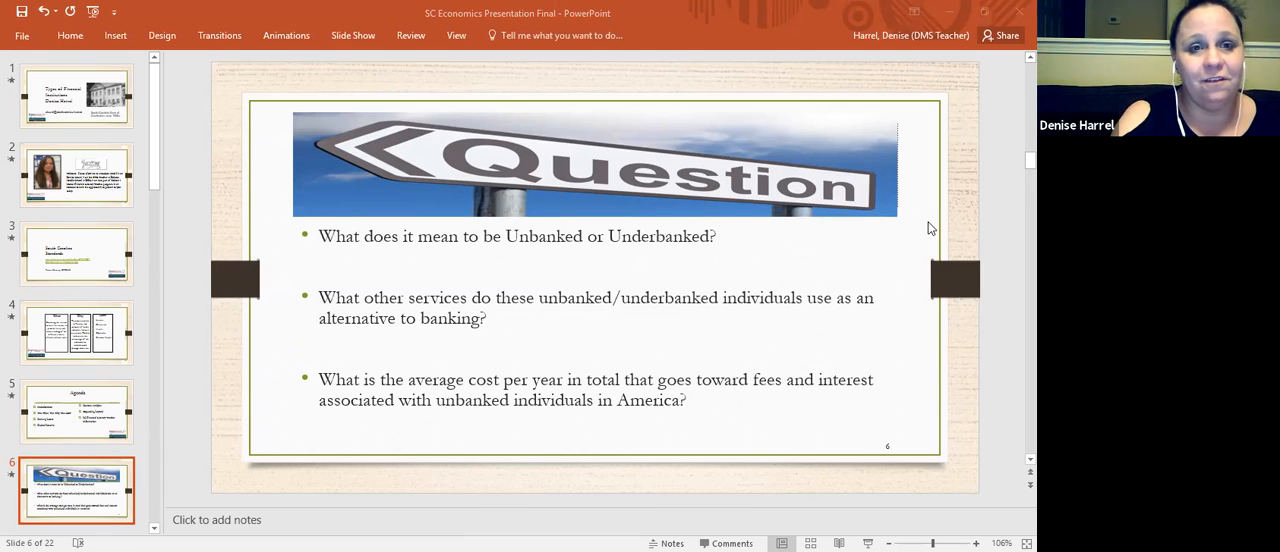
mouse_move(520, 317)
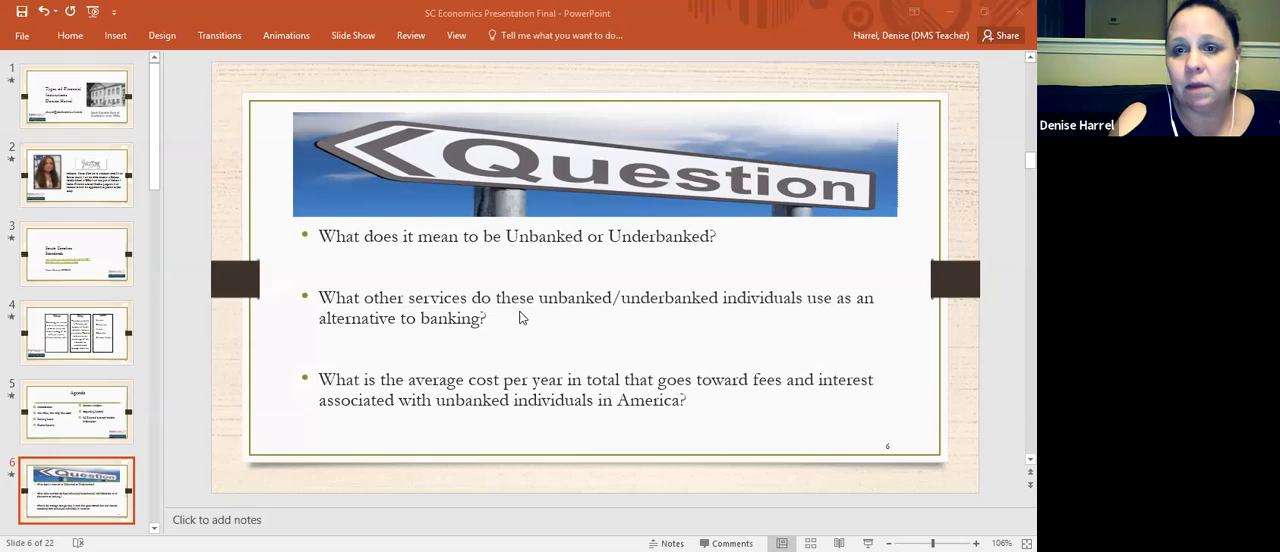
mouse_move(838, 17)
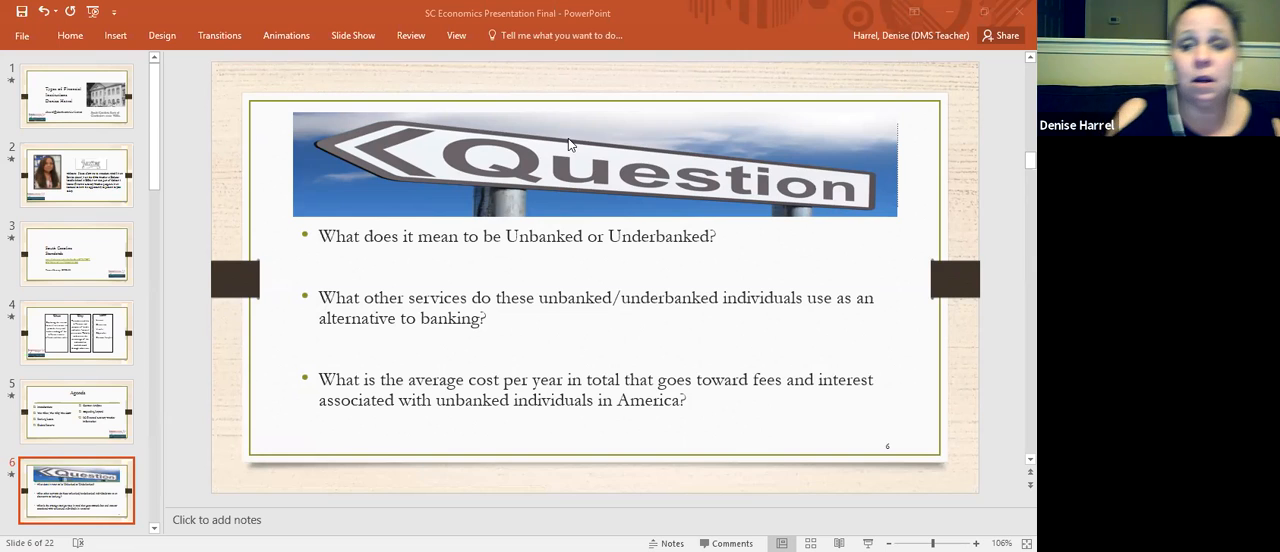
mouse_move(883, 98)
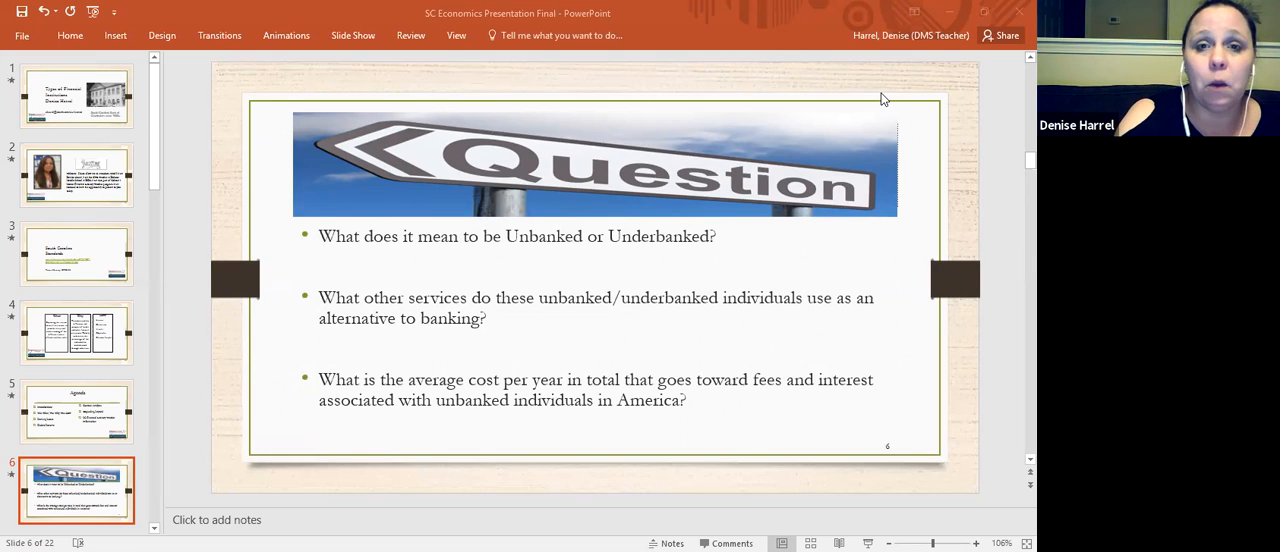
mouse_move(903, 60)
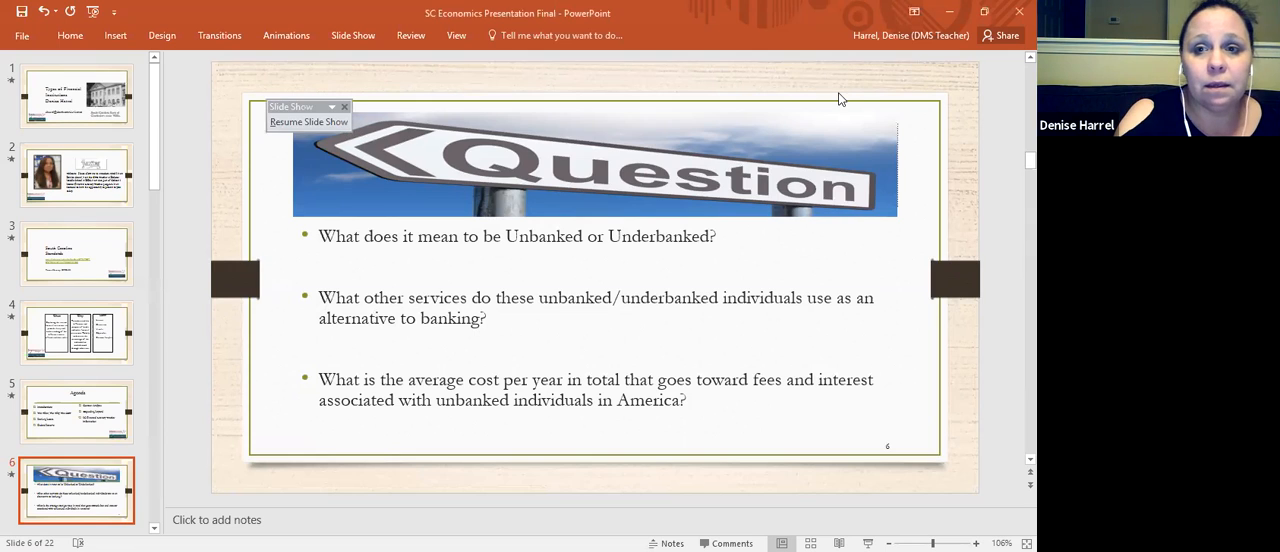
mouse_move(462, 82)
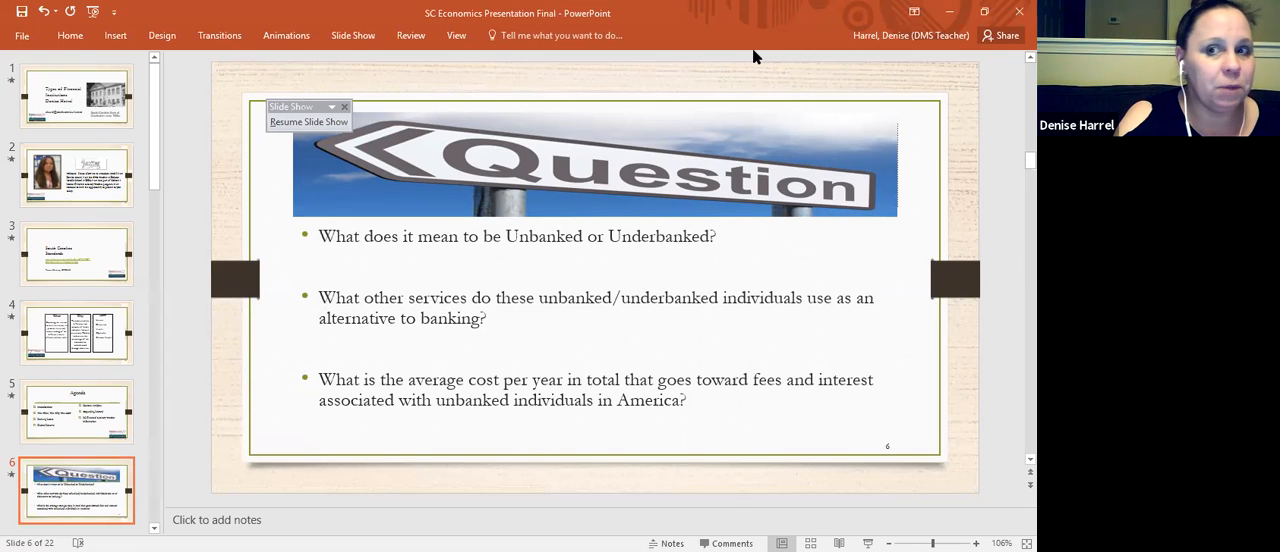
mouse_move(825, 153)
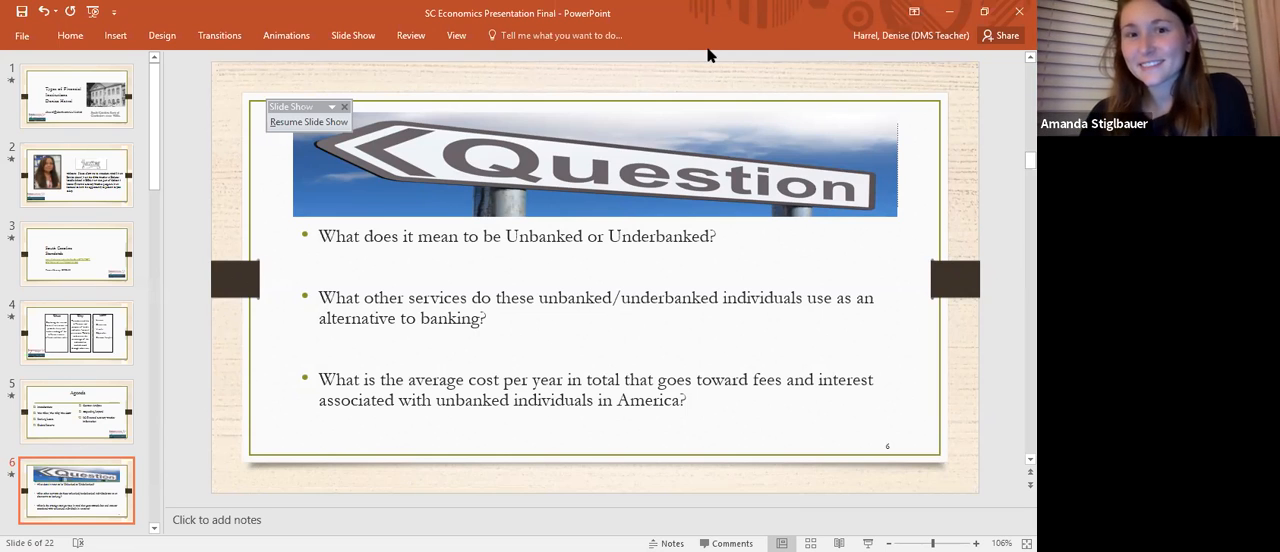
mouse_move(700, 42)
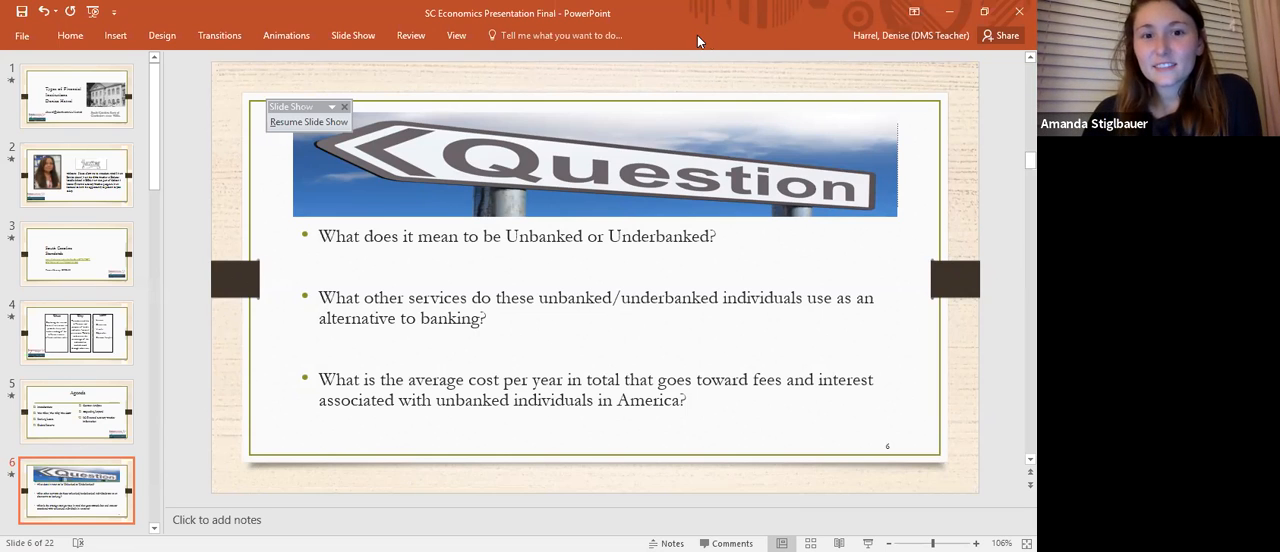
mouse_move(828, 79)
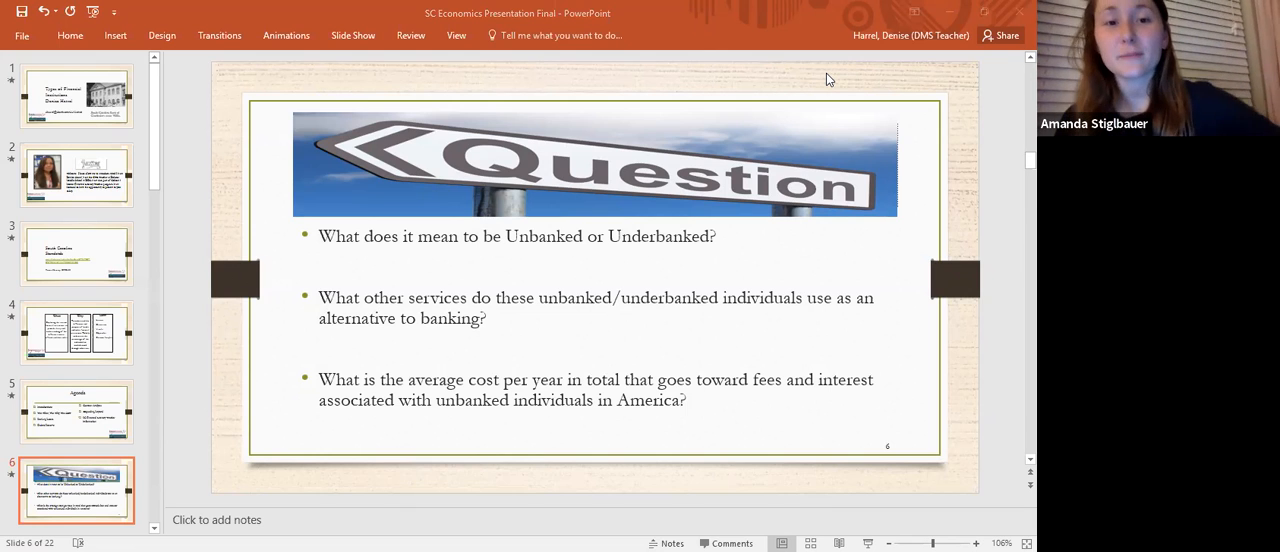
mouse_move(838, 379)
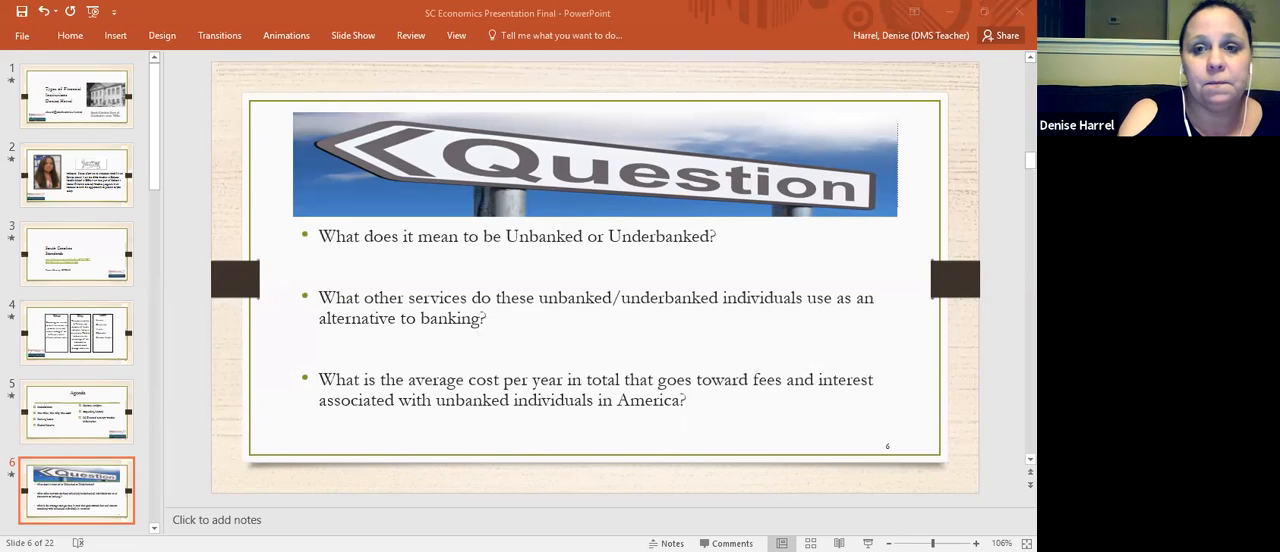
mouse_move(818, 57)
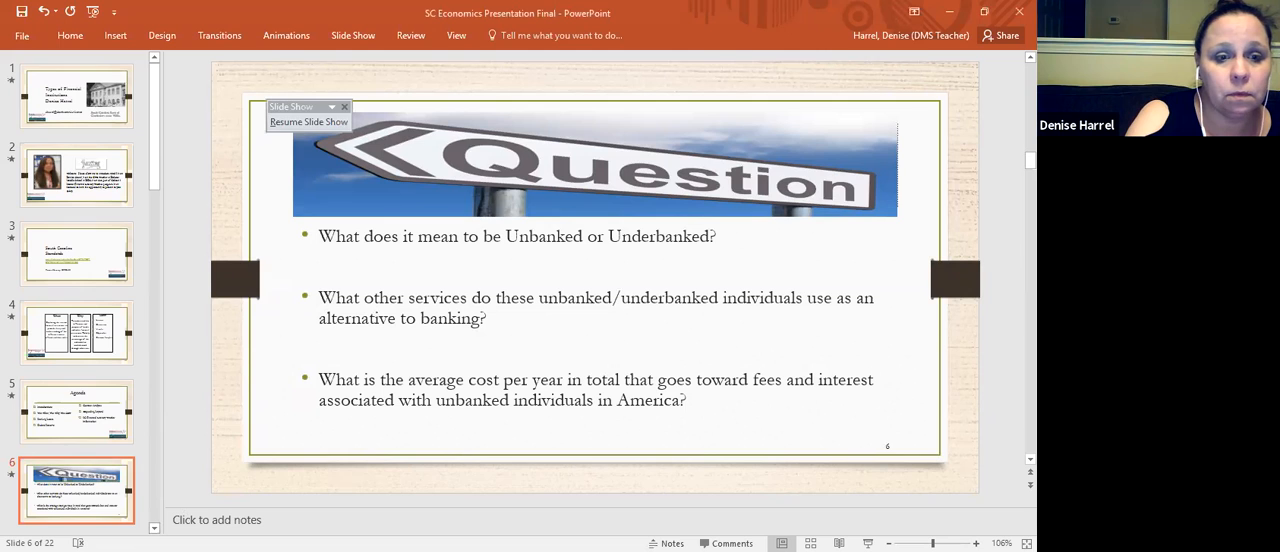
Step: Open slide 7, charting reasons people are unbanked, with the economicinclusion.gov link
scroll("down", 3)
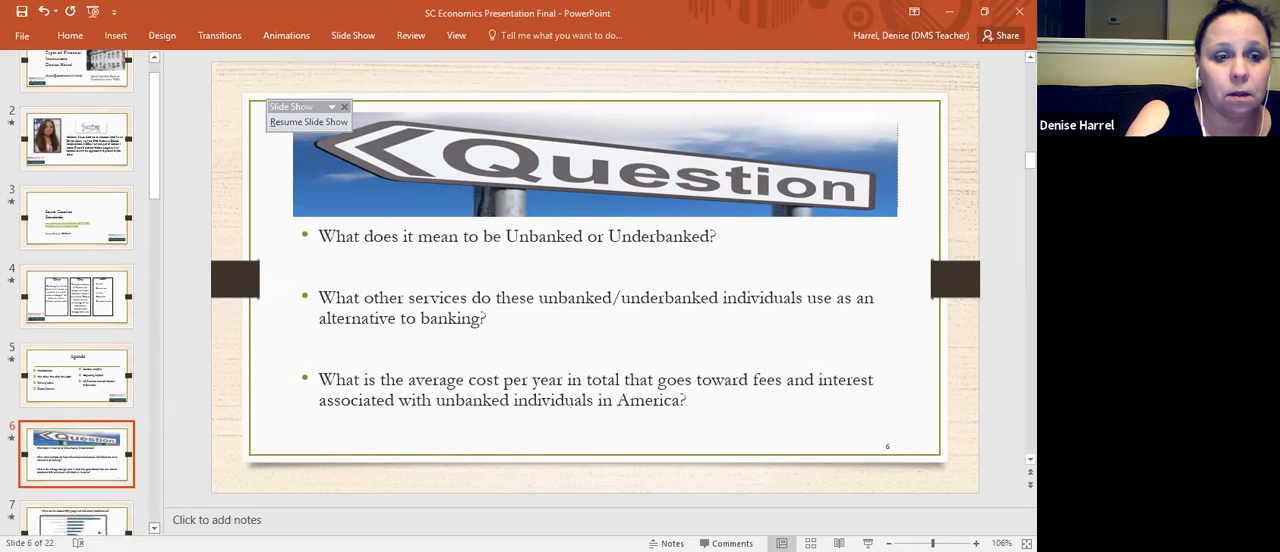
scroll("down", 3)
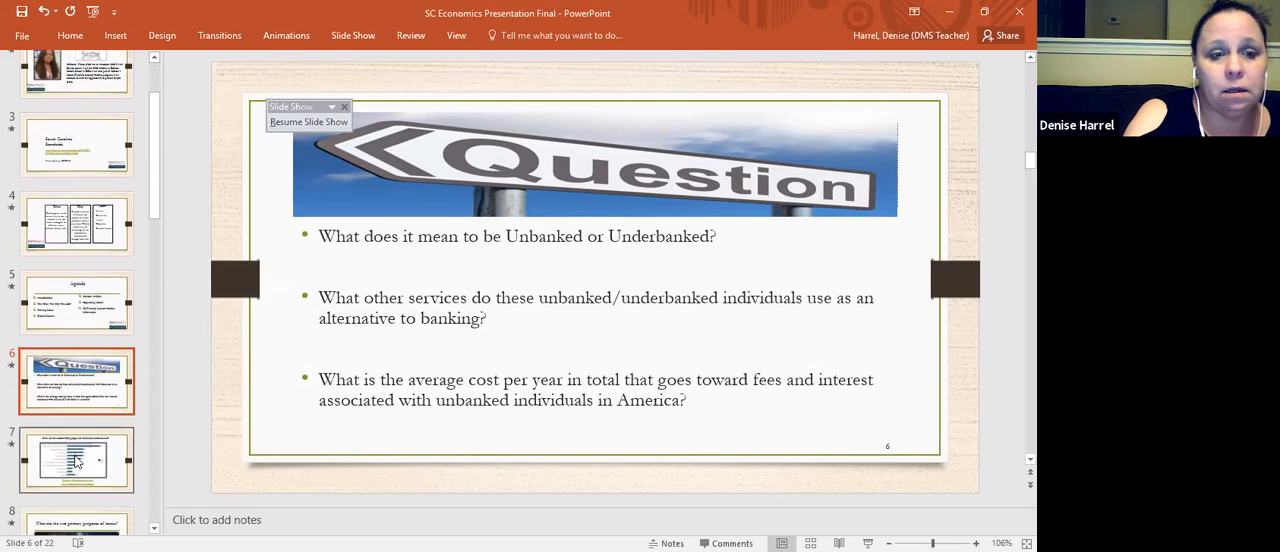
left_click(76, 459)
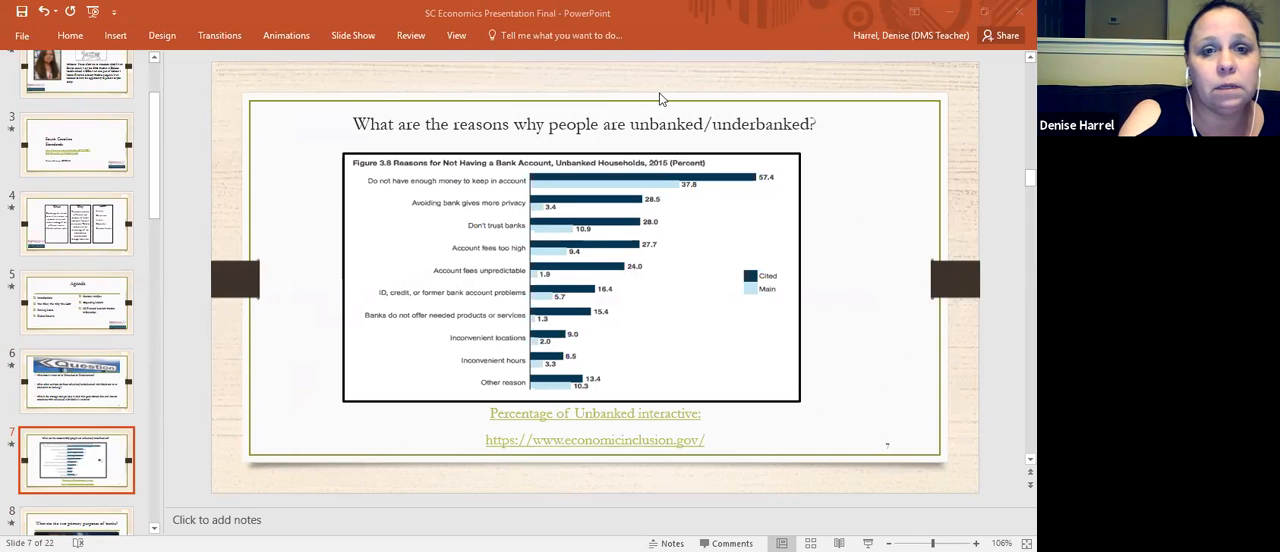
mouse_move(455, 131)
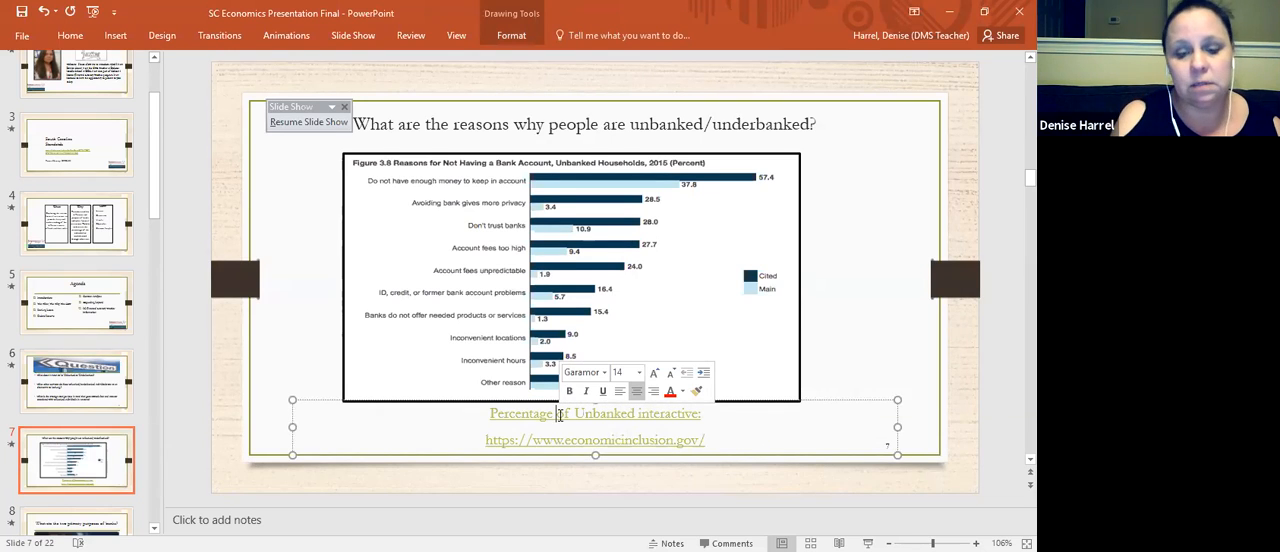
right_click(558, 413)
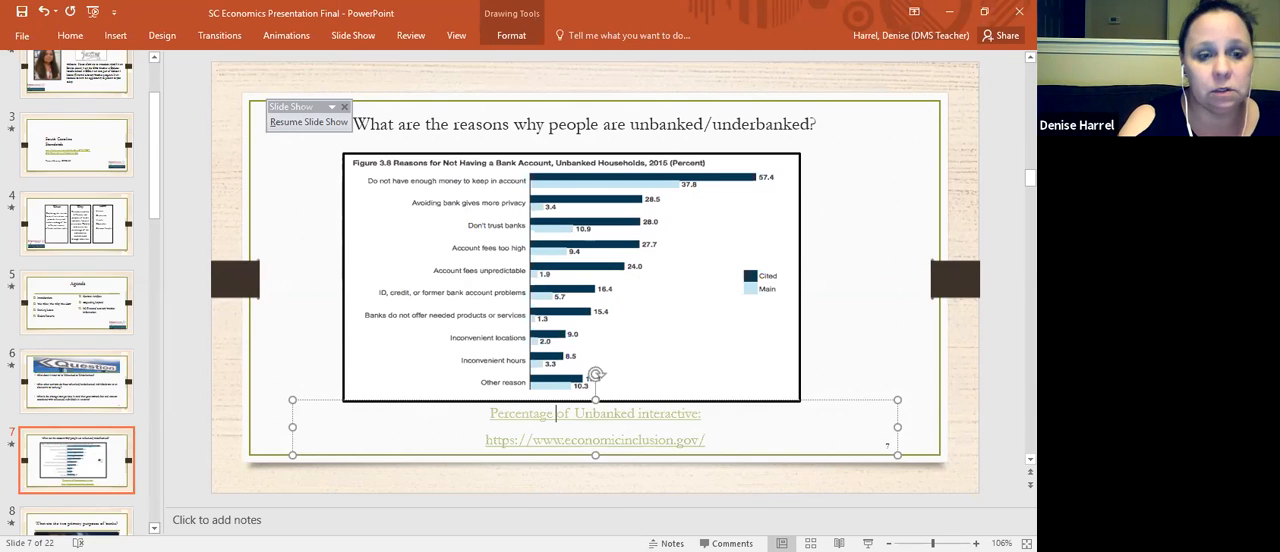
Step: Scroll the slide thumbnail pane down past slide 7's unbanked-reasons chart
scroll("down", 3)
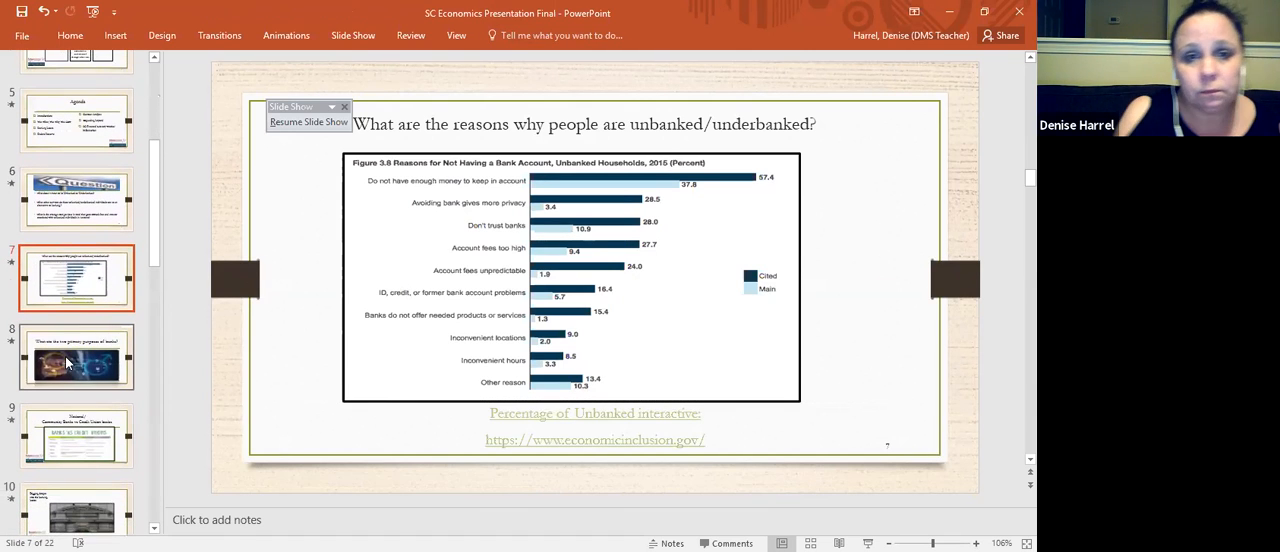
Step: Show slide 8 on banks' purposes, then slide 9's banks vs credit unions table
left_click(77, 357)
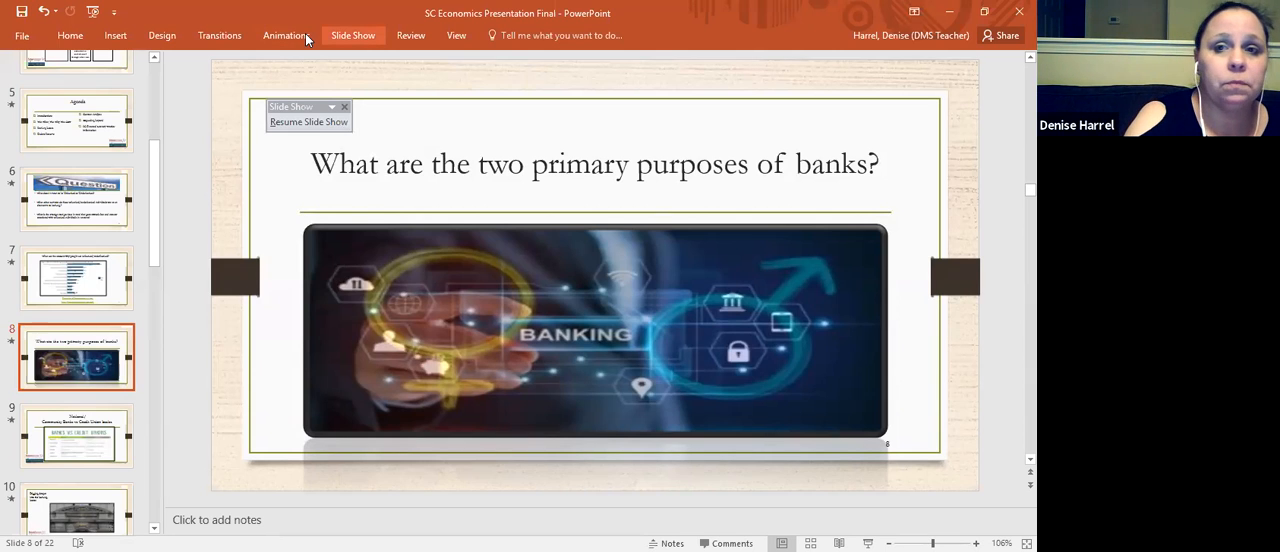
left_click(344, 107)
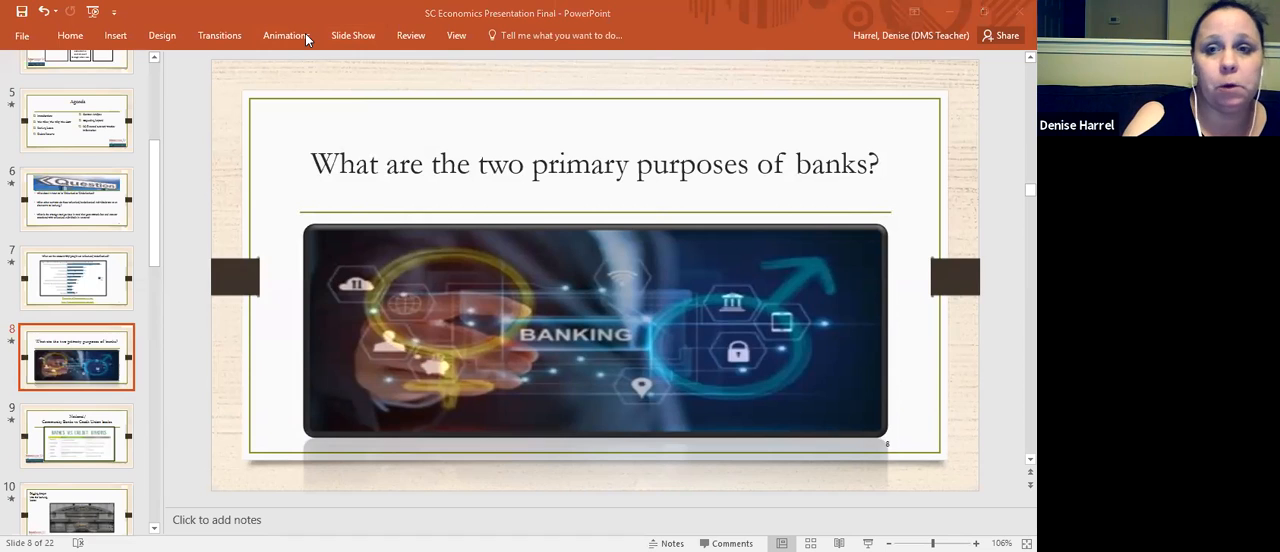
mouse_move(810, 62)
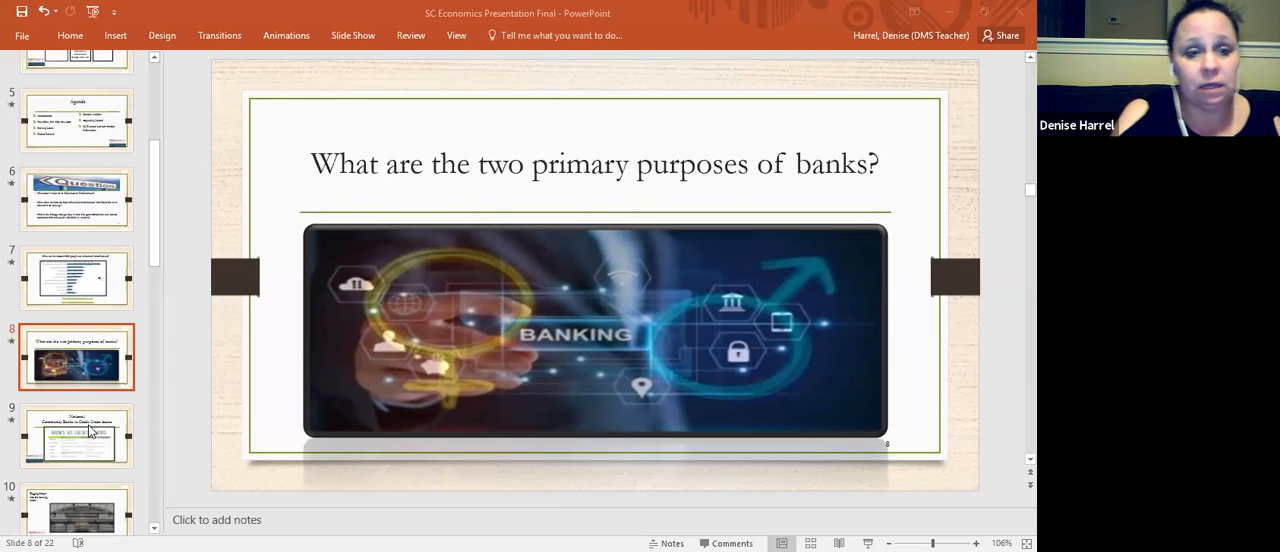
left_click(77, 436)
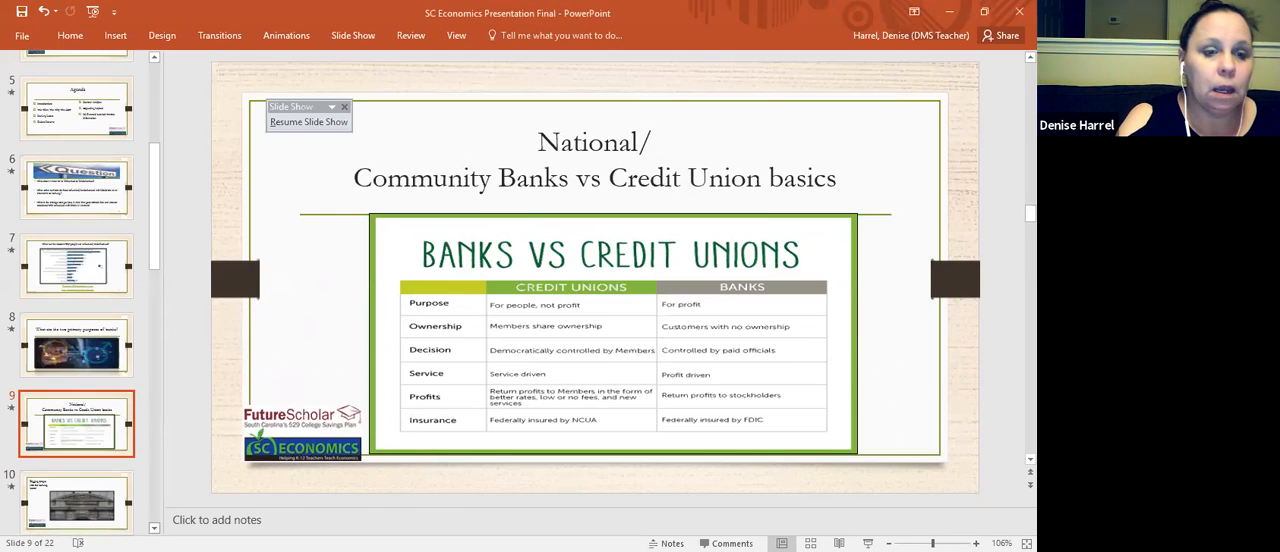
scroll("down", 3)
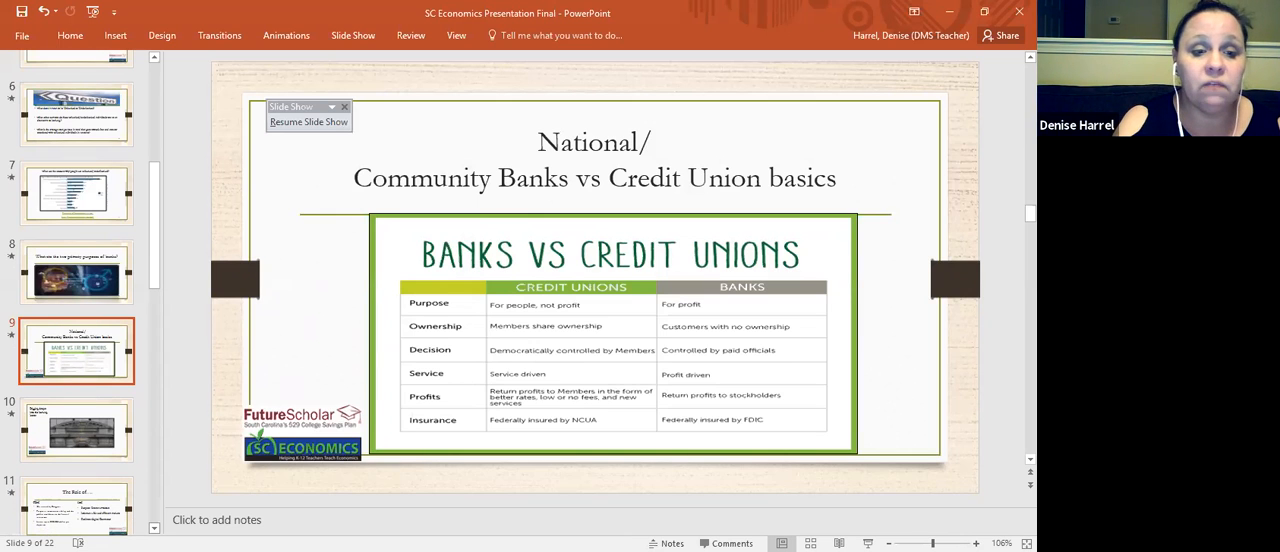
scroll("down", 3)
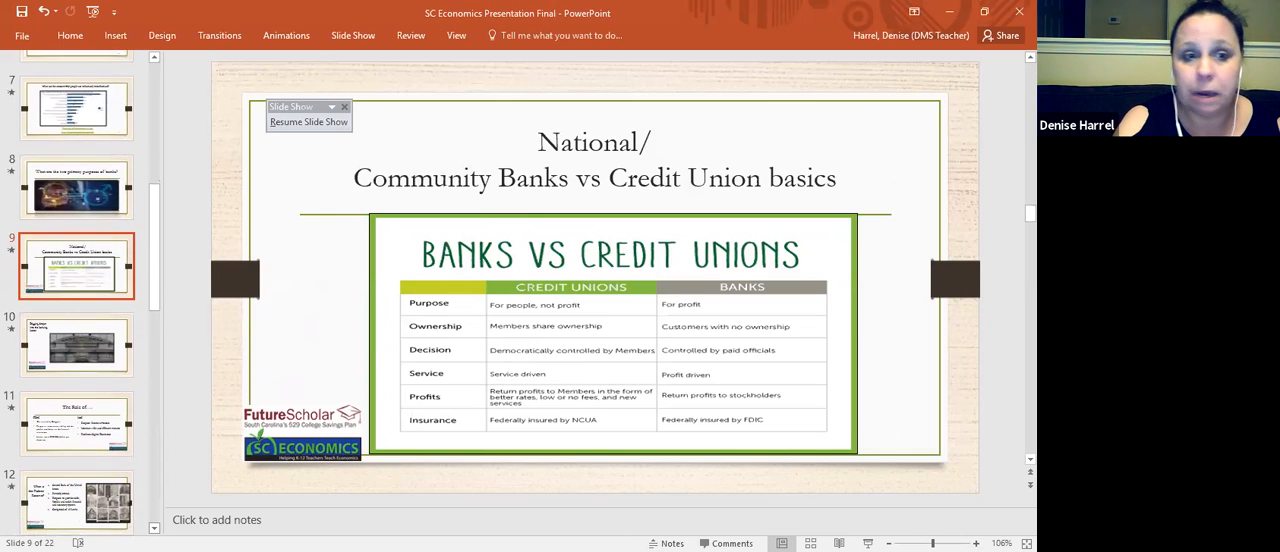
Step: Show slide 10 and bring up the Philadelphia Bank picture's Edpuzzle link options
left_click(76, 345)
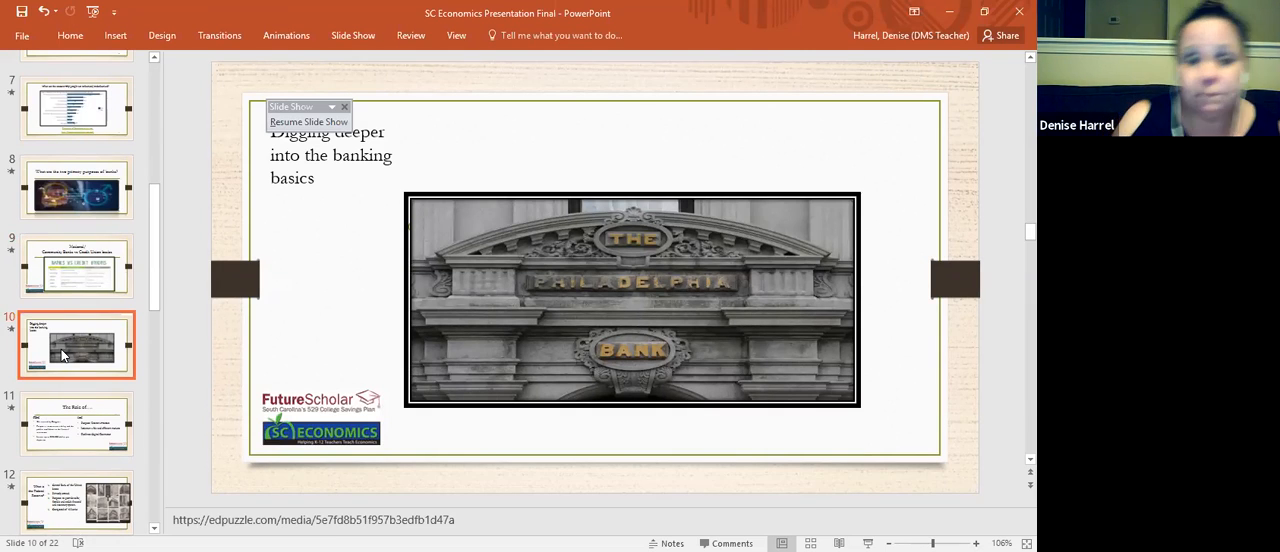
mouse_move(660, 303)
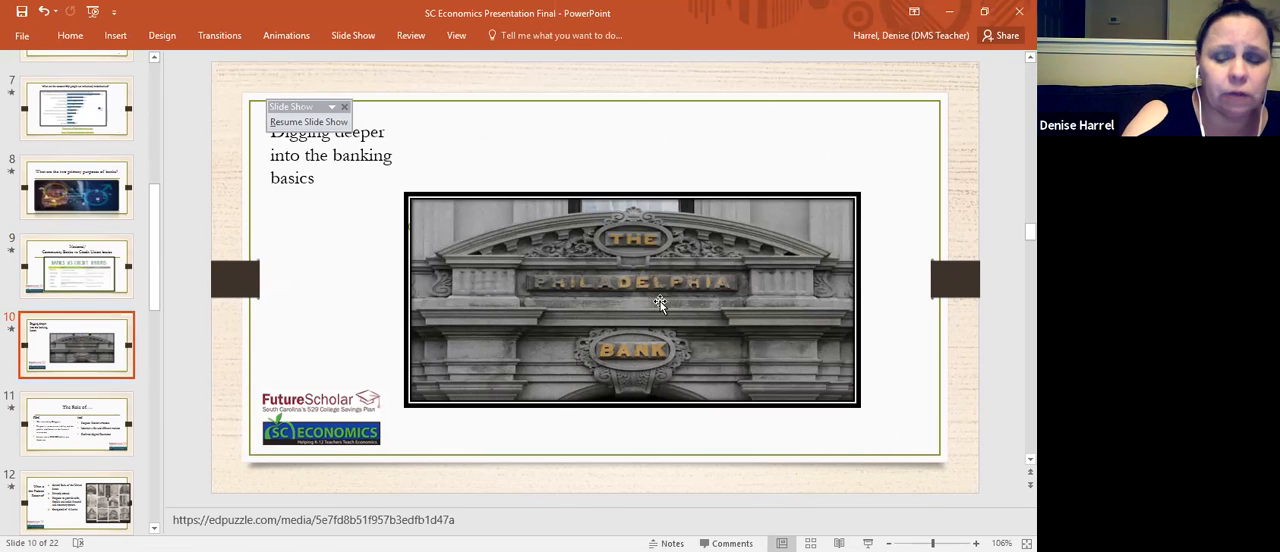
right_click(660, 305)
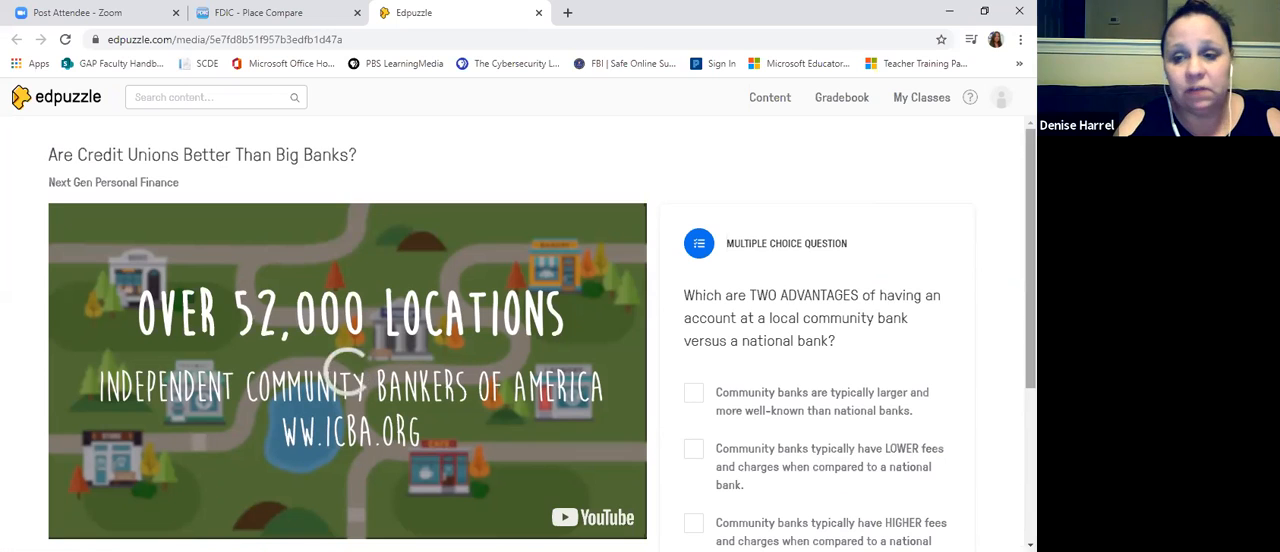
Step: Answer the community bank question with lower fees and giving back to the community
scroll("down", 3)
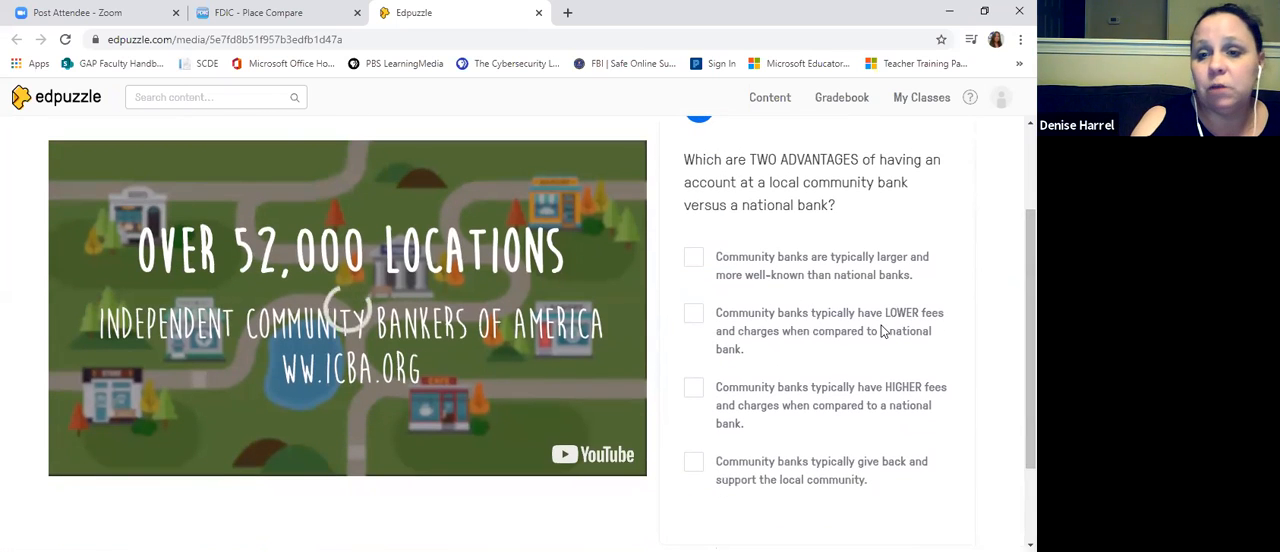
left_click(694, 313)
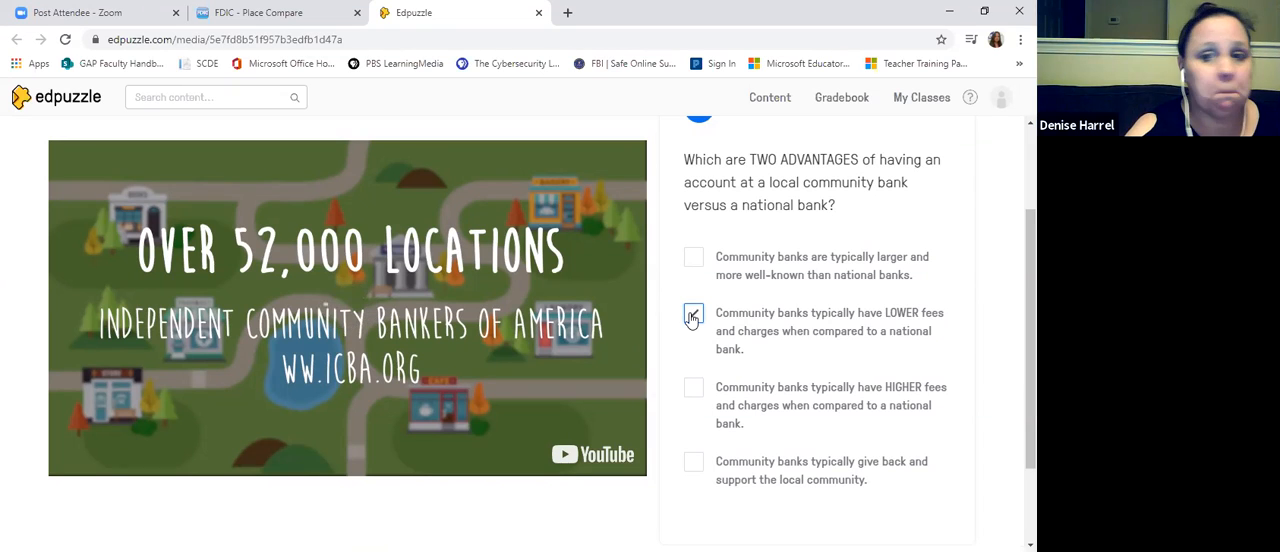
left_click(693, 313)
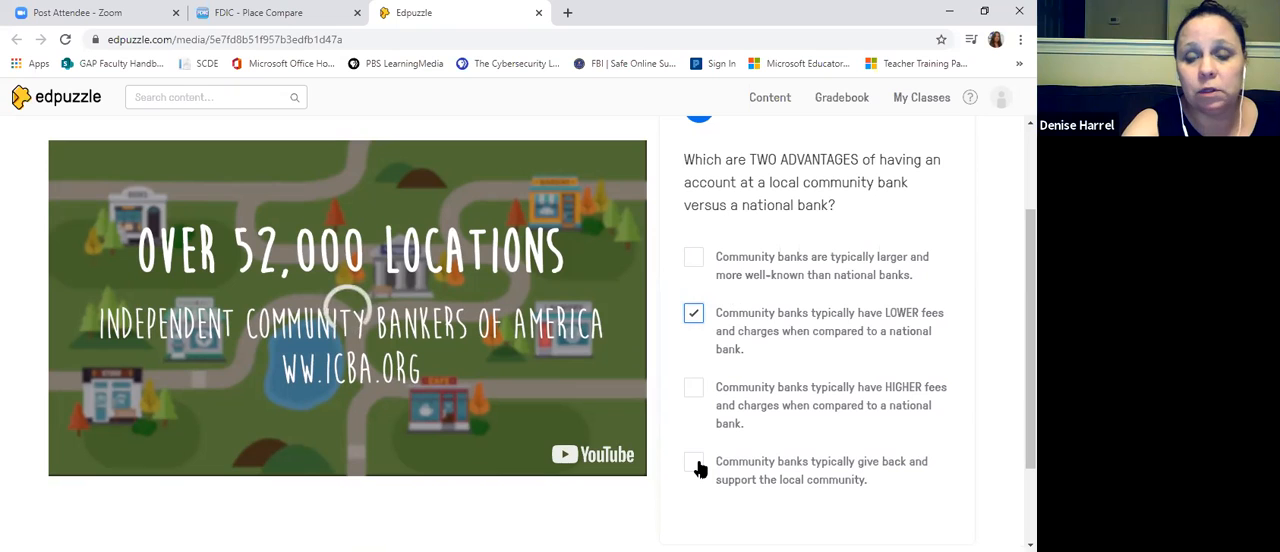
left_click(694, 461)
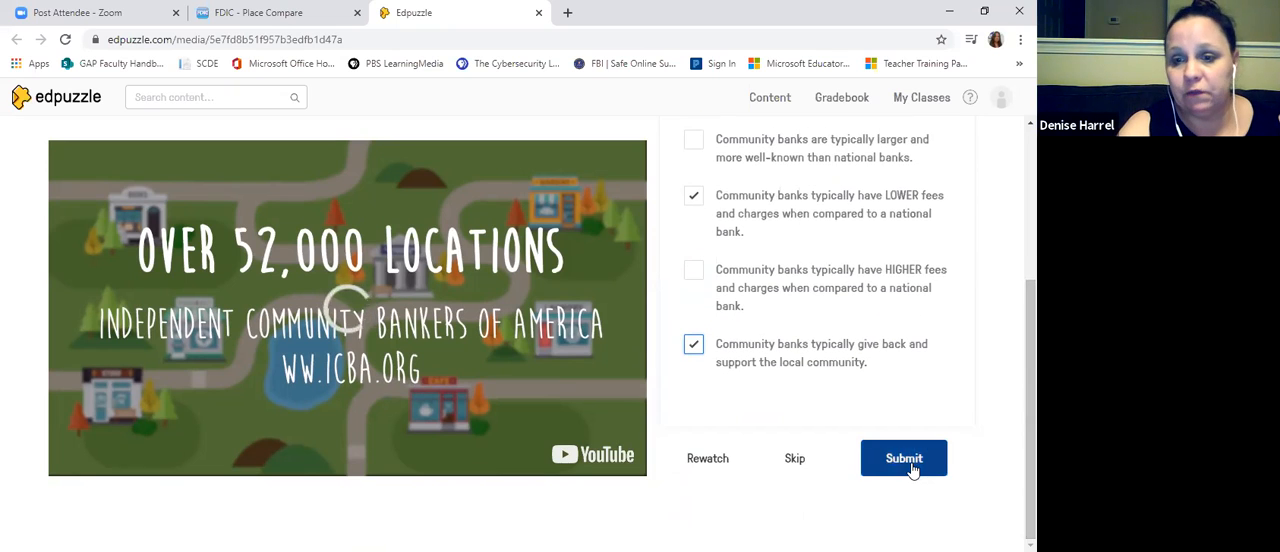
left_click(903, 458)
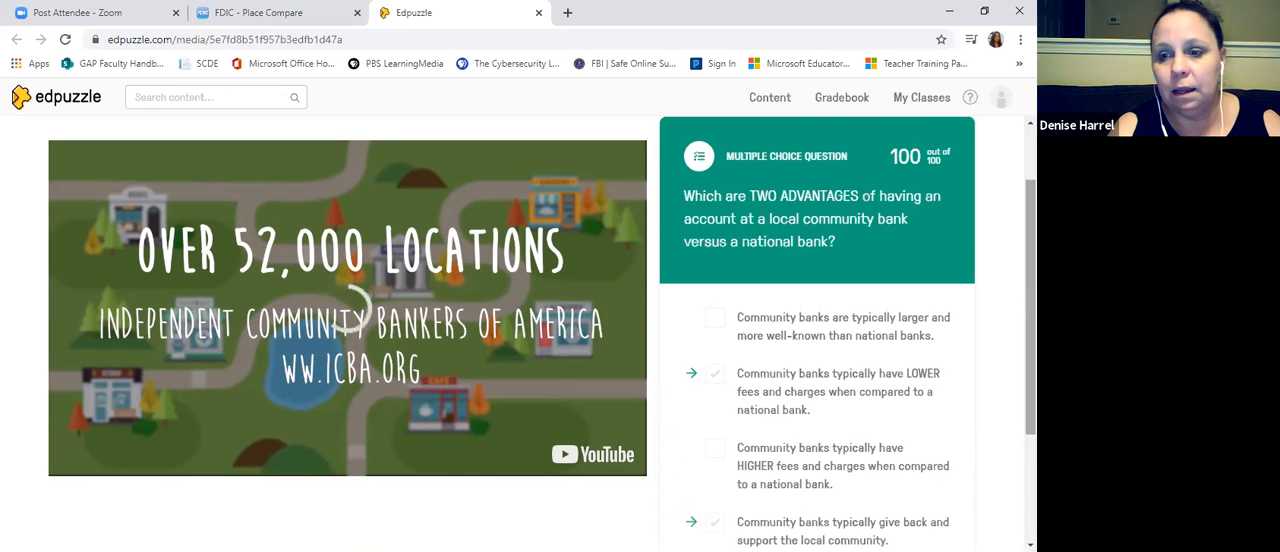
scroll("down", 3)
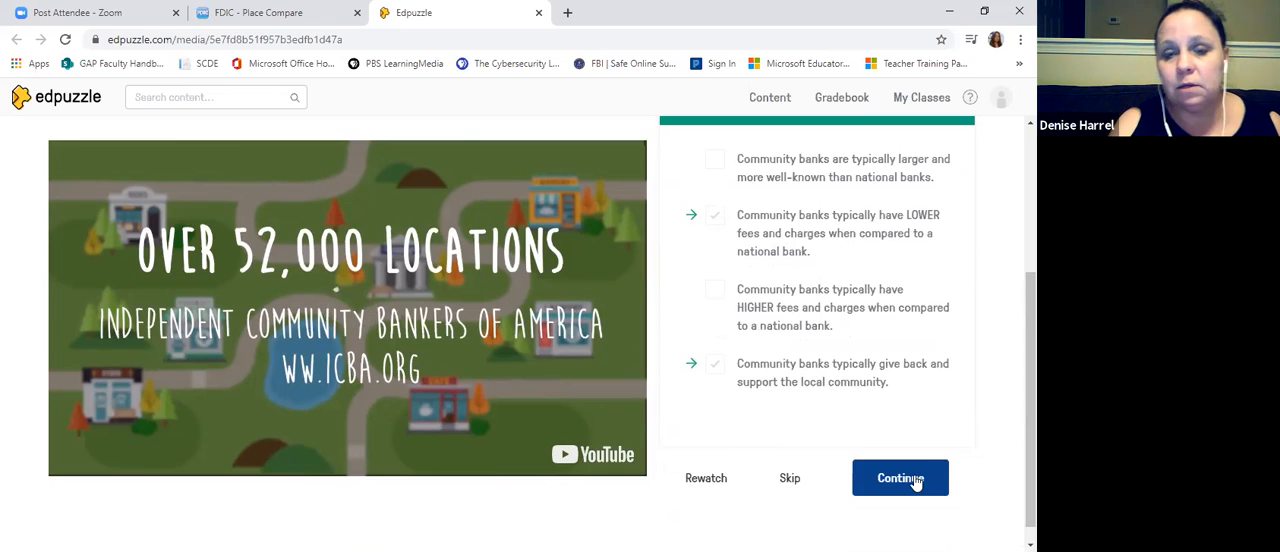
Step: Resume the video, answer TRUE to the FDIC insurance question, and continue
left_click(899, 477)
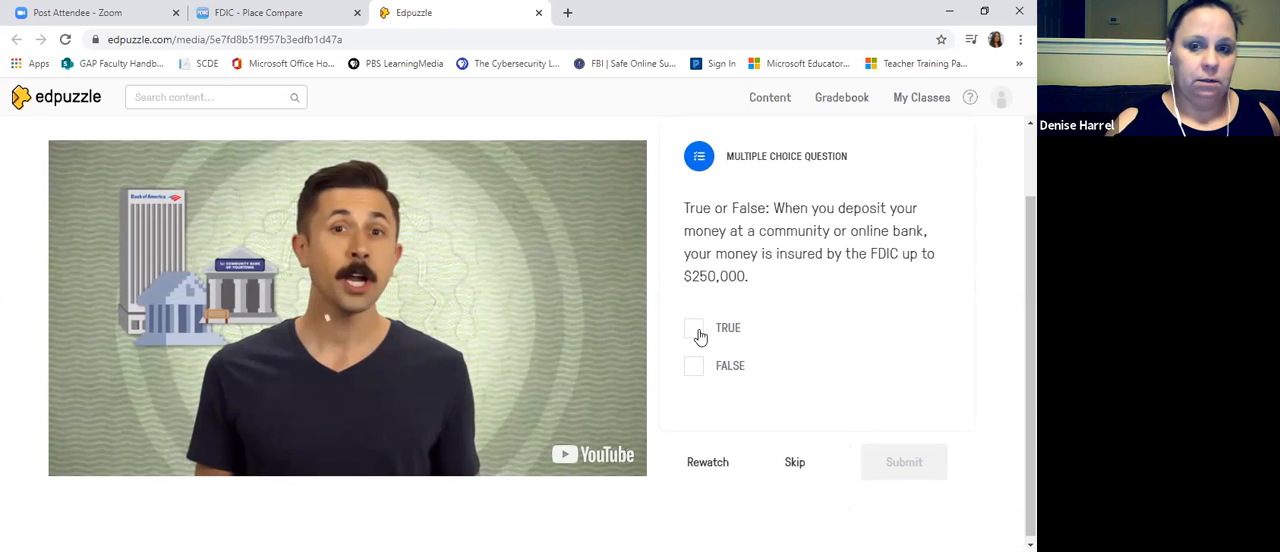
left_click(694, 327)
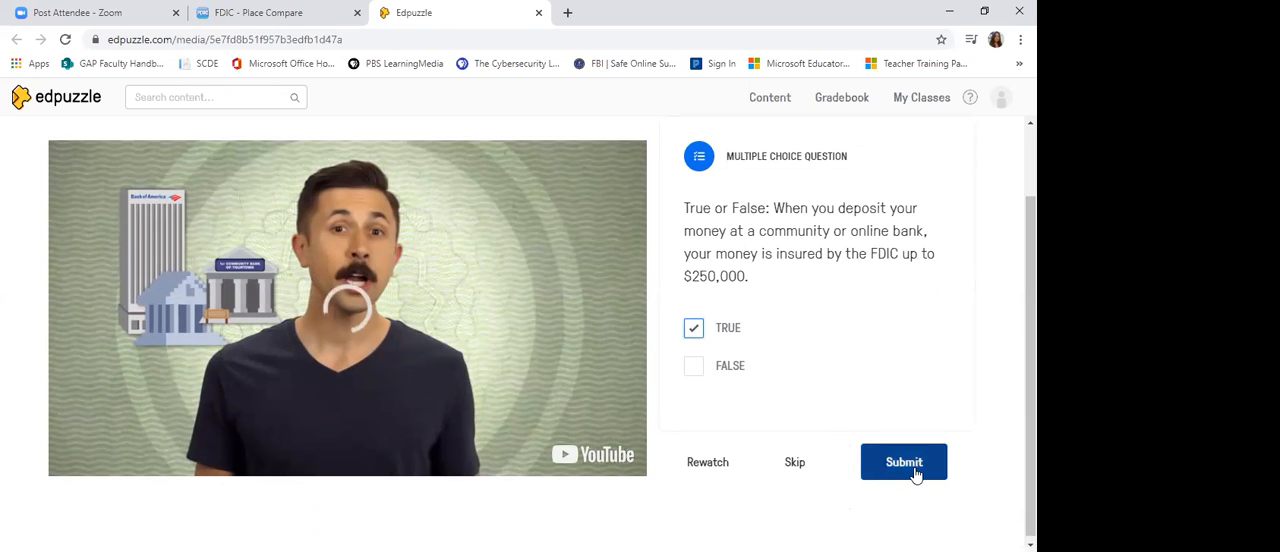
left_click(903, 461)
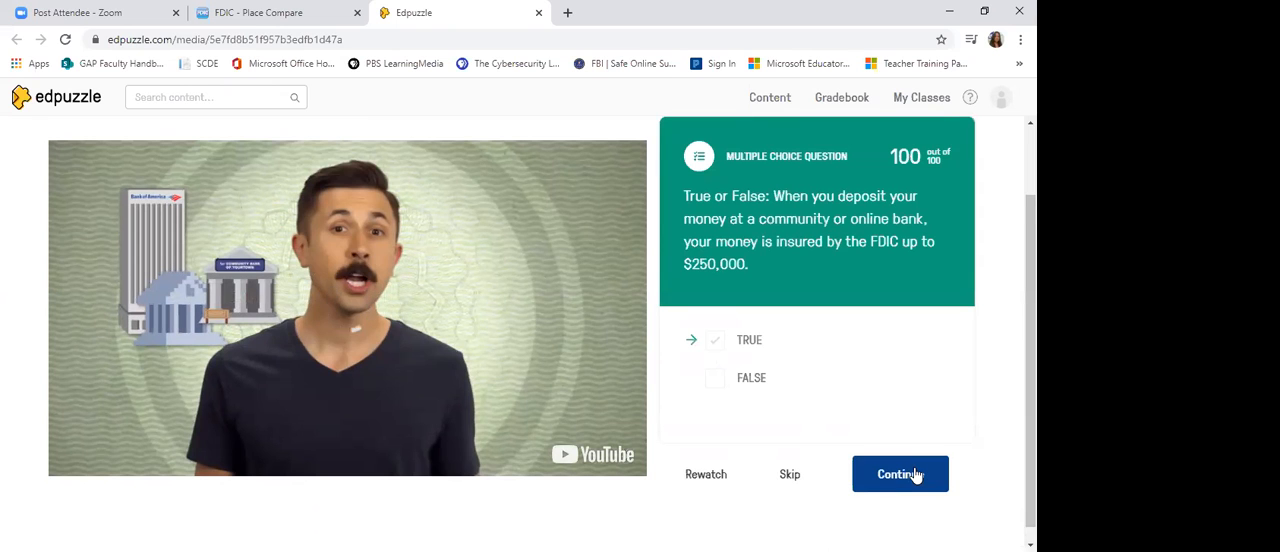
left_click(899, 474)
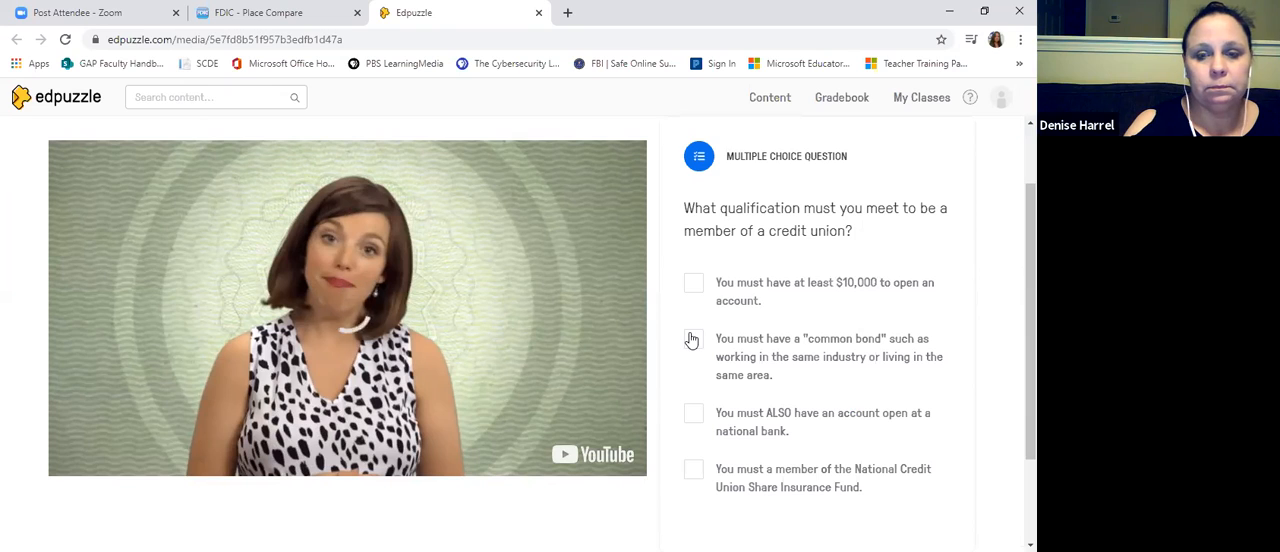
Step: Answer the credit union question with 'common bond' for 100/100, then resume the video
left_click(693, 340)
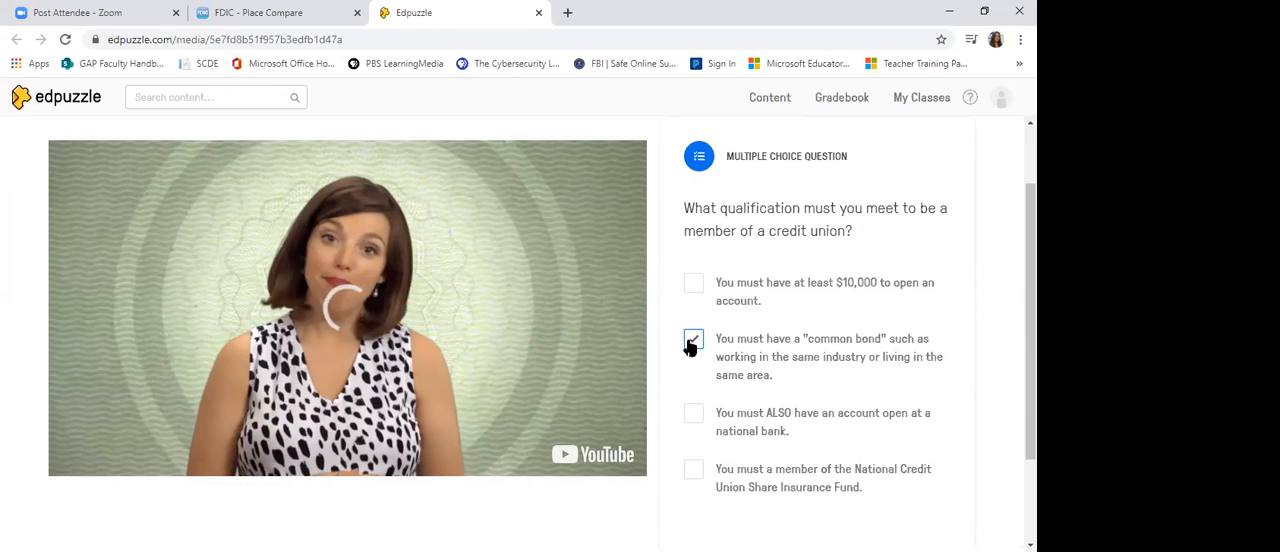
left_click(693, 339)
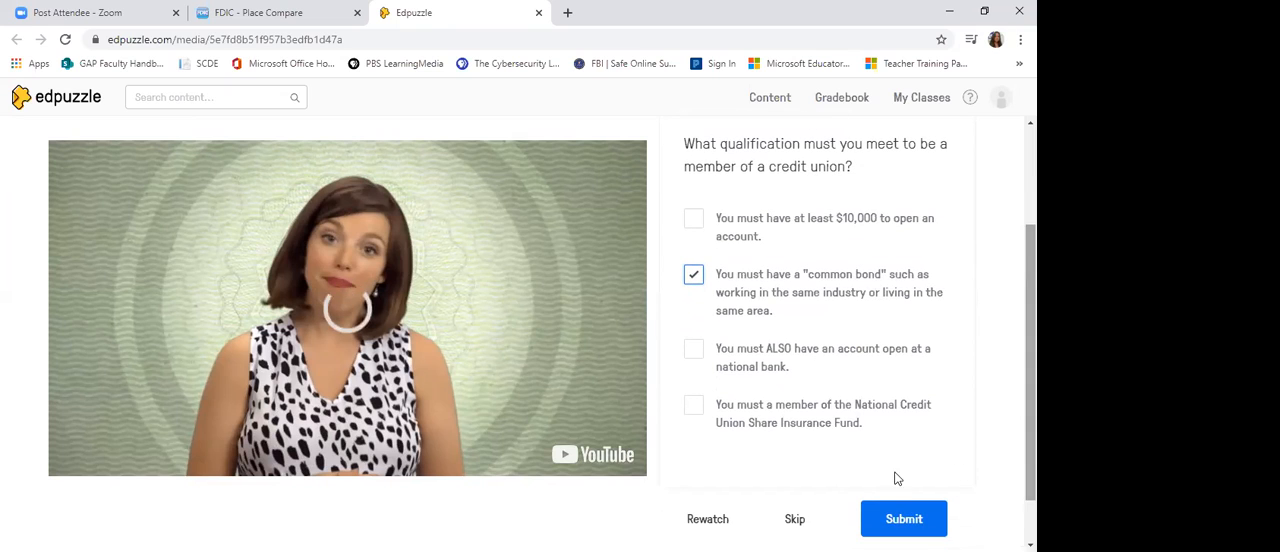
left_click(903, 518)
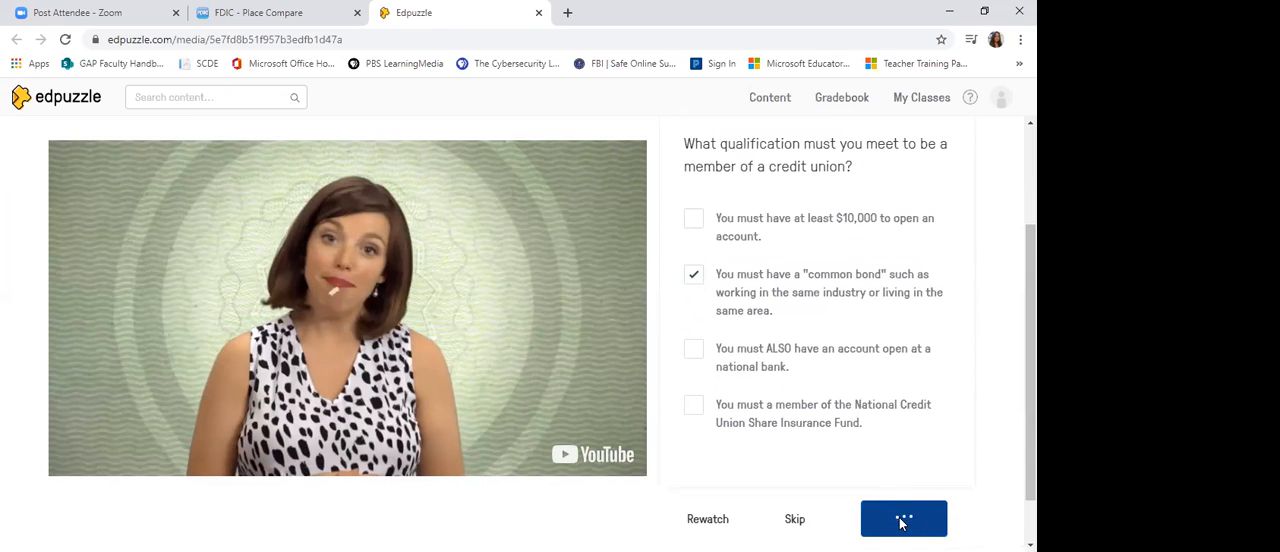
left_click(903, 519)
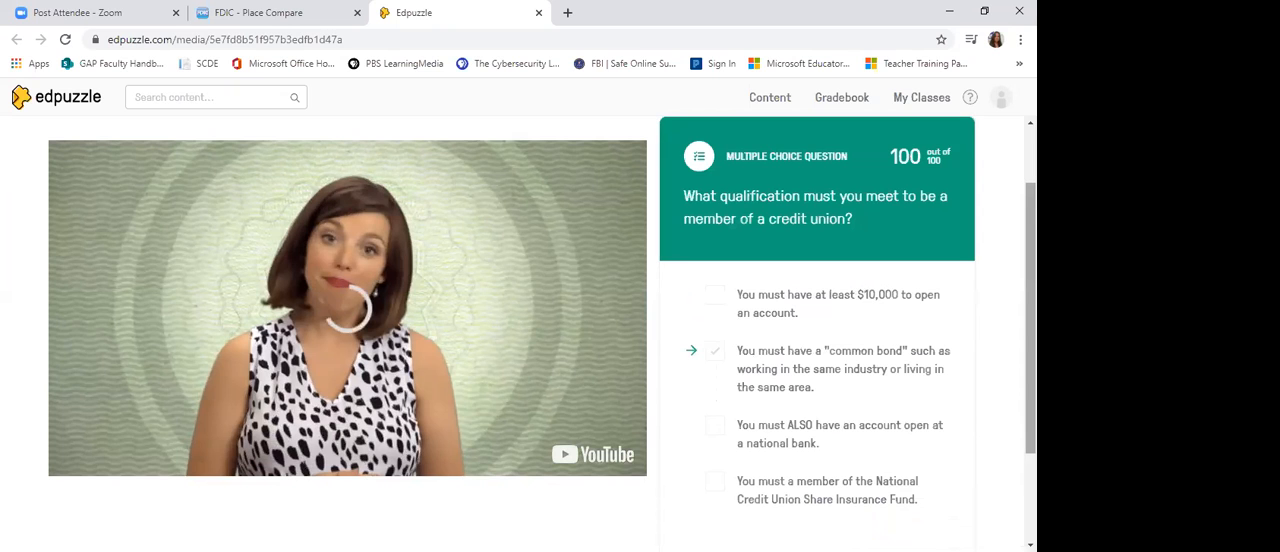
scroll("down", 3)
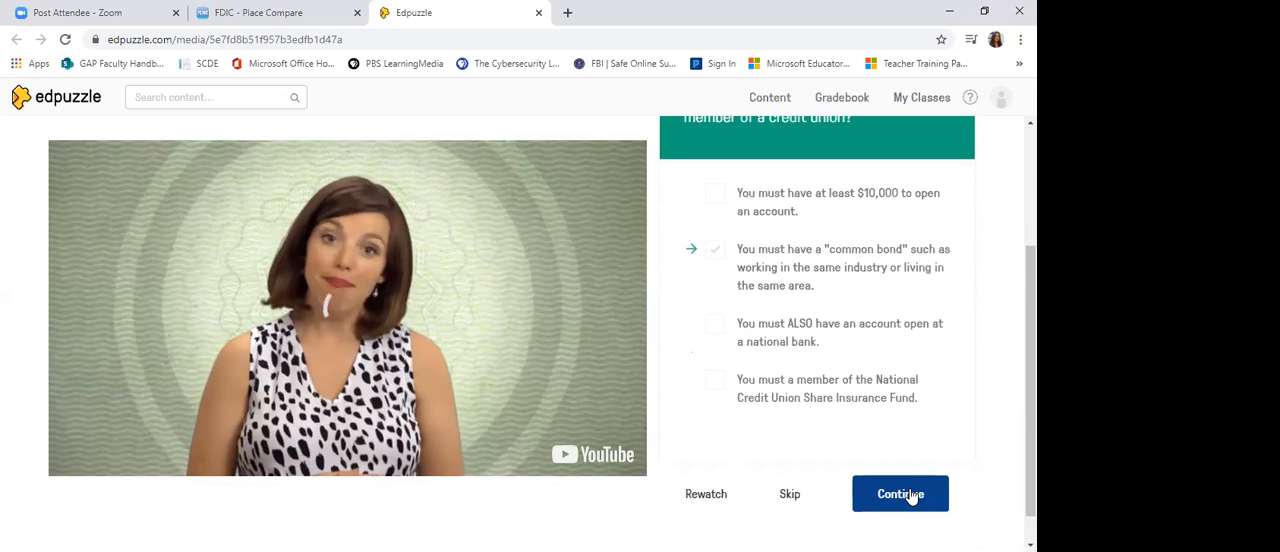
left_click(899, 493)
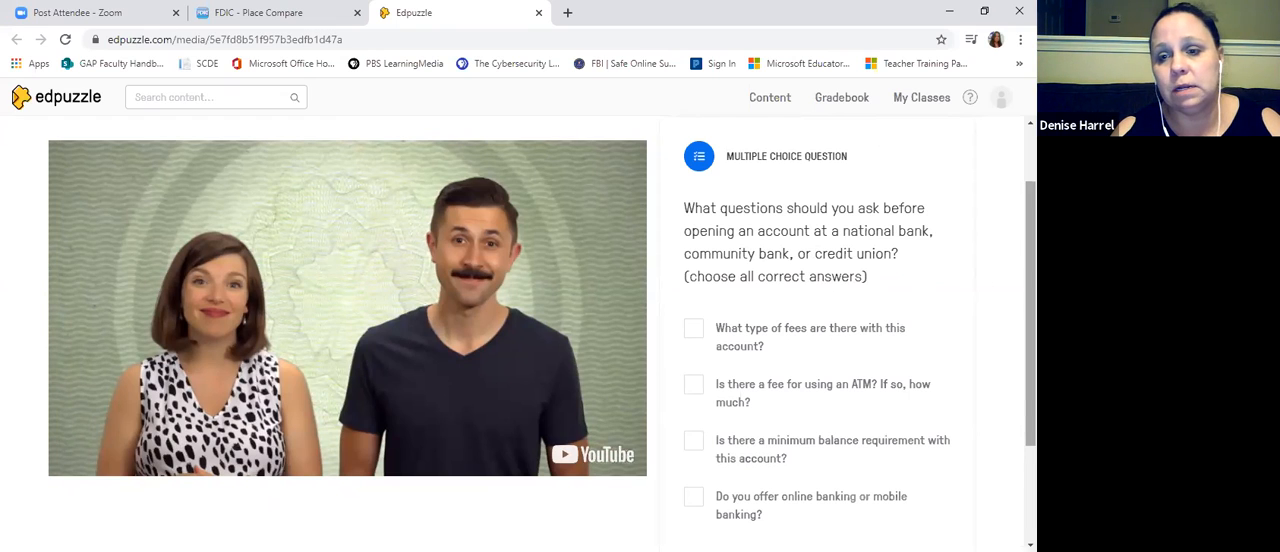
Step: Add 'online or mobile banking' as the fourth bank-account answer and submit
scroll("down", 3)
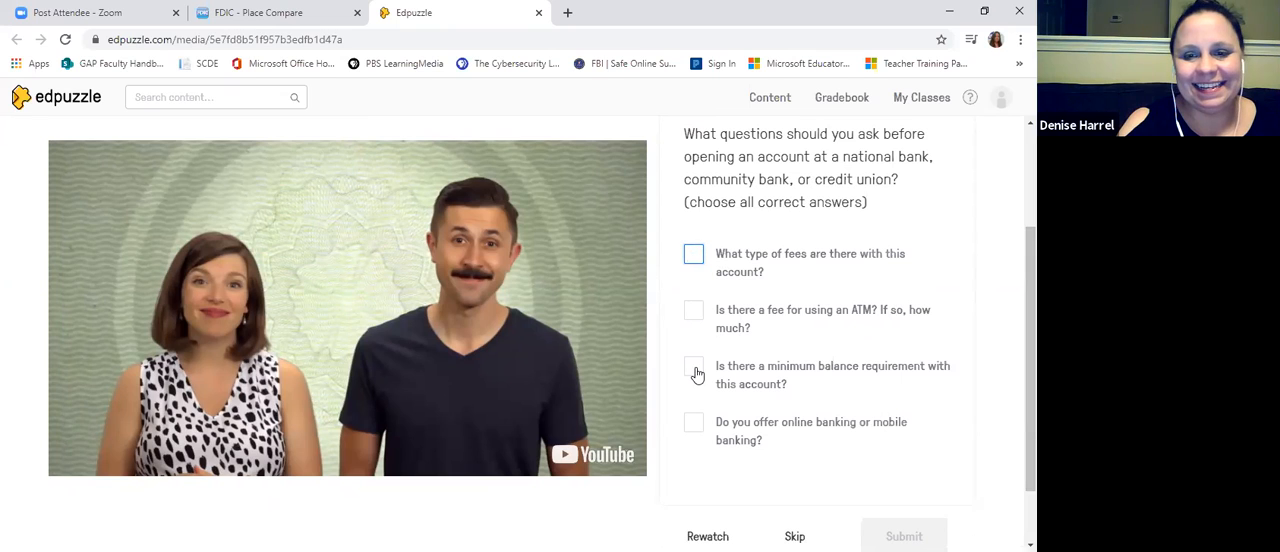
left_click(694, 421)
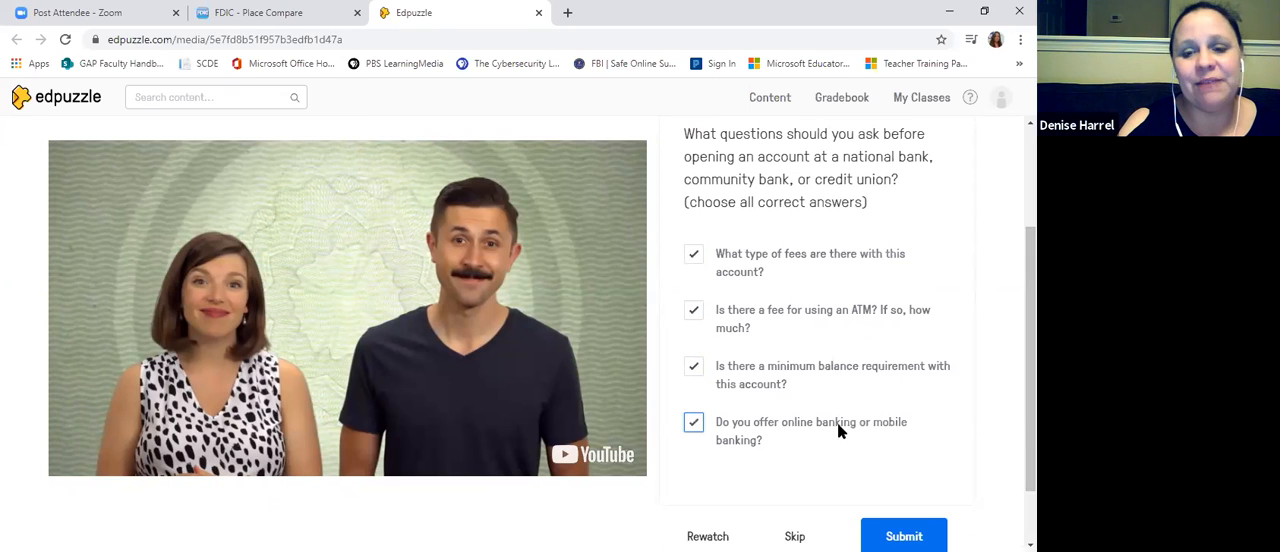
left_click(903, 535)
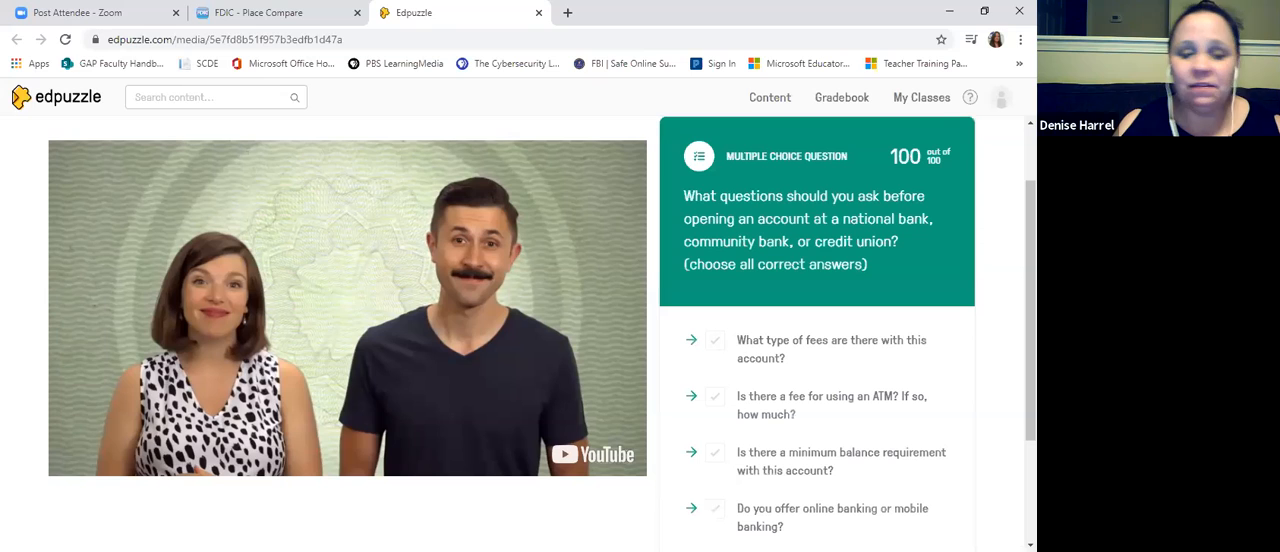
mouse_move(814, 143)
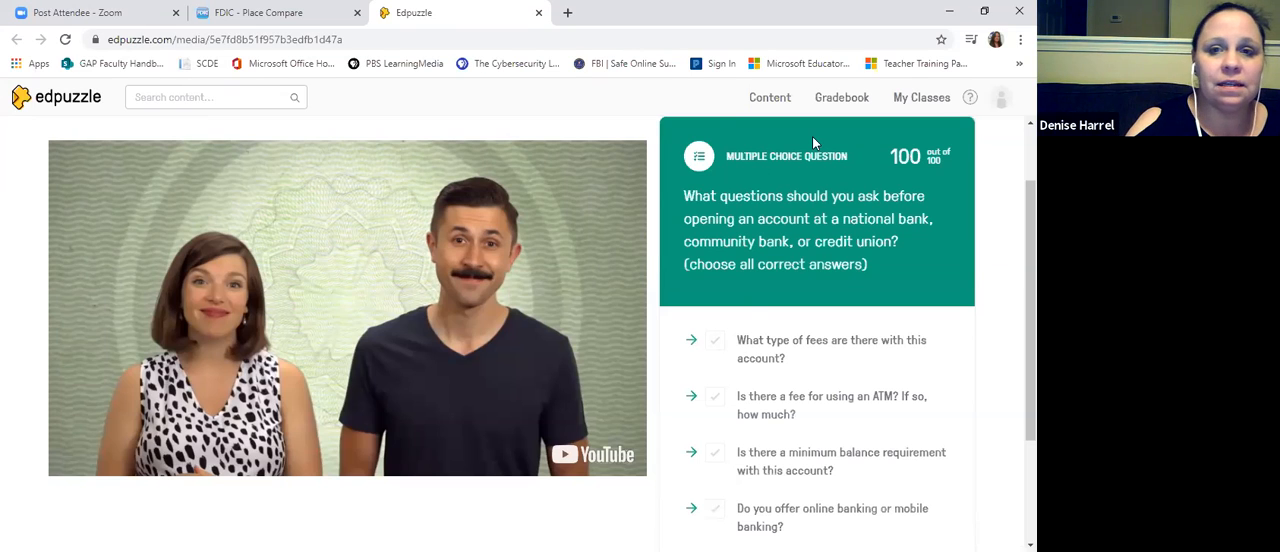
mouse_move(900, 33)
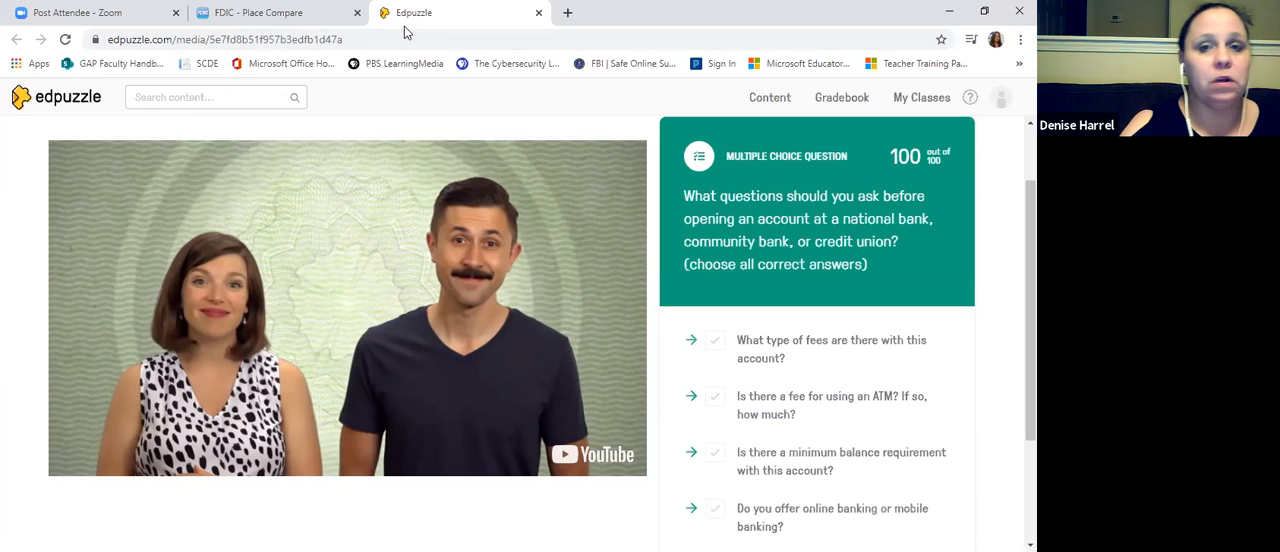
mouse_move(570, 52)
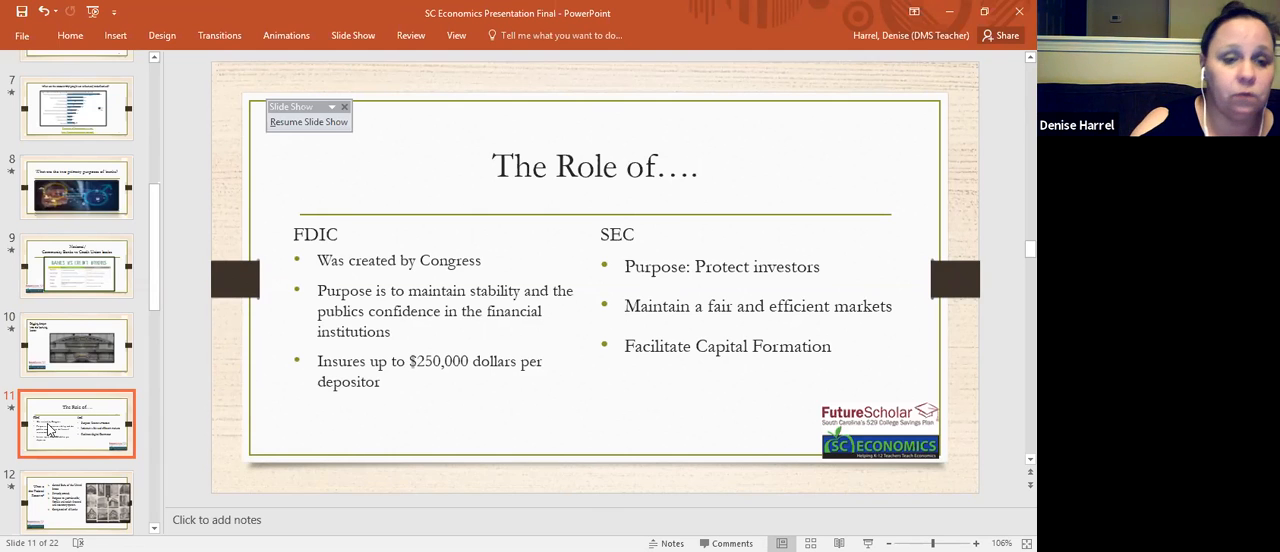
mouse_move(65, 500)
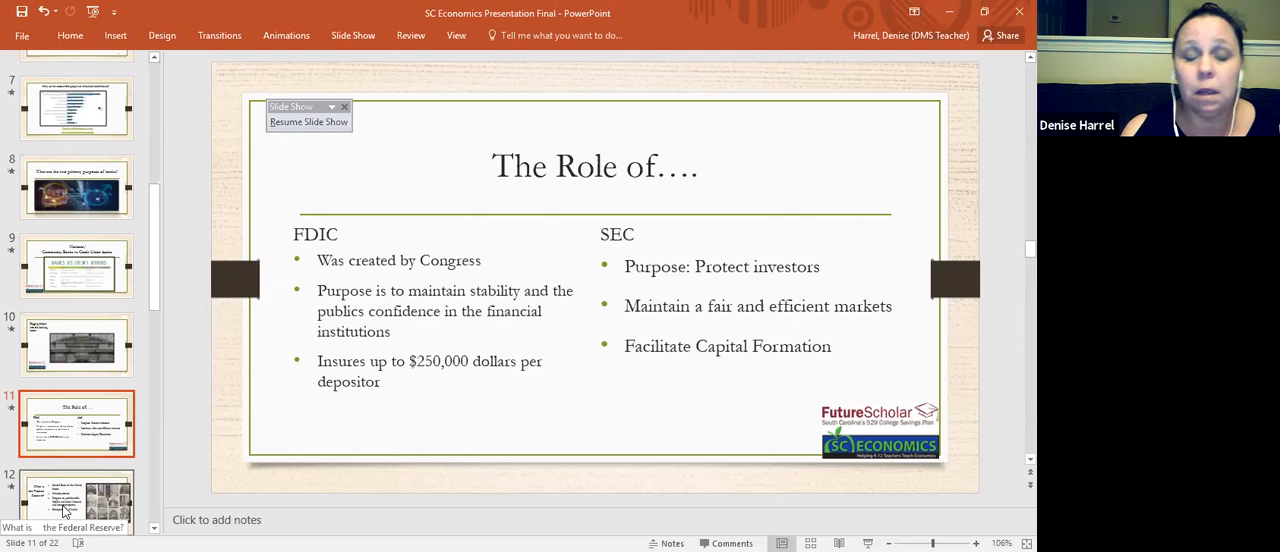
Step: Select the slide 12 thumbnail in PowerPoint's slide pane
left_click(77, 500)
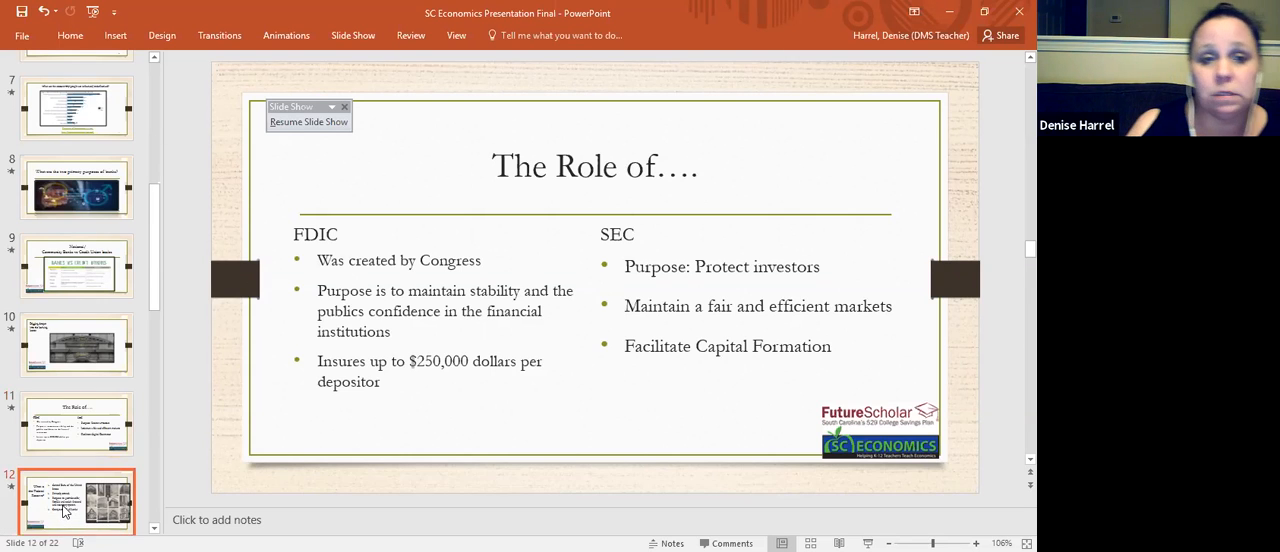
Step: Scroll the slide thumbnail pane down toward slide 13
scroll("down", 3)
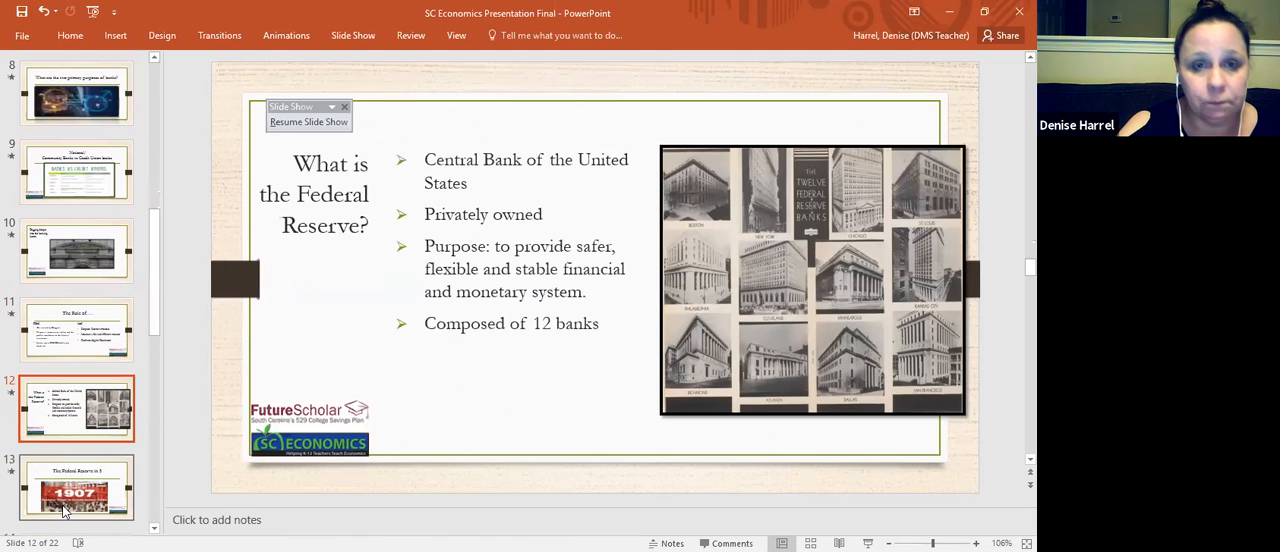
mouse_move(77, 408)
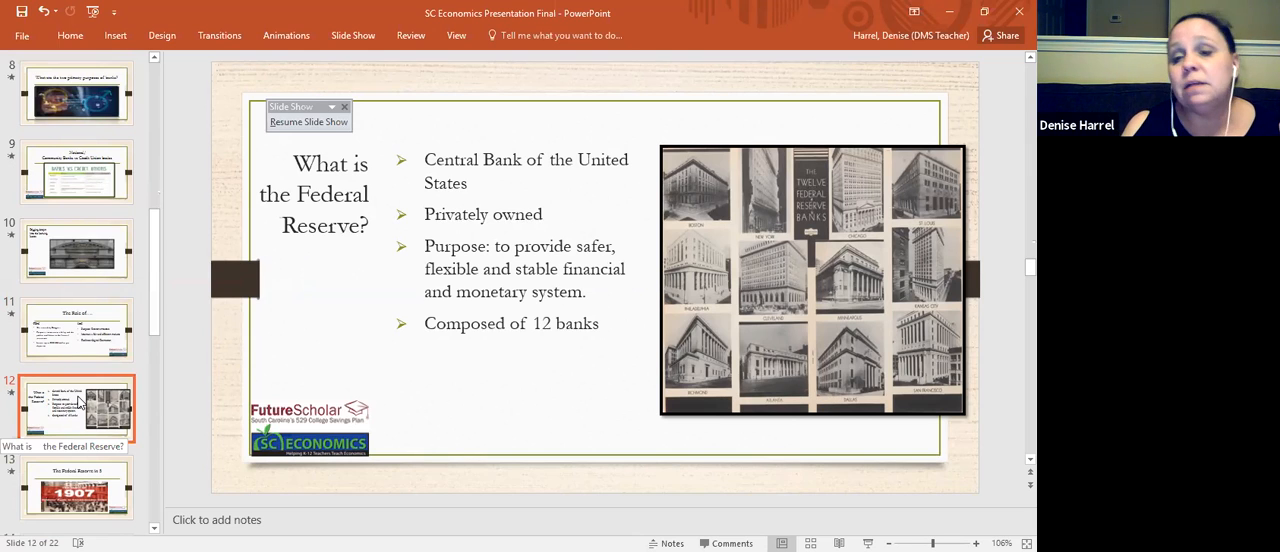
mouse_move(96, 462)
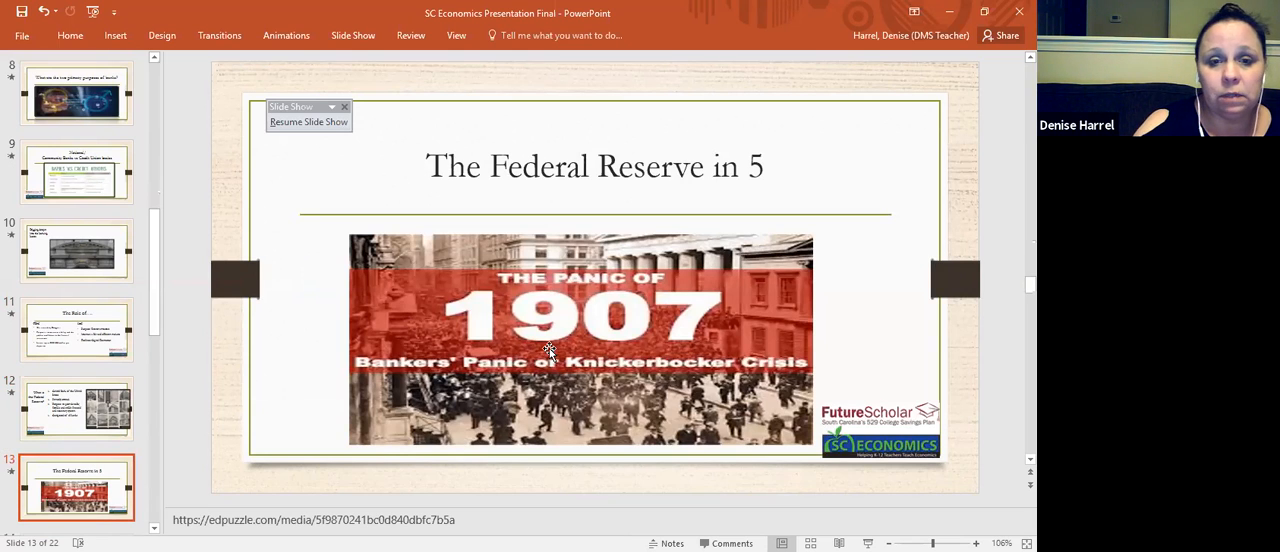
Step: Follow the Panic of 1907 picture's hyperlink on slide 13
left_click(580, 340)
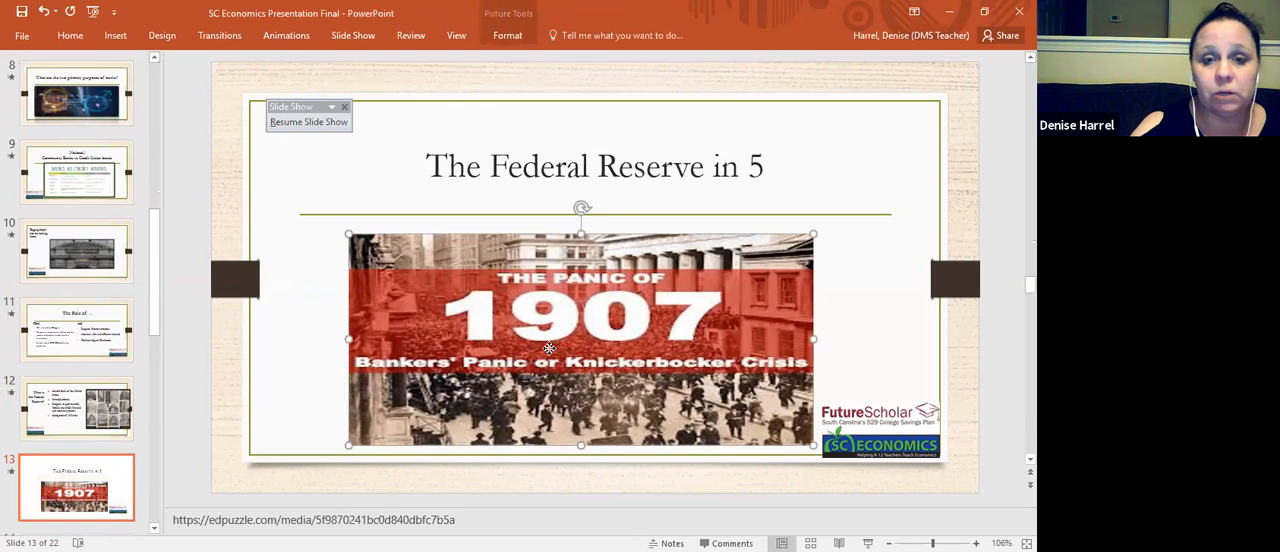
right_click(548, 348)
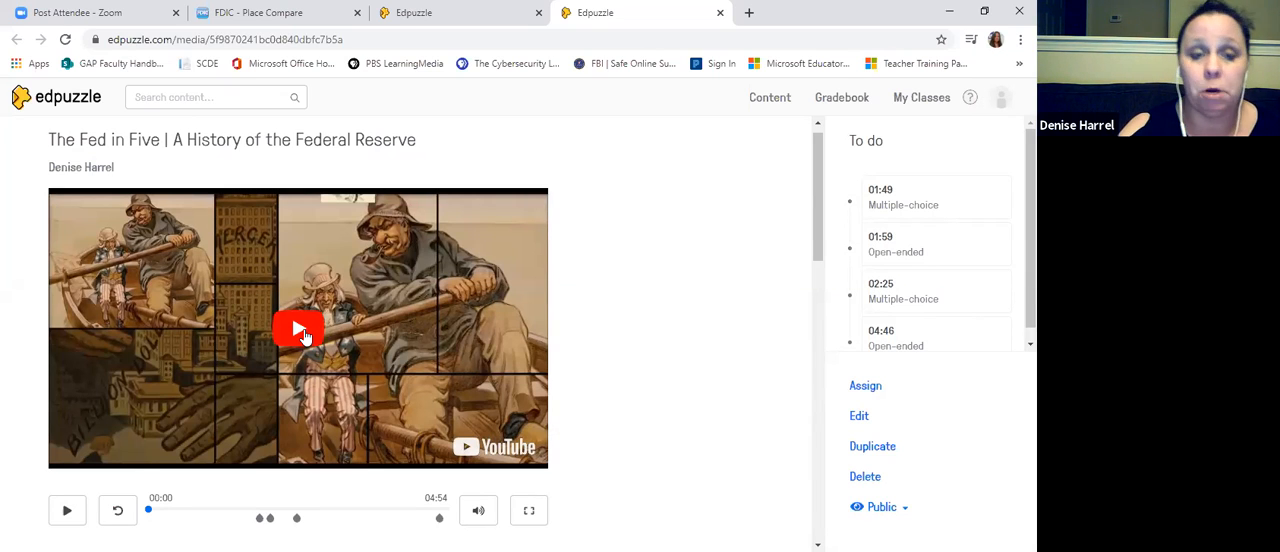
Step: Play The Fed in Five video until the Knickerbocker Trust question appears
left_click(298, 330)
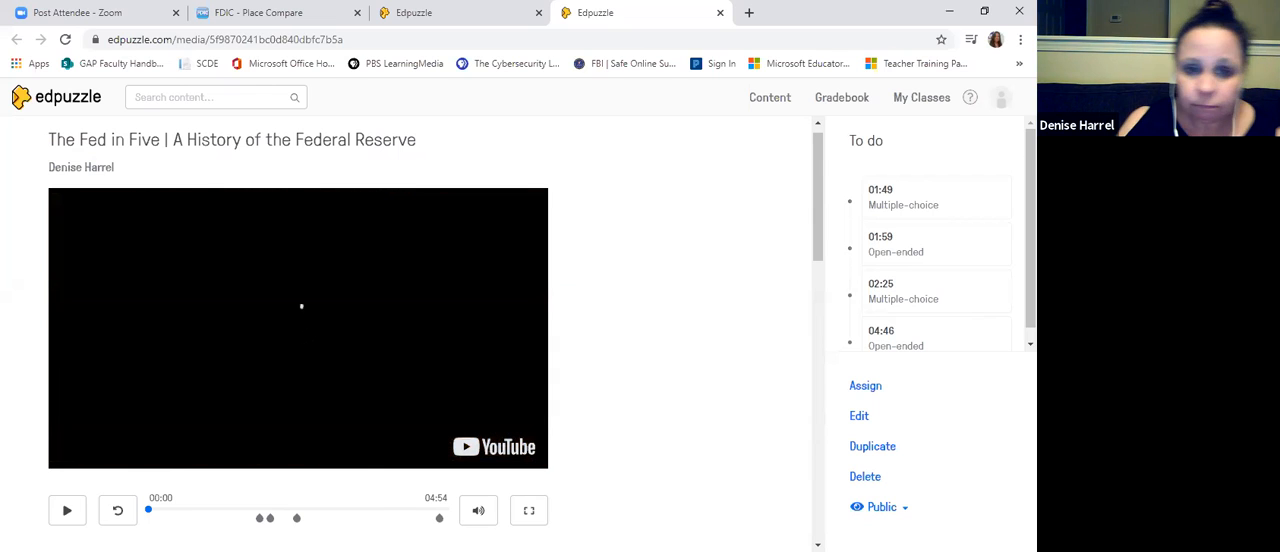
left_click(67, 510)
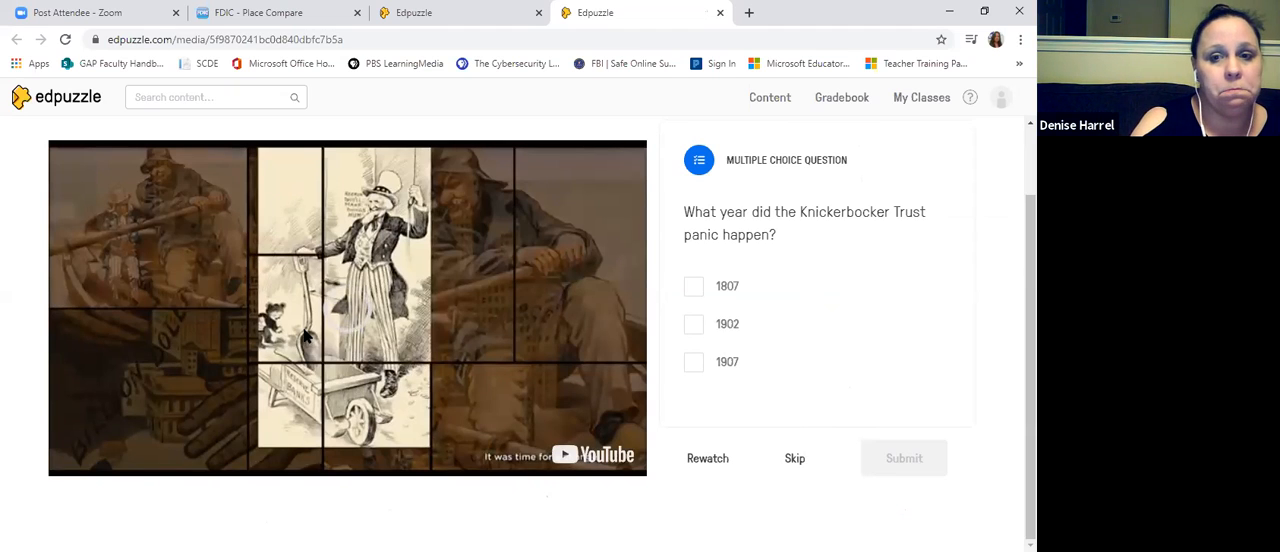
mouse_move(701, 327)
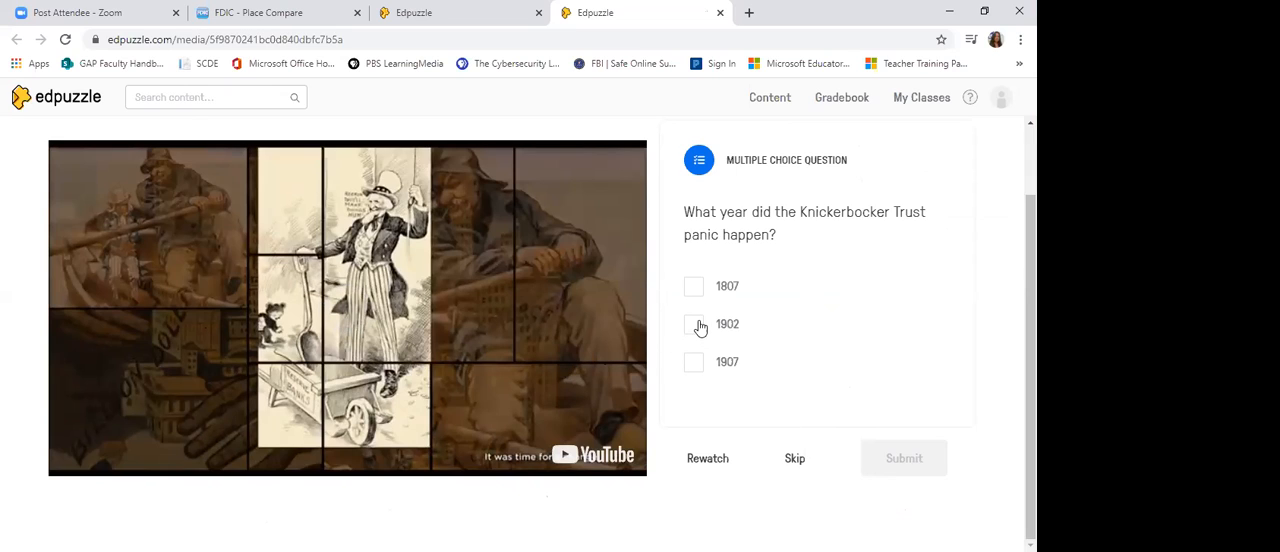
mouse_move(704, 371)
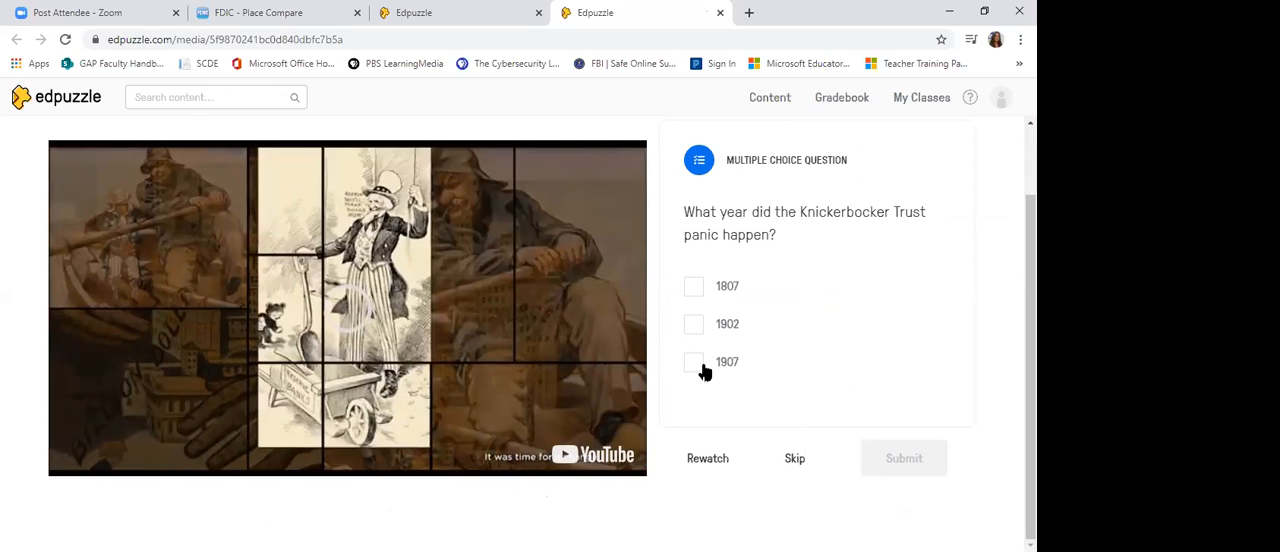
Step: Answer 1907 to the Knickerbocker Trust question and resume the video
left_click(694, 361)
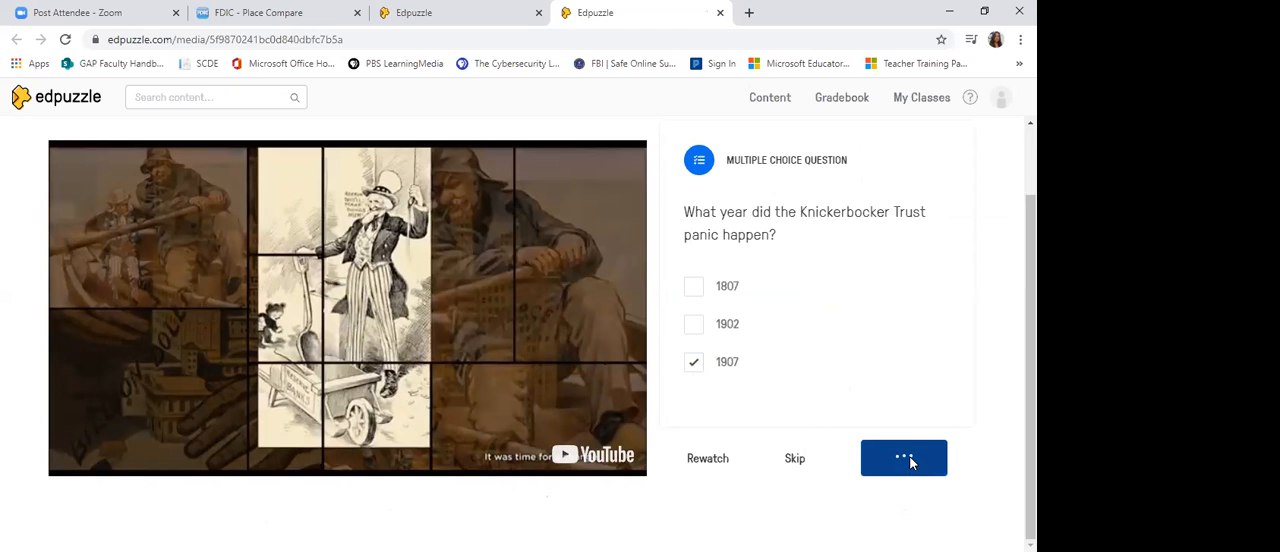
left_click(903, 458)
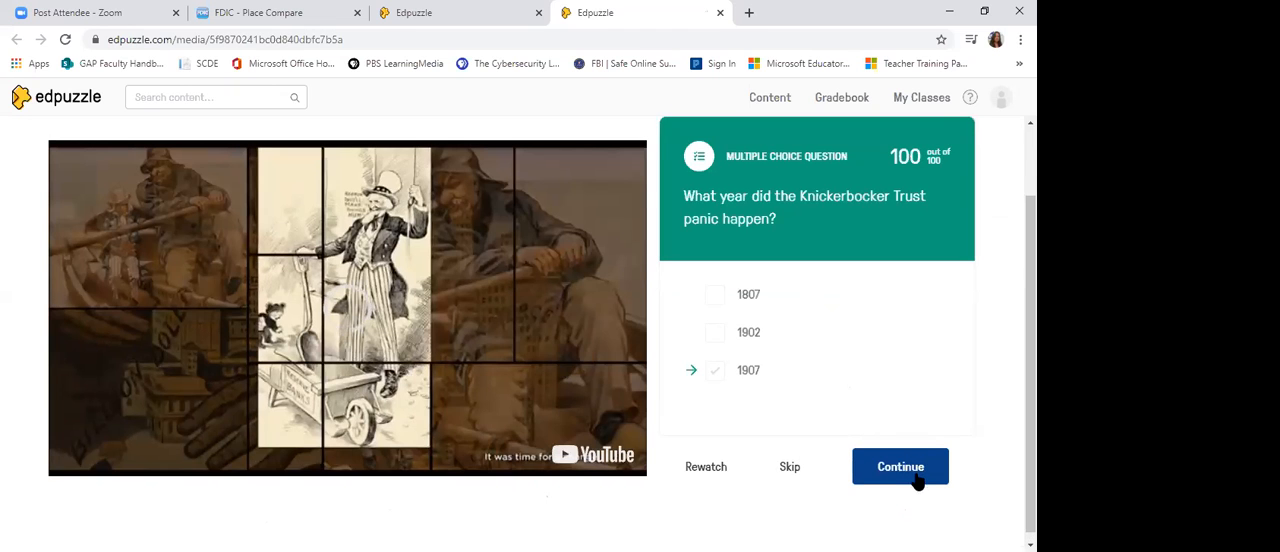
left_click(899, 466)
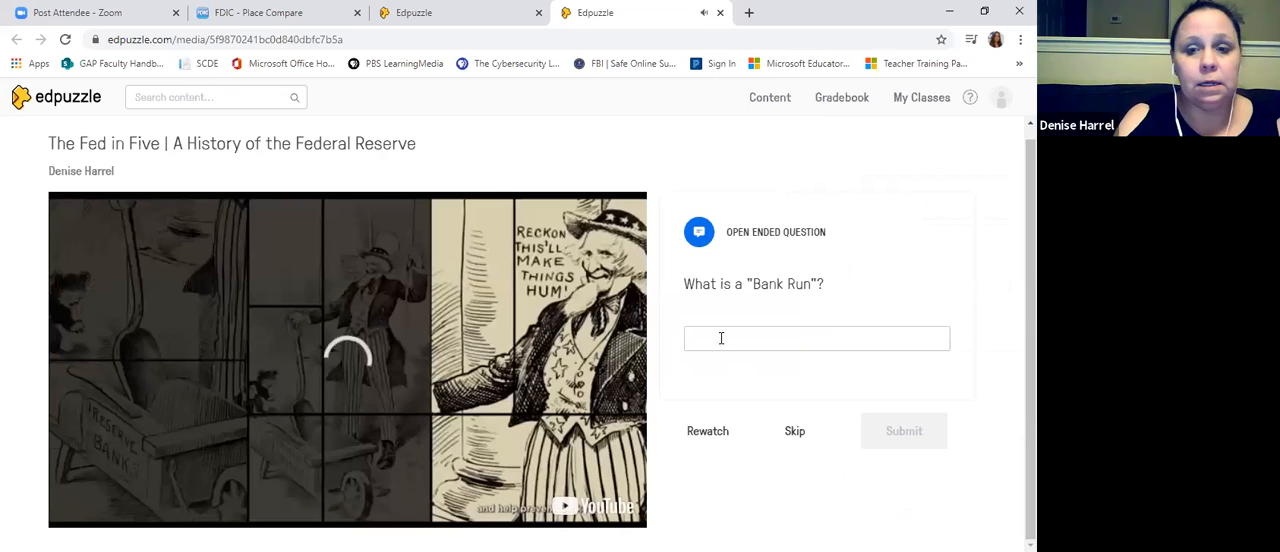
Step: Define a bank run as everyone trying to get all their money, and submit
left_click(816, 338)
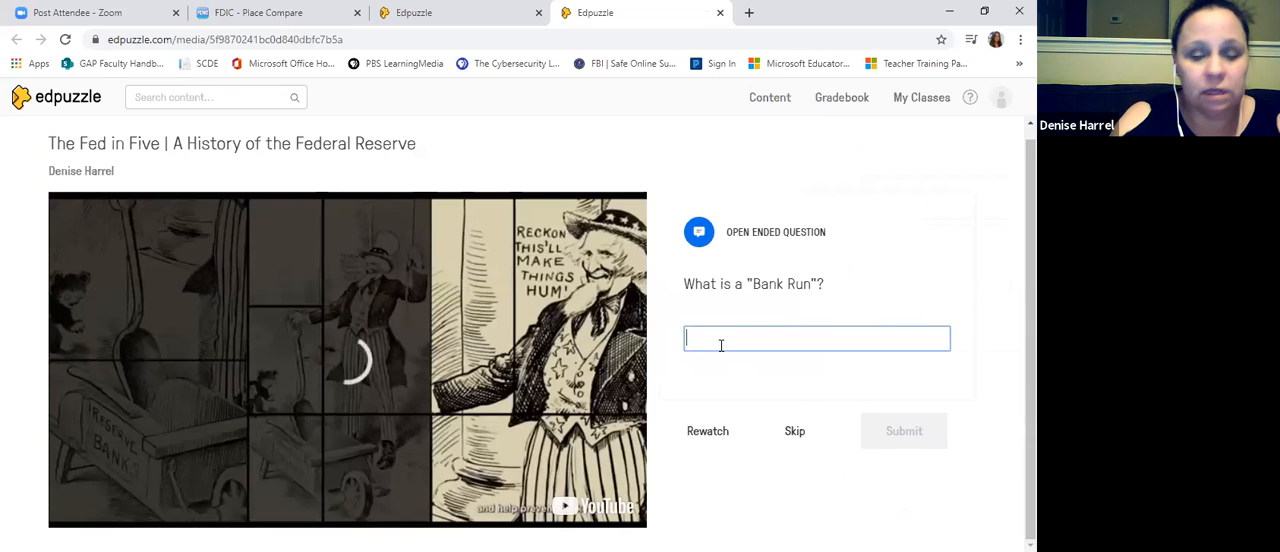
type("W")
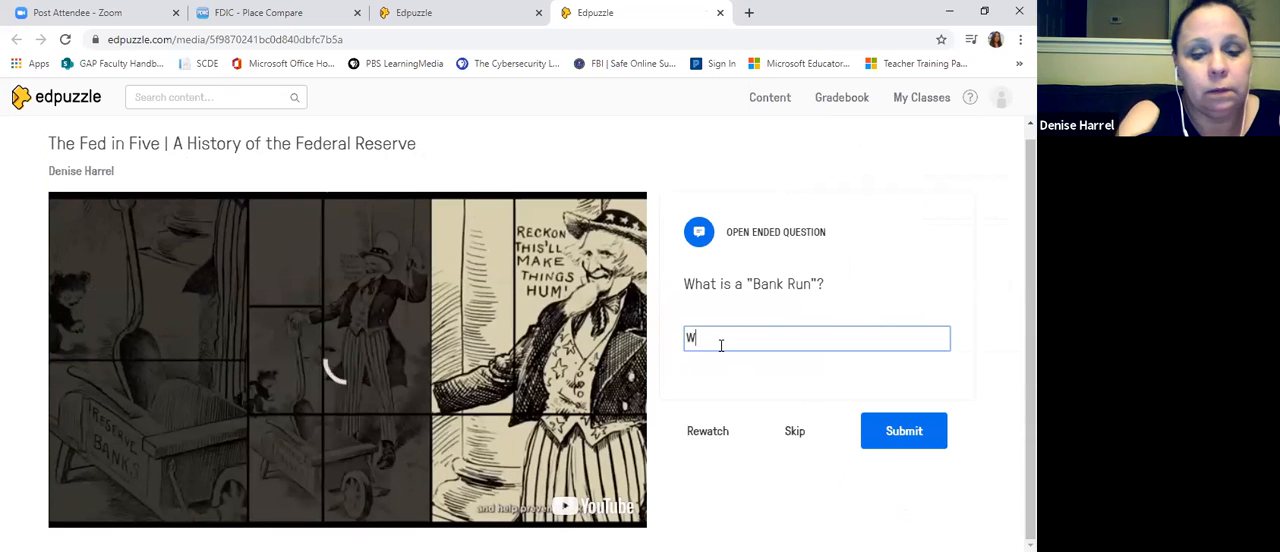
type("hen everyone atte")
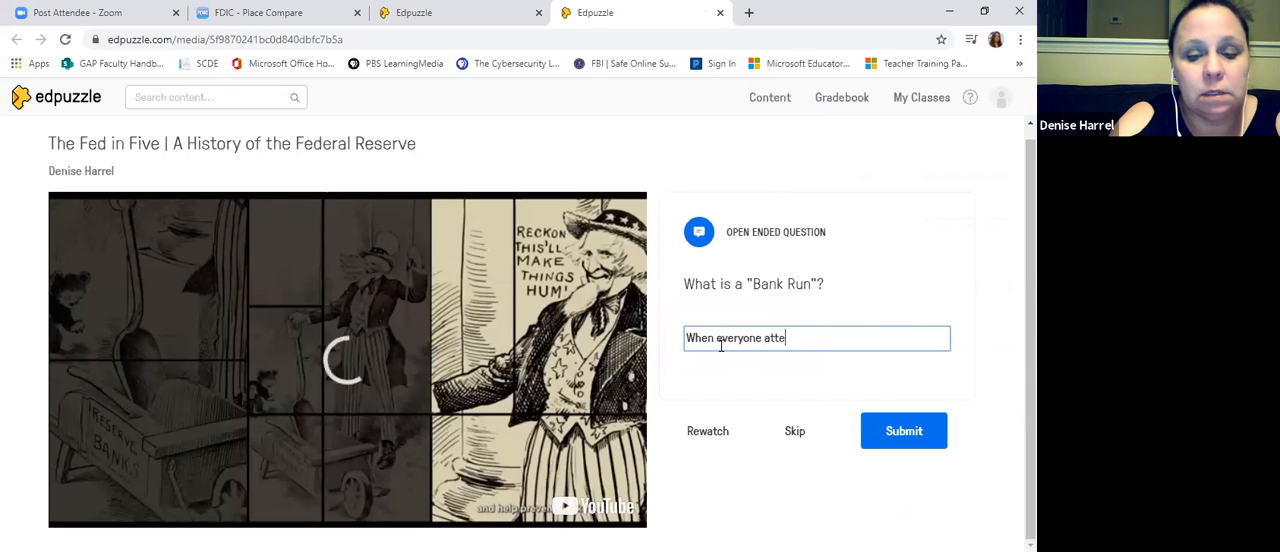
type("mpte t")
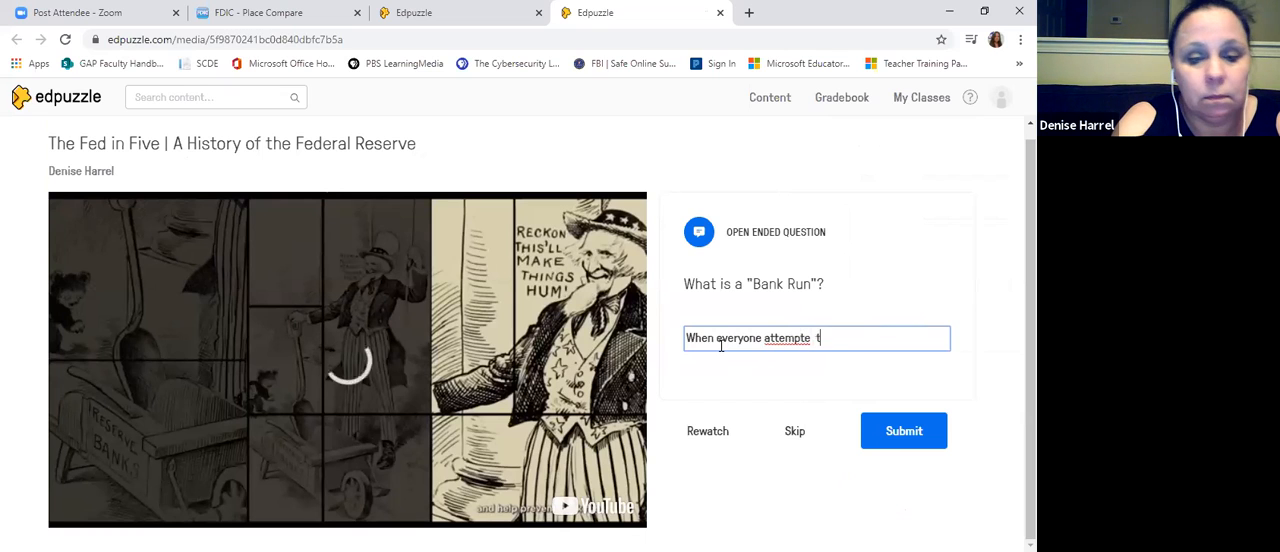
type("o get all their money")
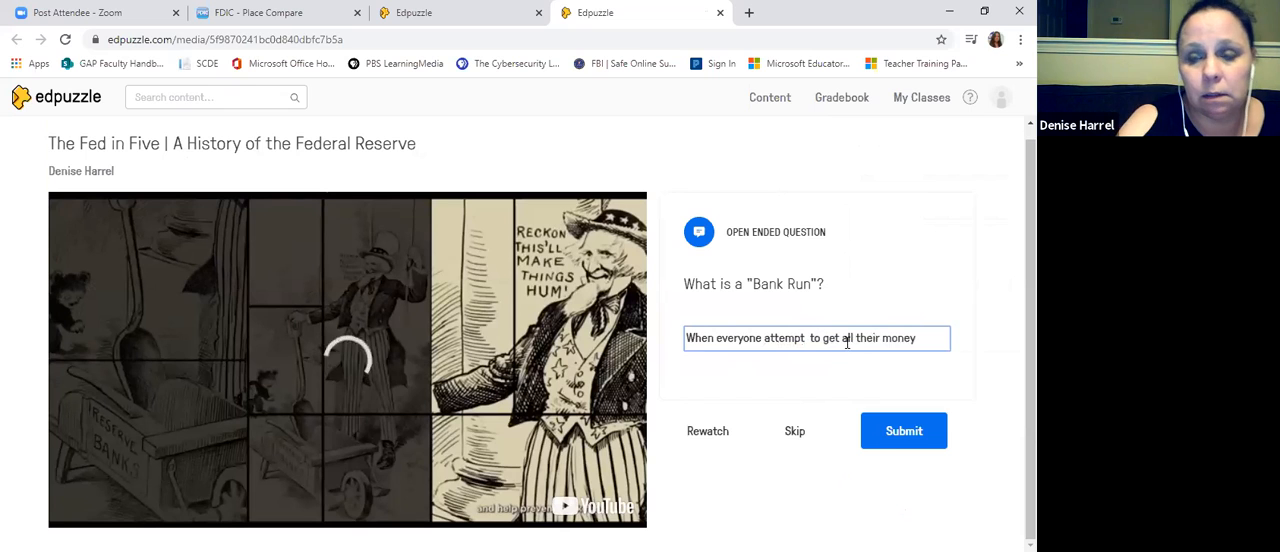
left_click(903, 430)
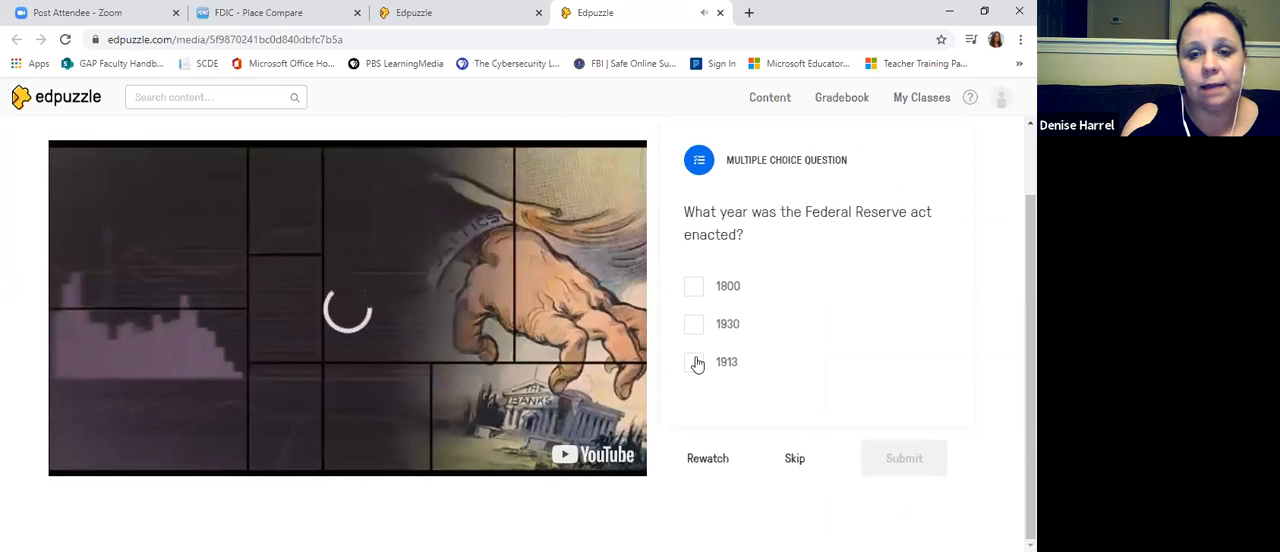
Step: Answer 1913 to the Federal Reserve Act question and resume the video
left_click(694, 362)
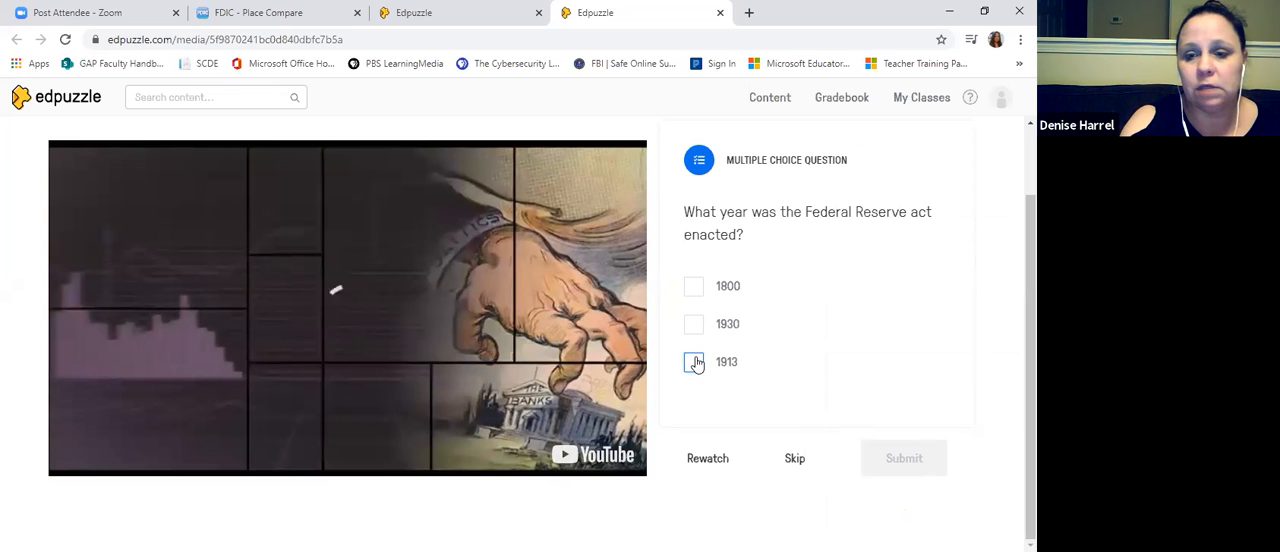
left_click(694, 362)
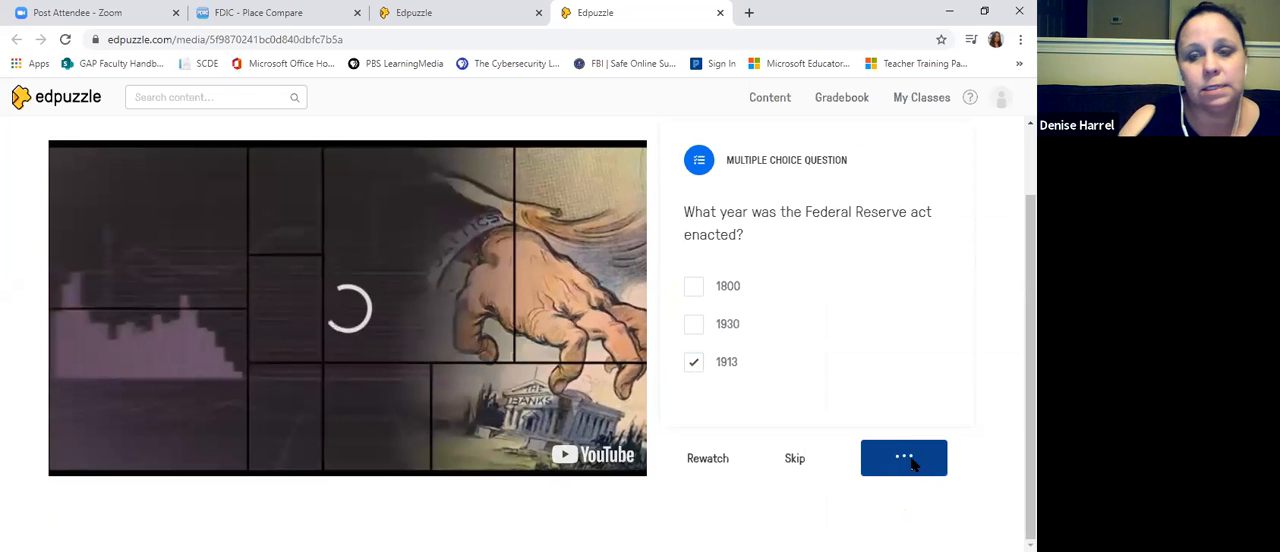
left_click(903, 457)
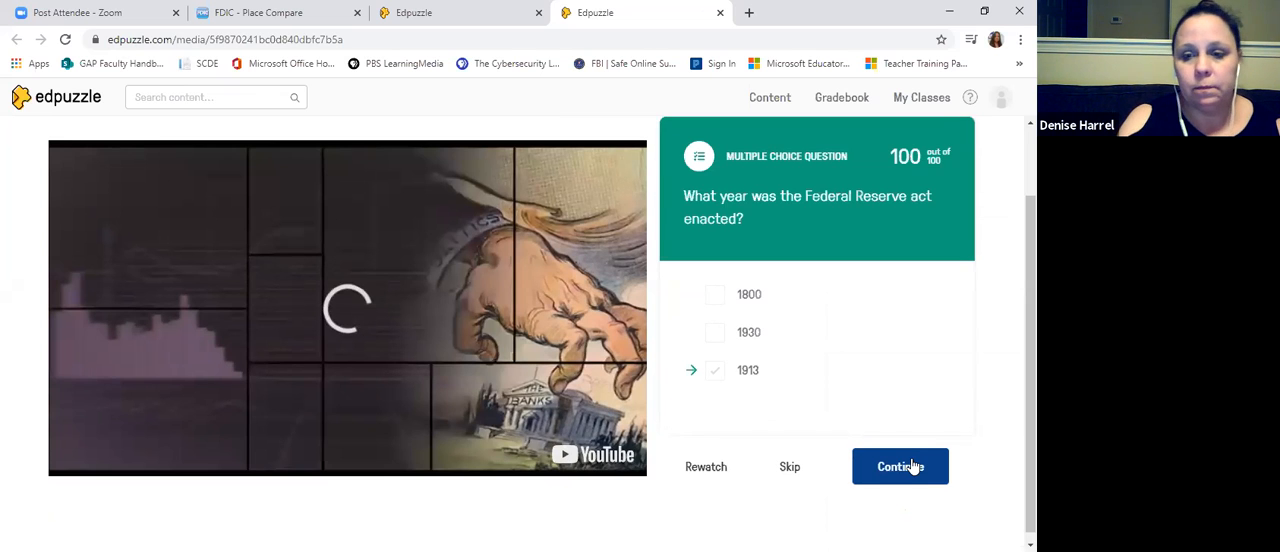
left_click(899, 466)
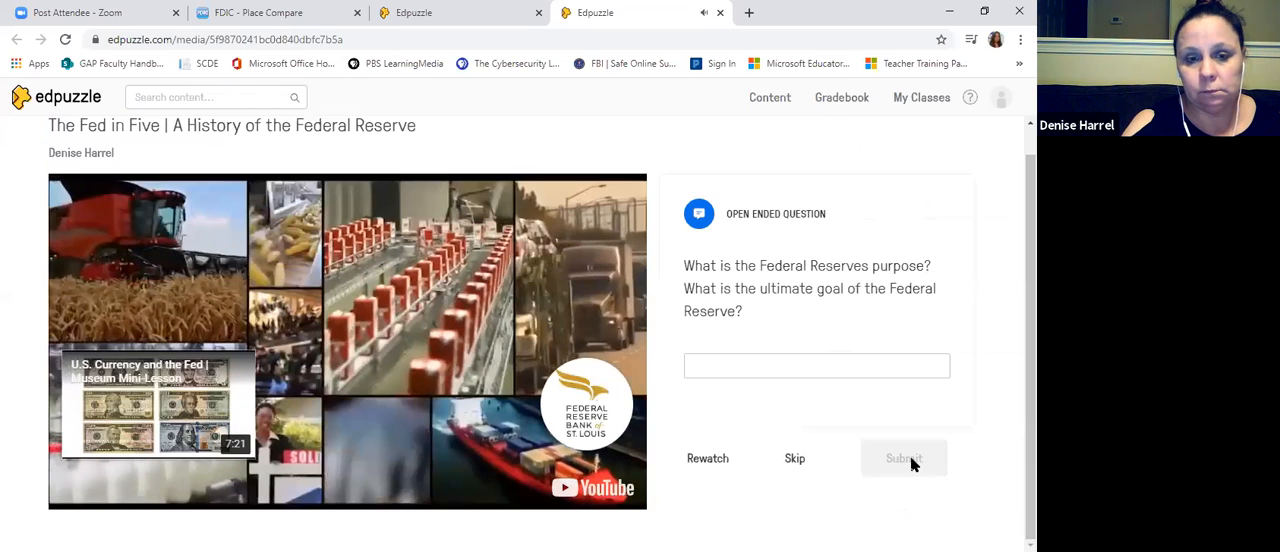
mouse_move(794, 461)
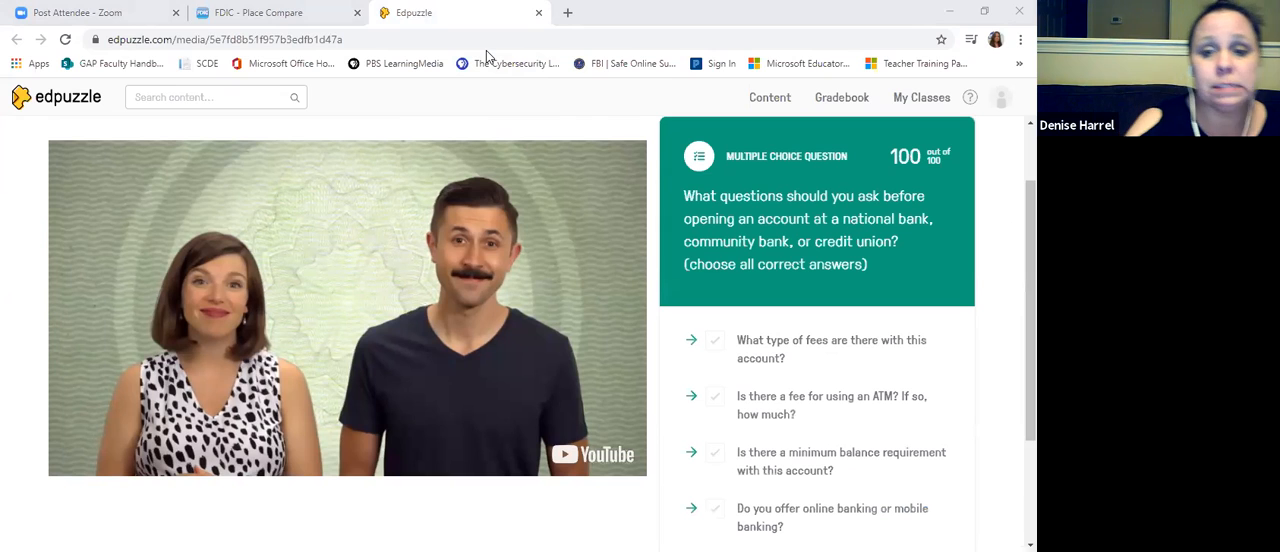
mouse_move(831, 523)
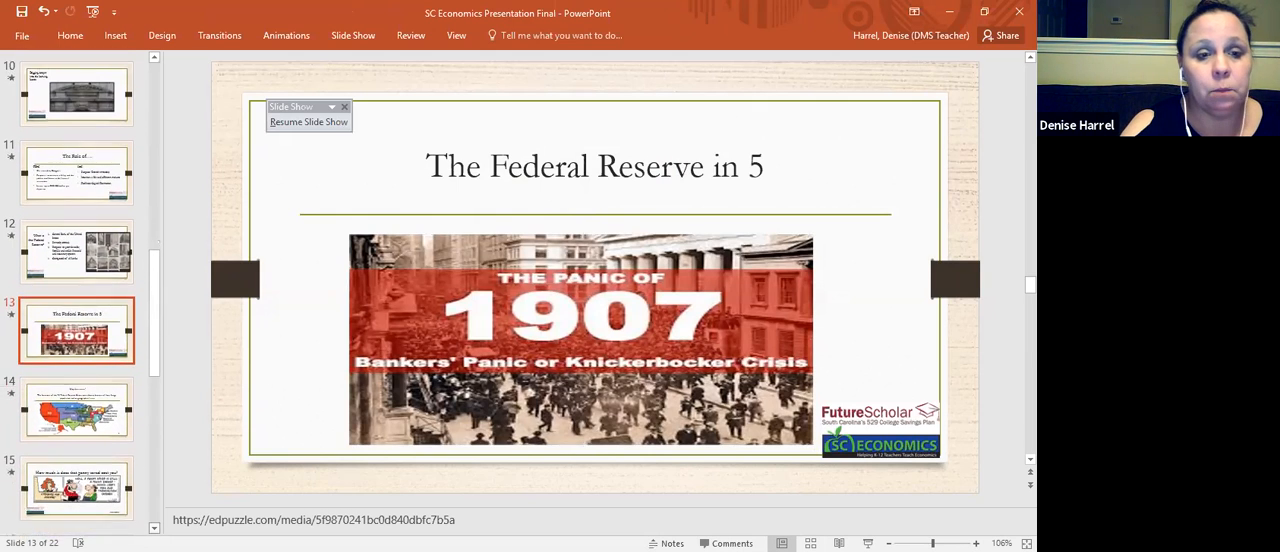
Step: Advance to slide 15, the cartoon about bank fees on a saved penny
scroll("down", 3)
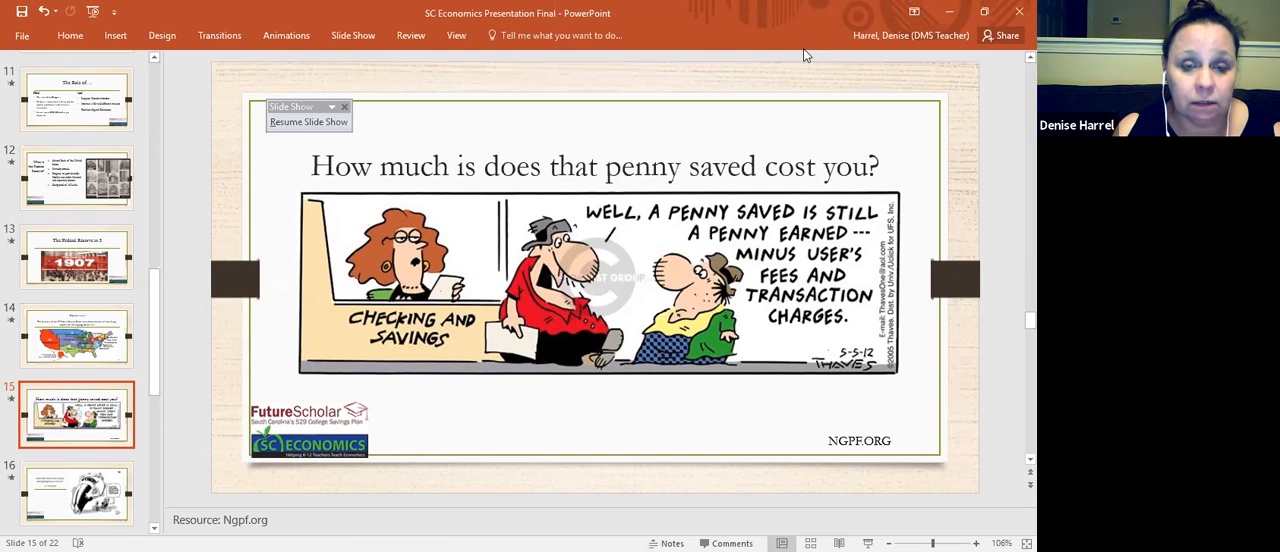
mouse_move(702, 57)
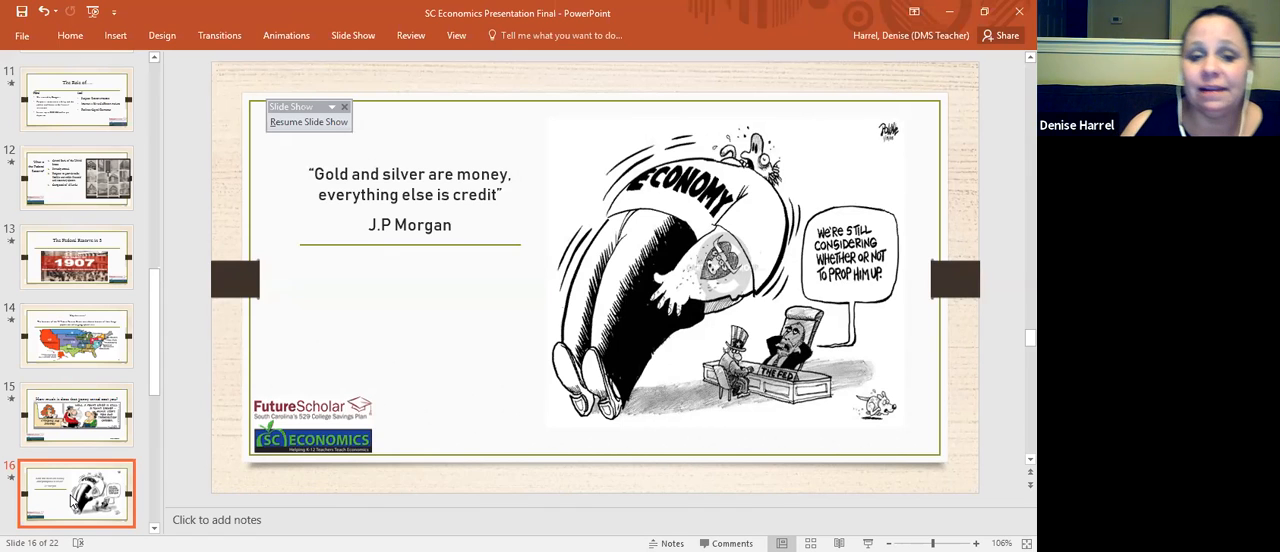
mouse_move(566, 127)
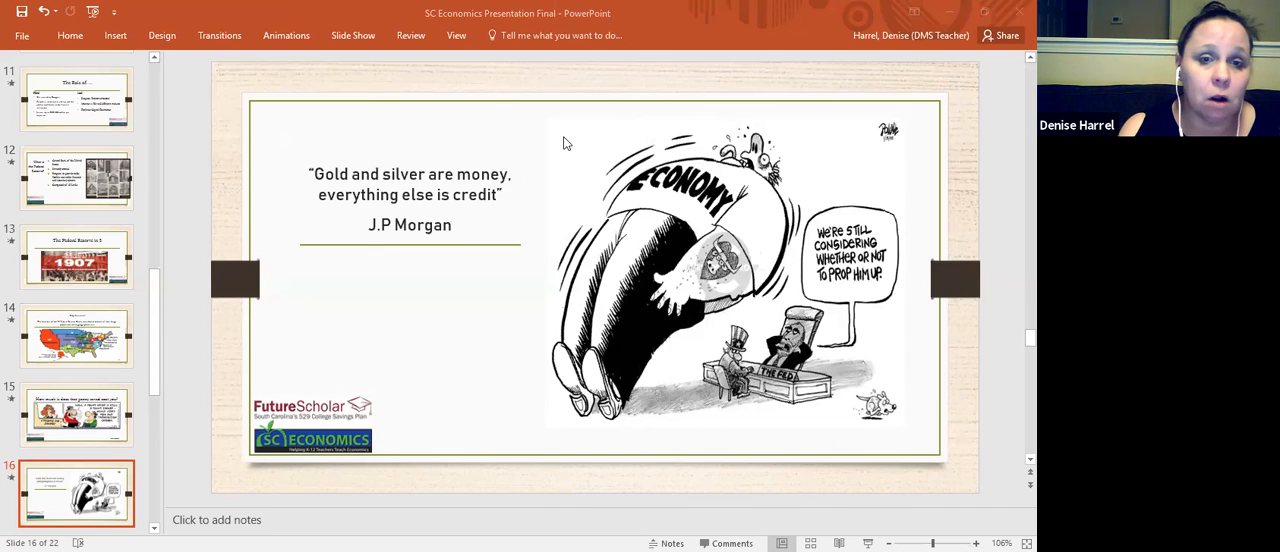
mouse_move(600, 77)
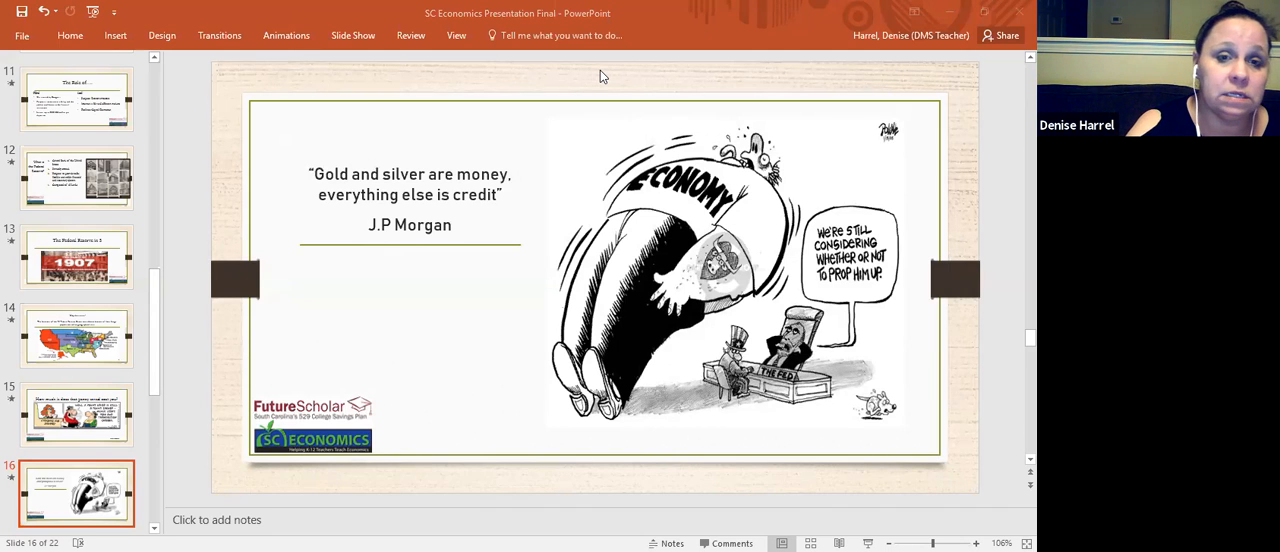
mouse_move(820, 62)
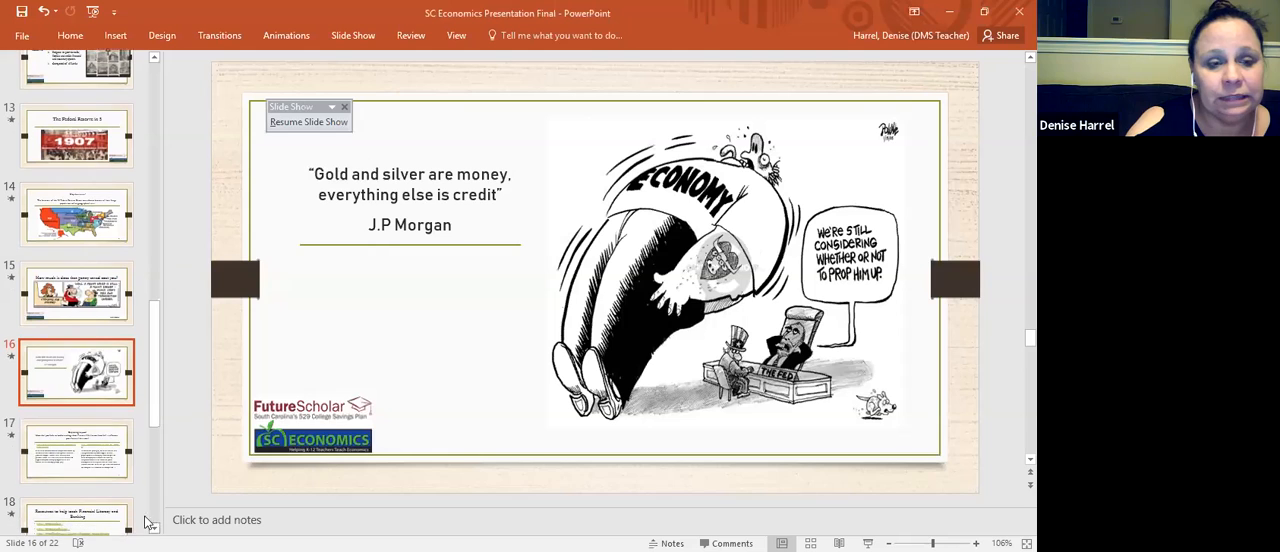
Step: Display slide 17, 'Expanding beyond', with its Financial Football and The Payoff links
left_click(76, 450)
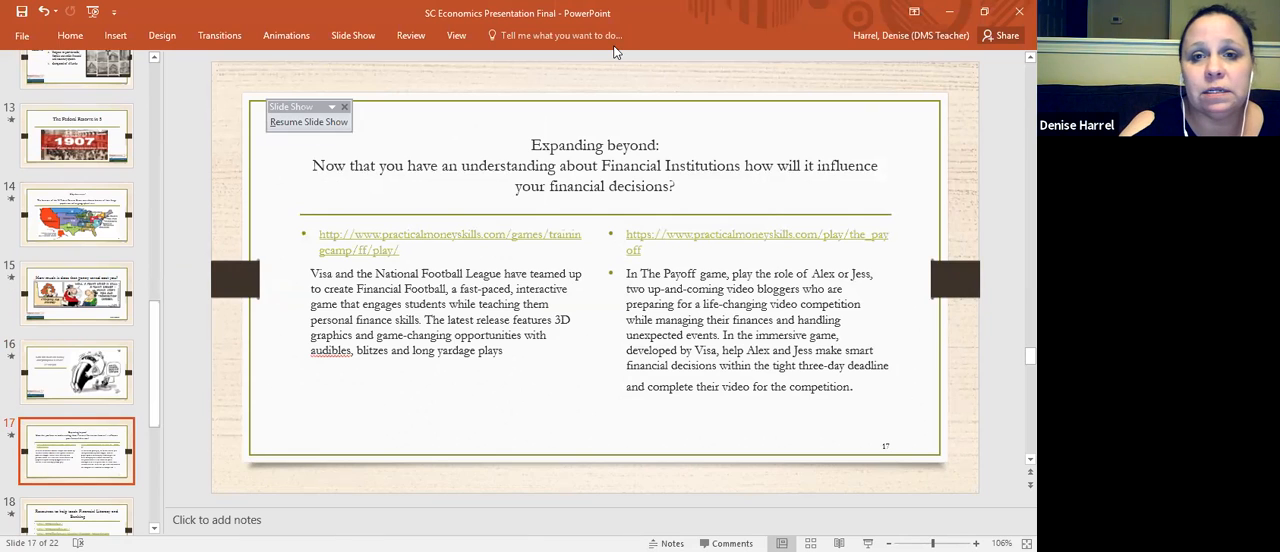
mouse_move(614, 42)
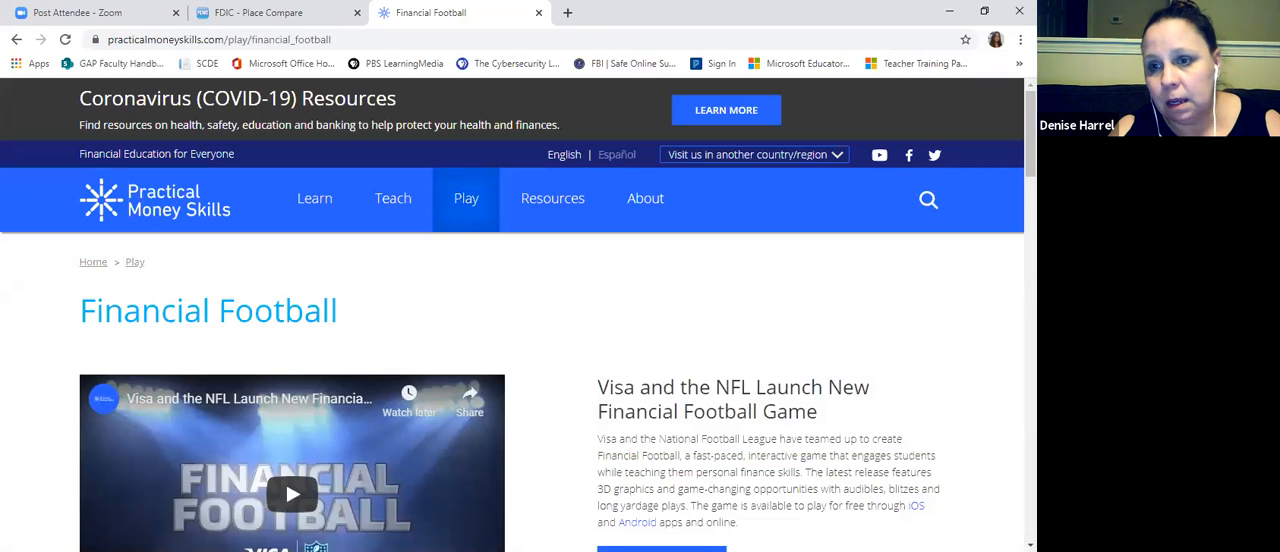
Step: Launch Financial Football from Practical Money Skills via PLAY NOW and Play online
scroll("down", 3)
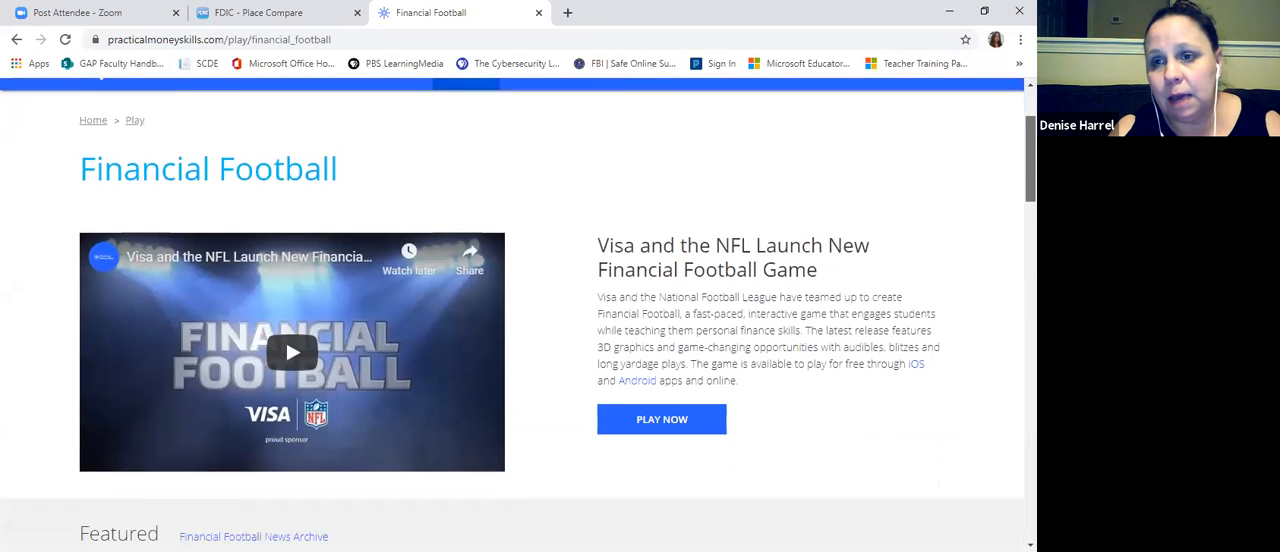
scroll("down", 3)
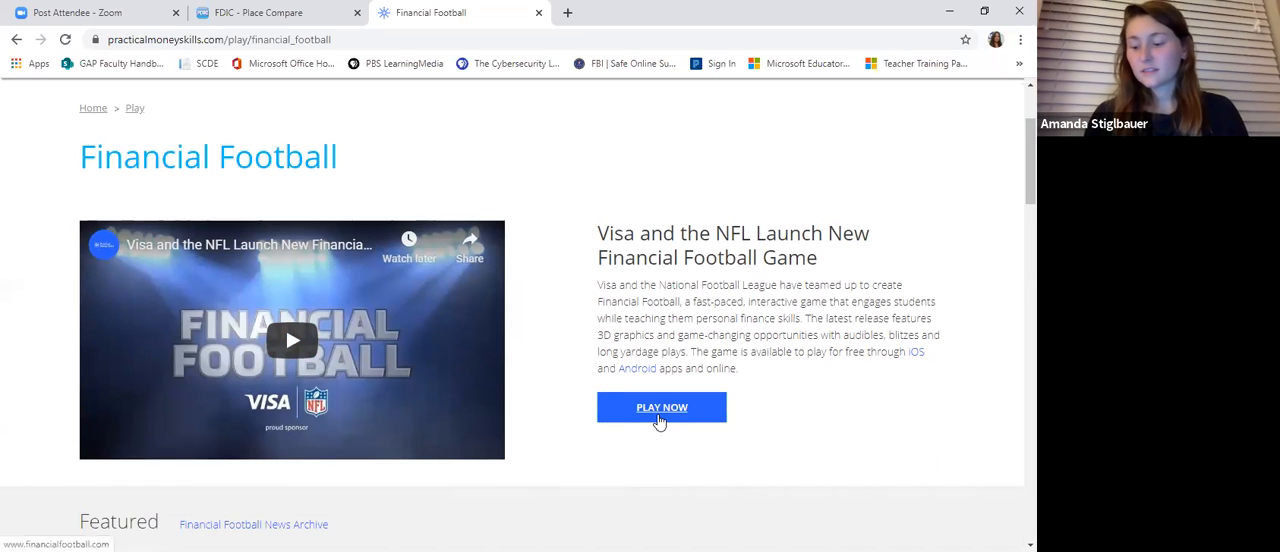
left_click(661, 407)
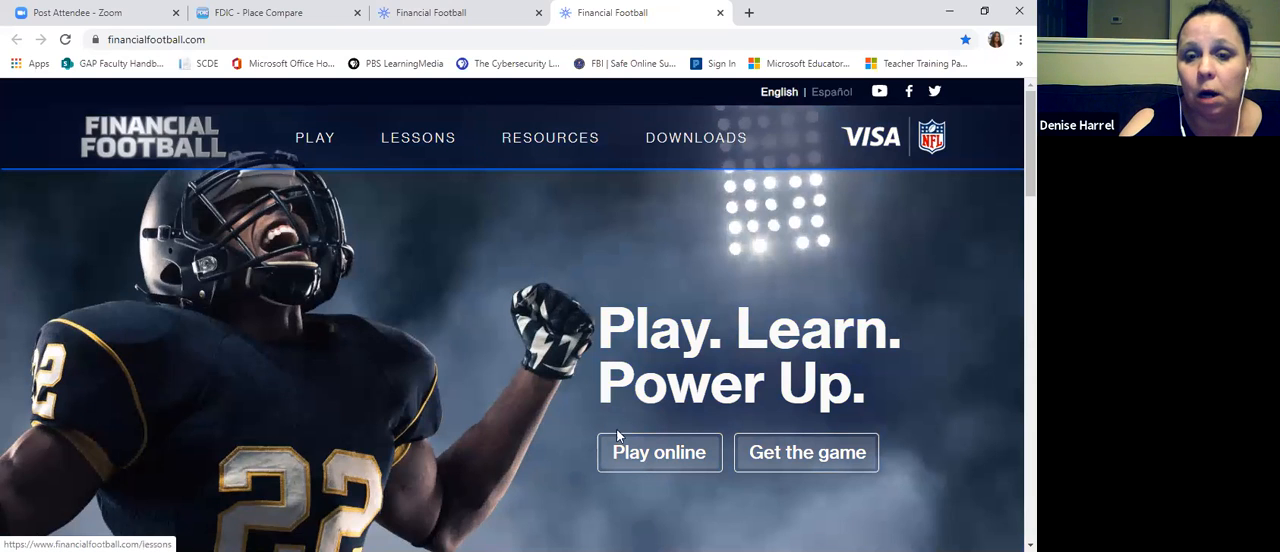
left_click(659, 452)
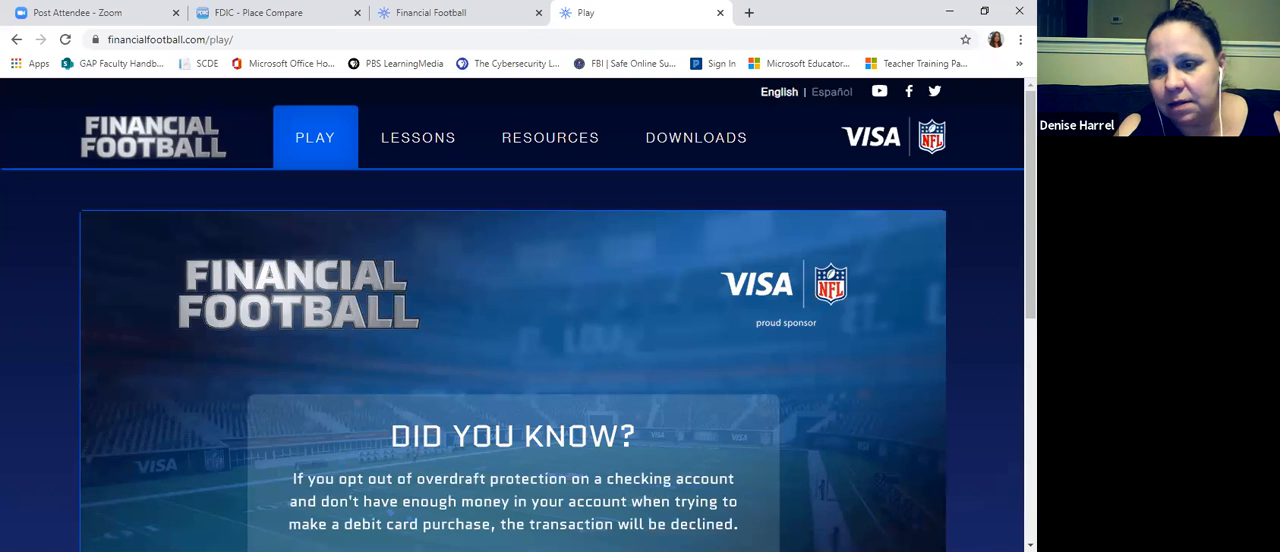
Step: Scroll down the Play page while Financial Football loads to its PLAY GAME menu
scroll("down", 3)
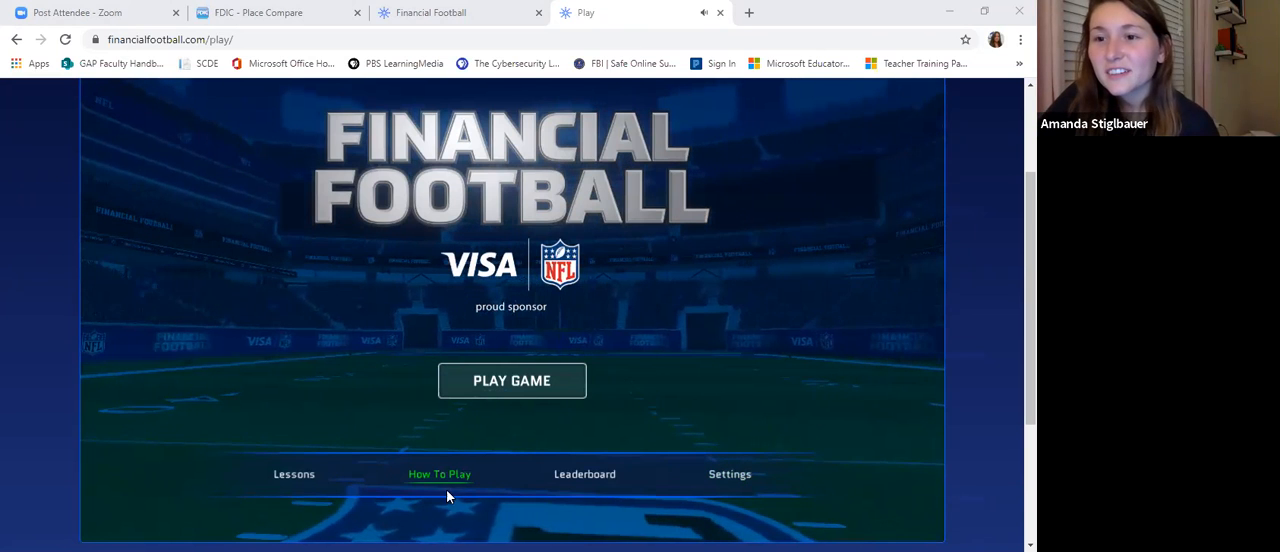
mouse_move(511, 381)
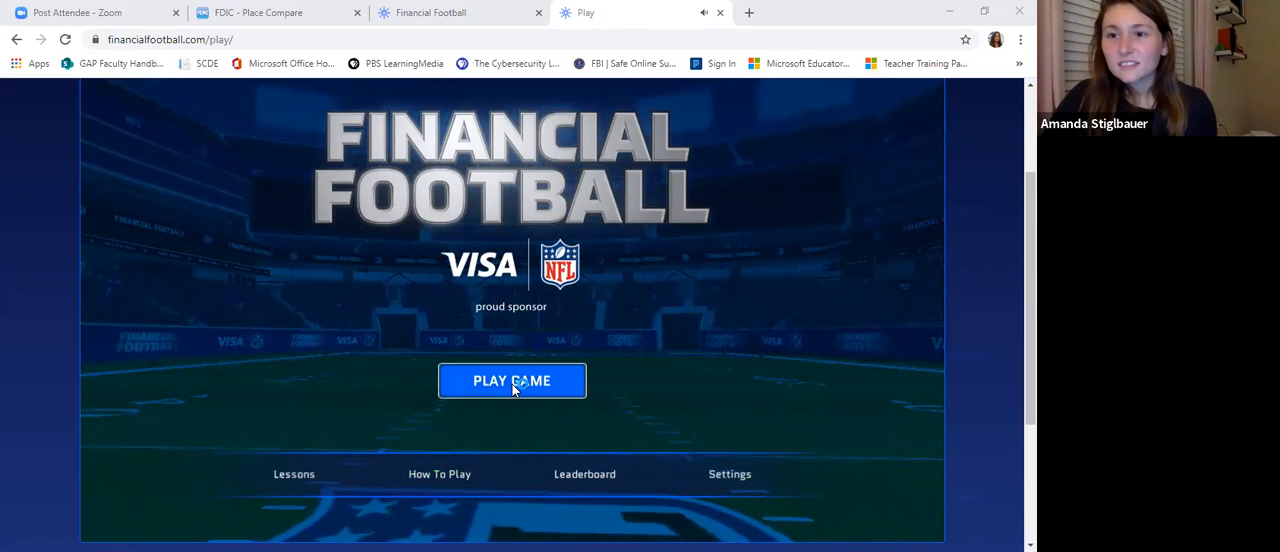
Step: Set up a single-player Rookie, 5-minute Cowboys vs Giants game and start it
left_click(511, 380)
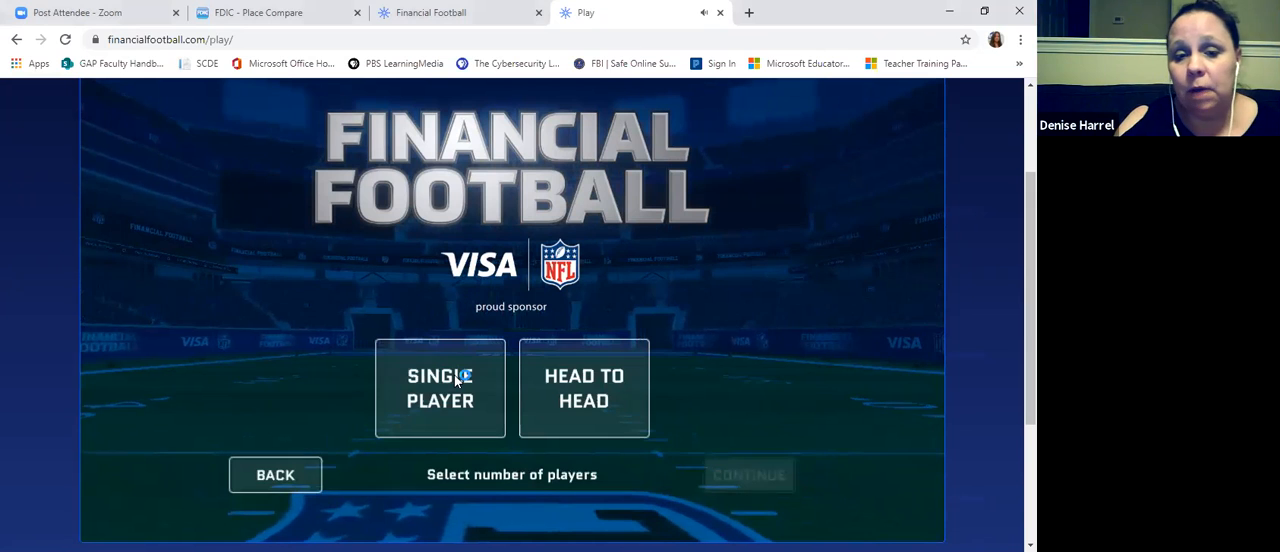
left_click(440, 388)
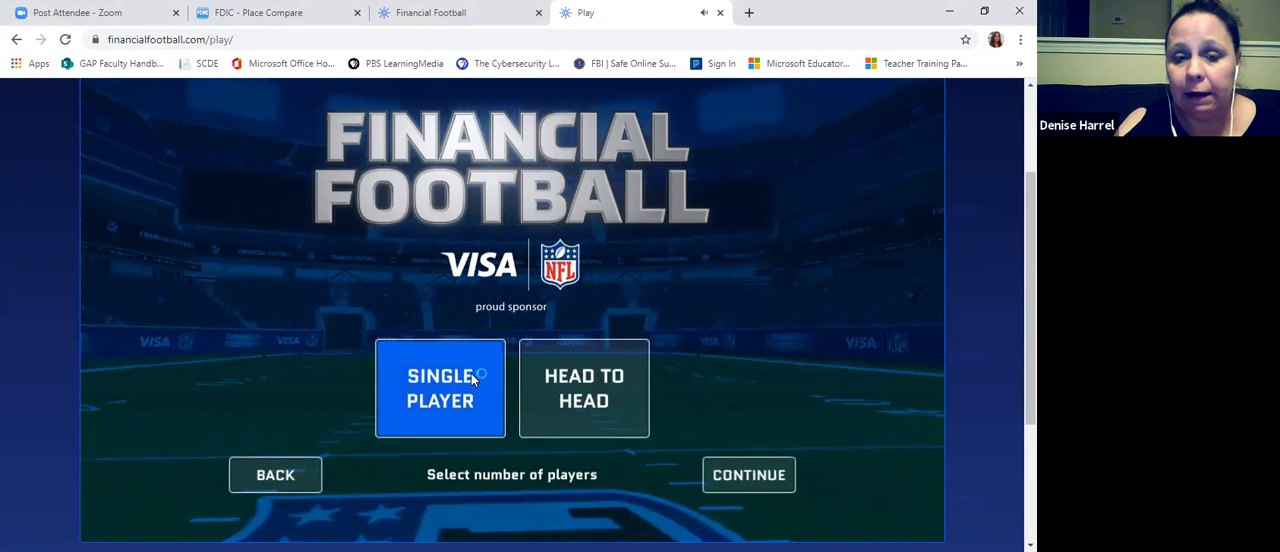
left_click(749, 474)
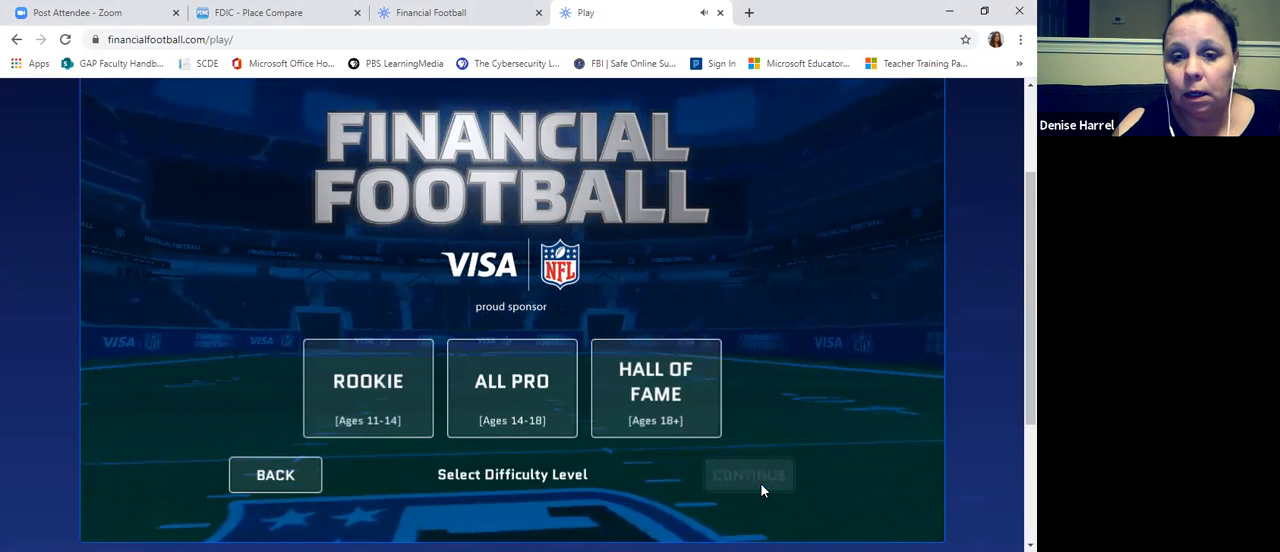
left_click(367, 388)
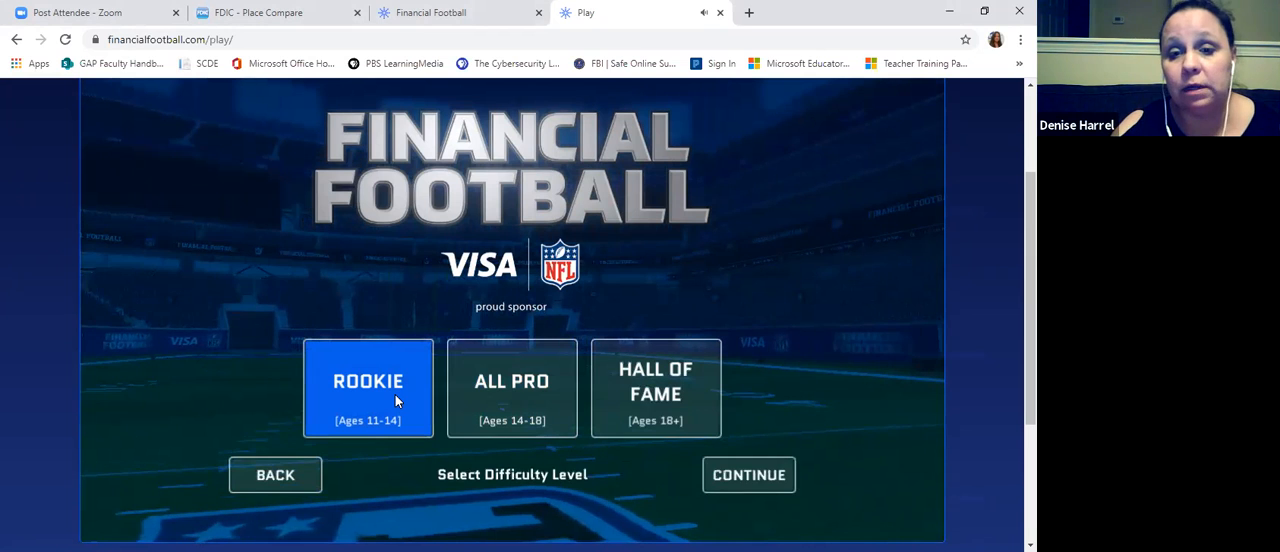
left_click(748, 474)
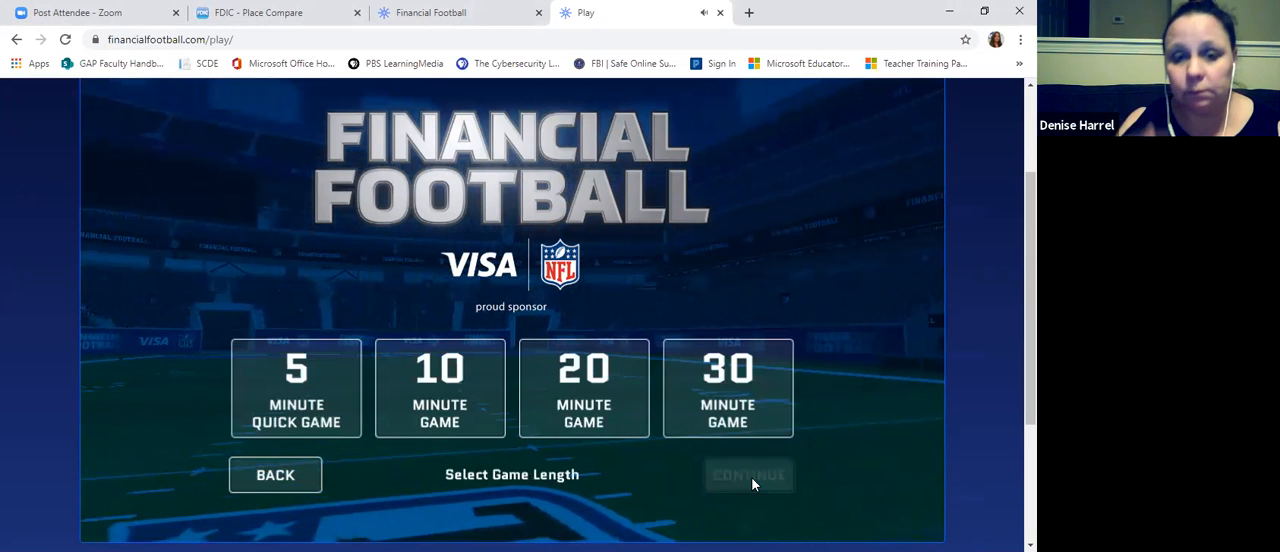
left_click(296, 388)
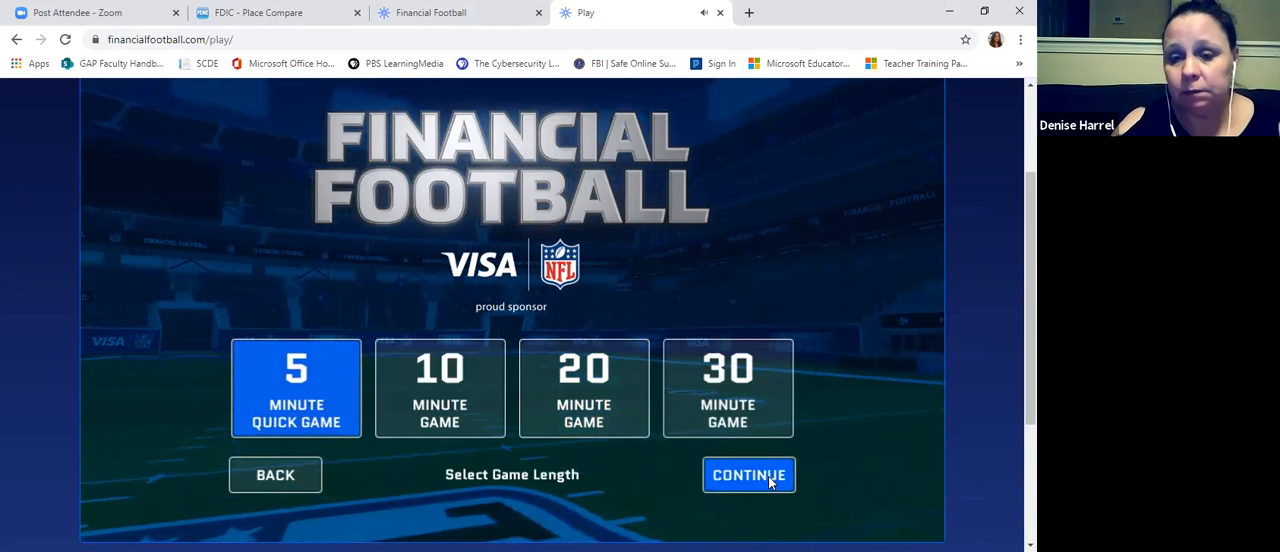
mouse_move(400, 418)
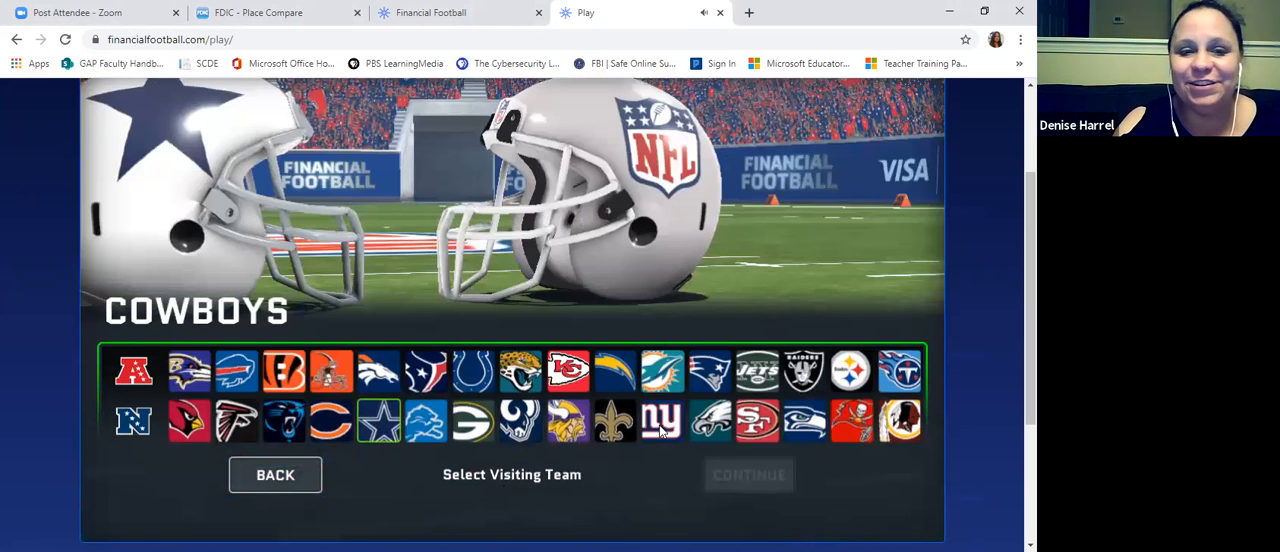
left_click(662, 420)
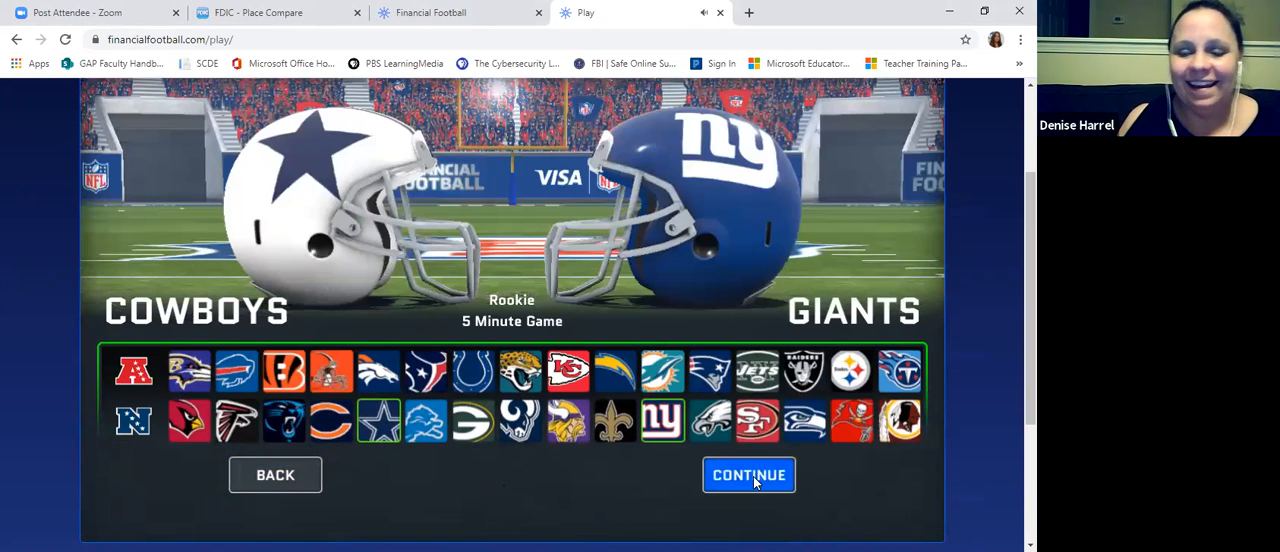
left_click(749, 474)
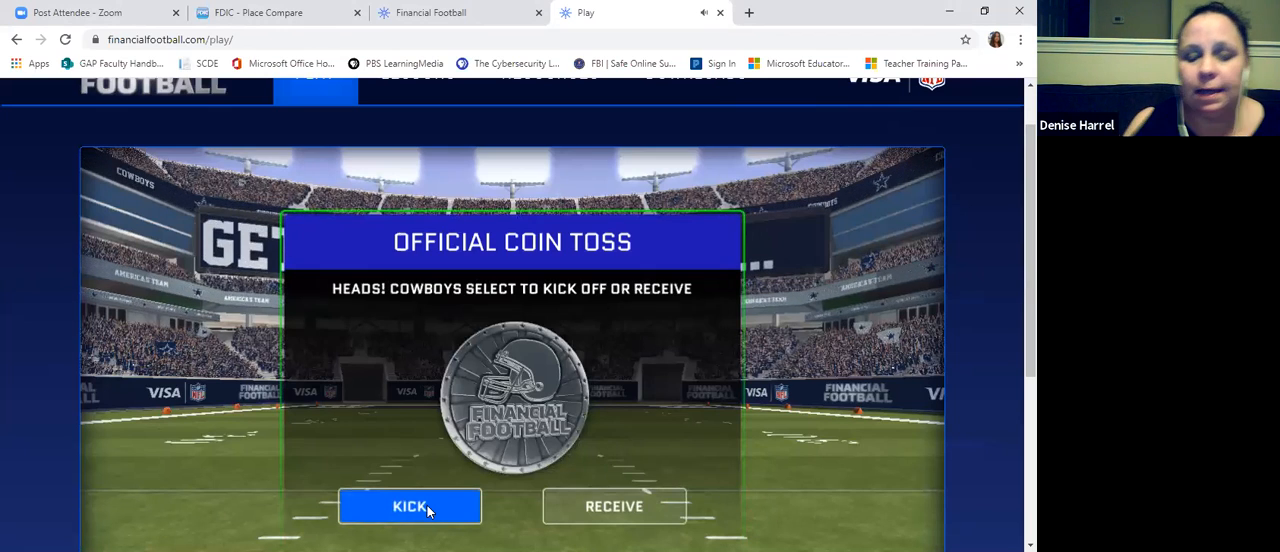
Step: Choose Kick for the Cowboys after the coin toss
left_click(409, 506)
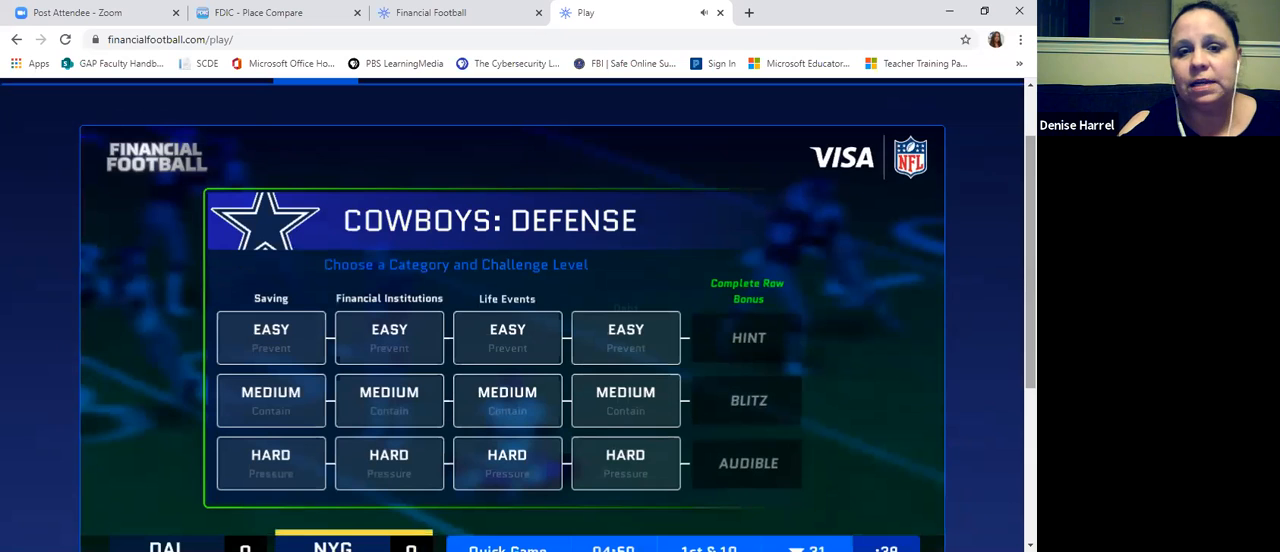
Step: Pick the easy Life Events question and answer True about networking
left_click(271, 338)
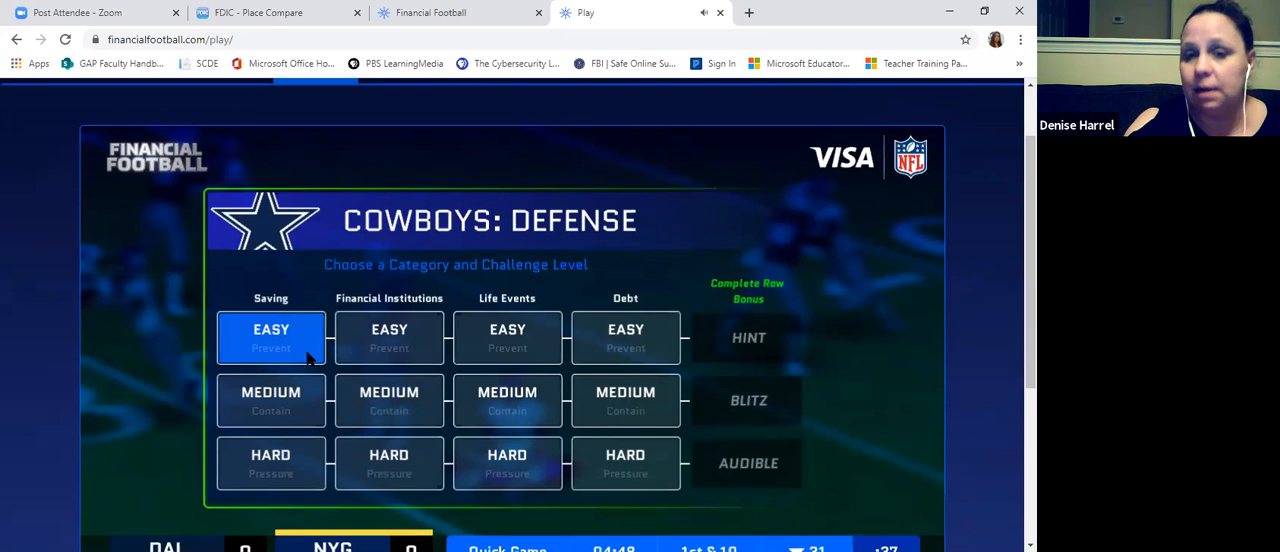
mouse_move(343, 420)
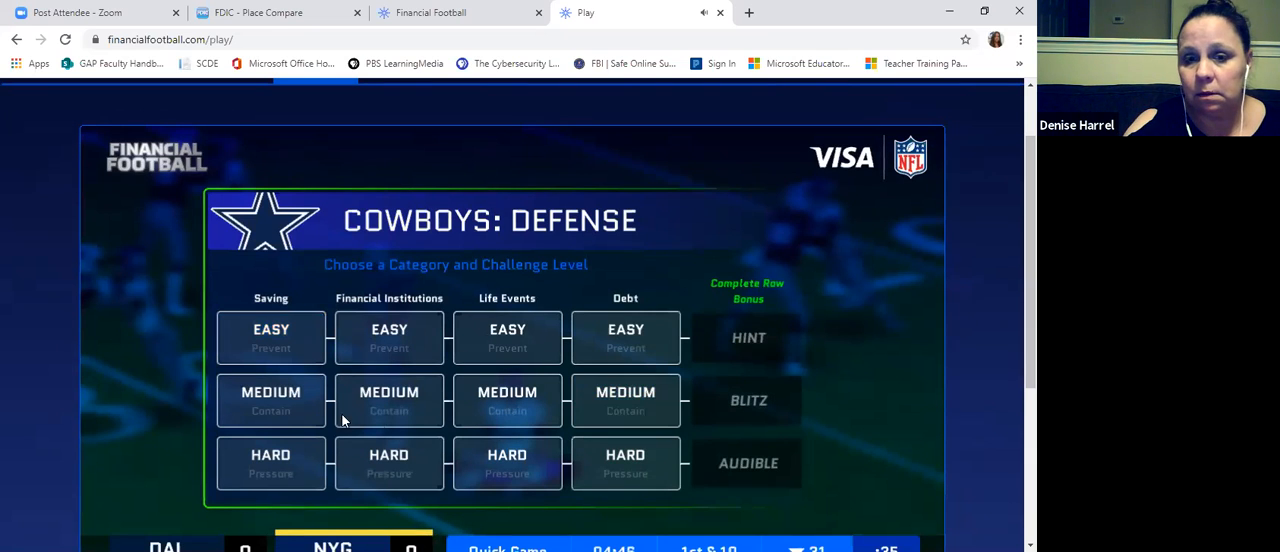
left_click(270, 463)
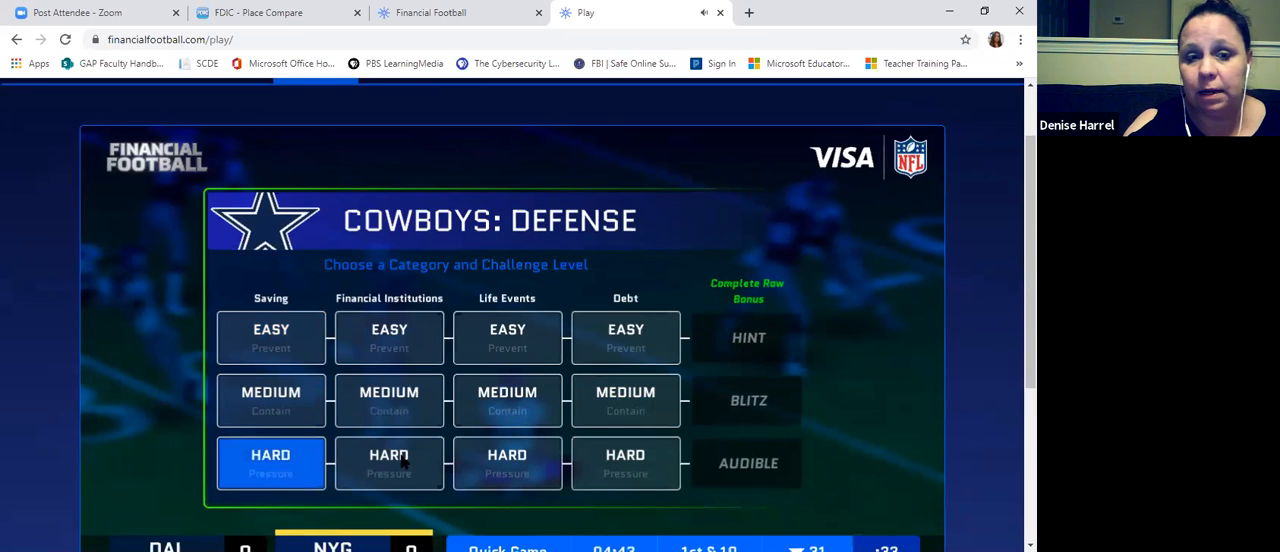
left_click(507, 337)
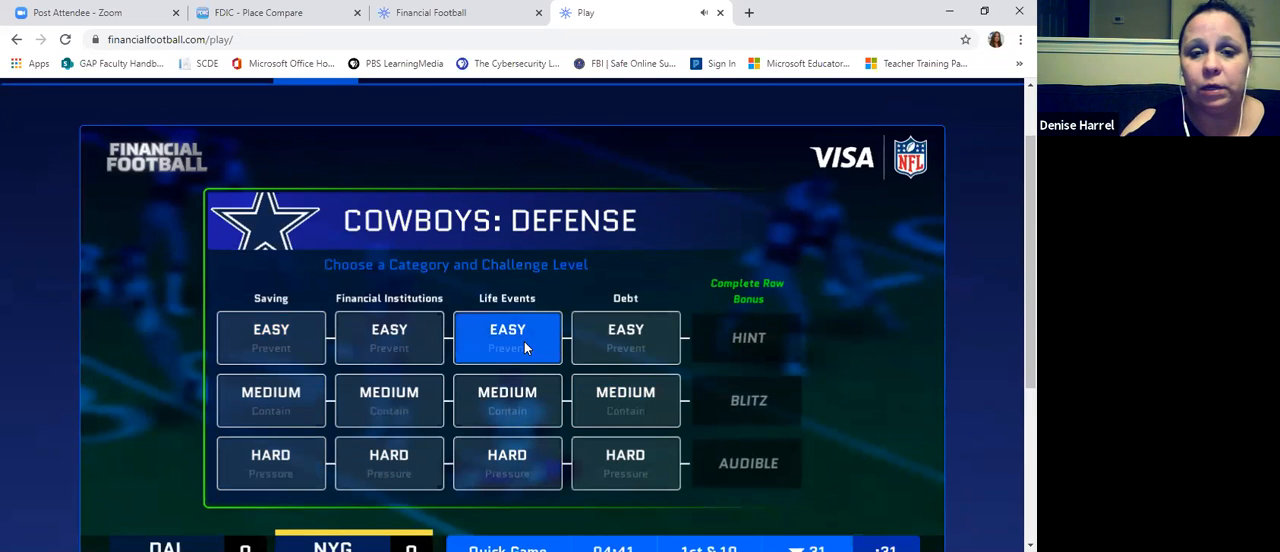
left_click(507, 338)
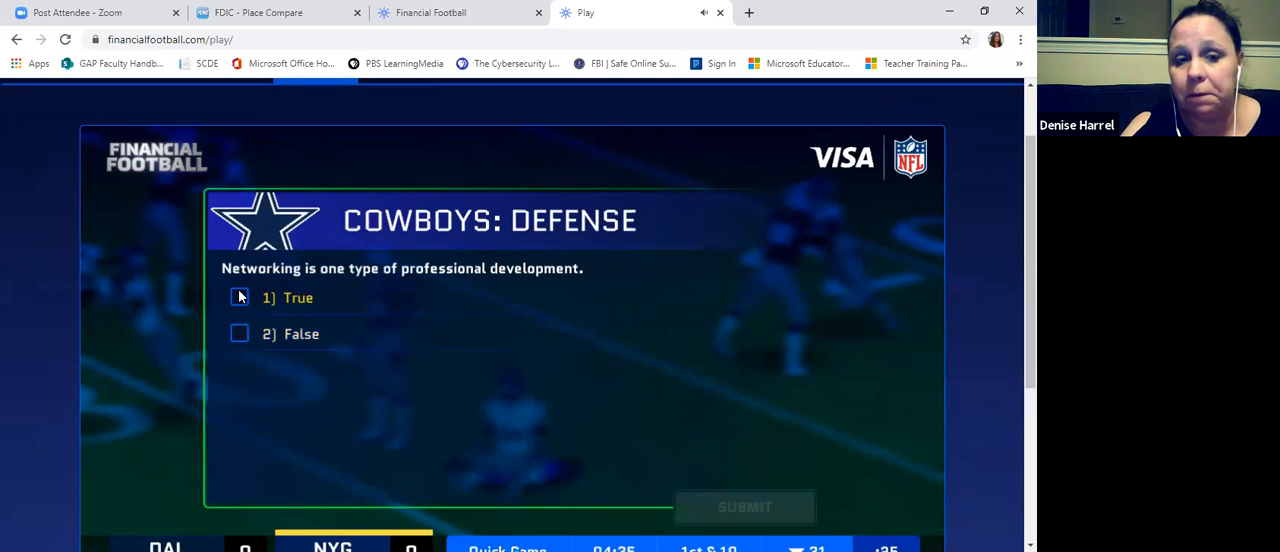
left_click(239, 297)
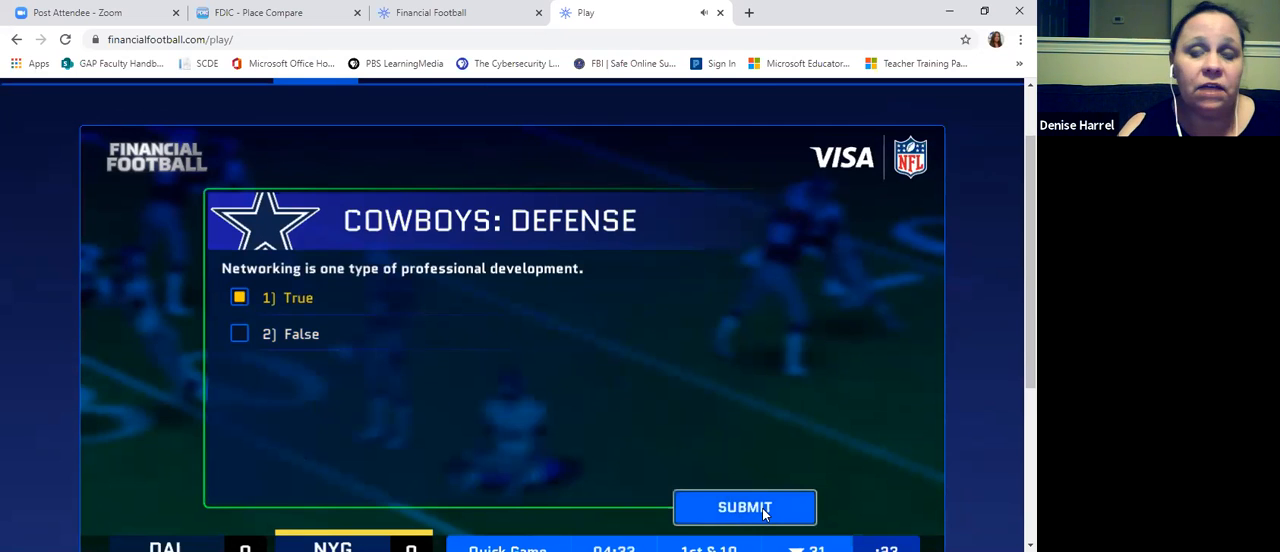
left_click(744, 507)
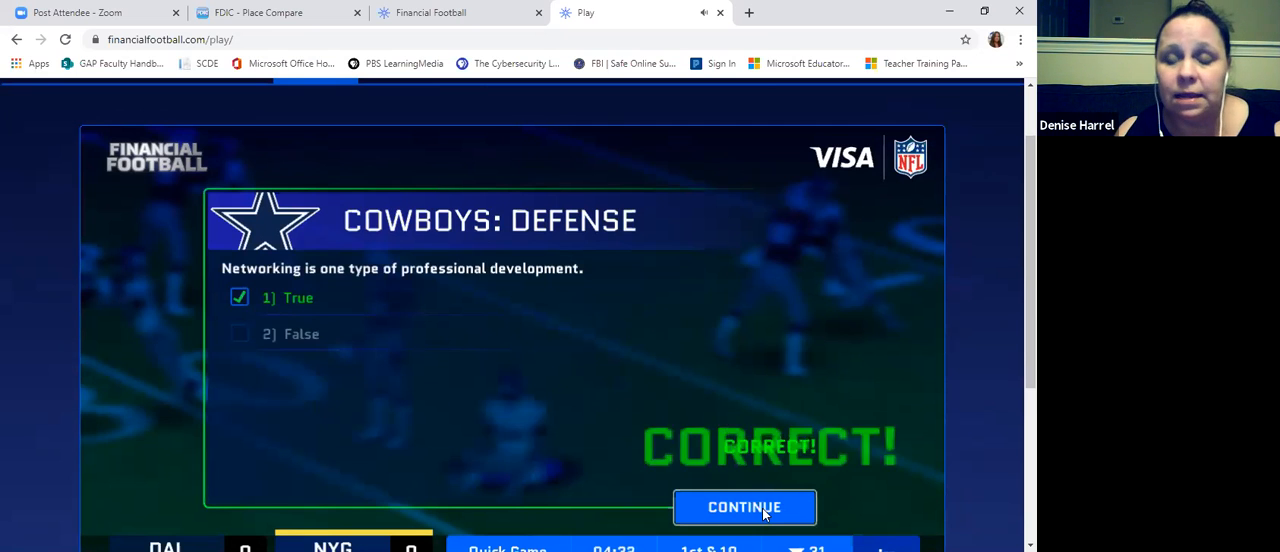
left_click(744, 507)
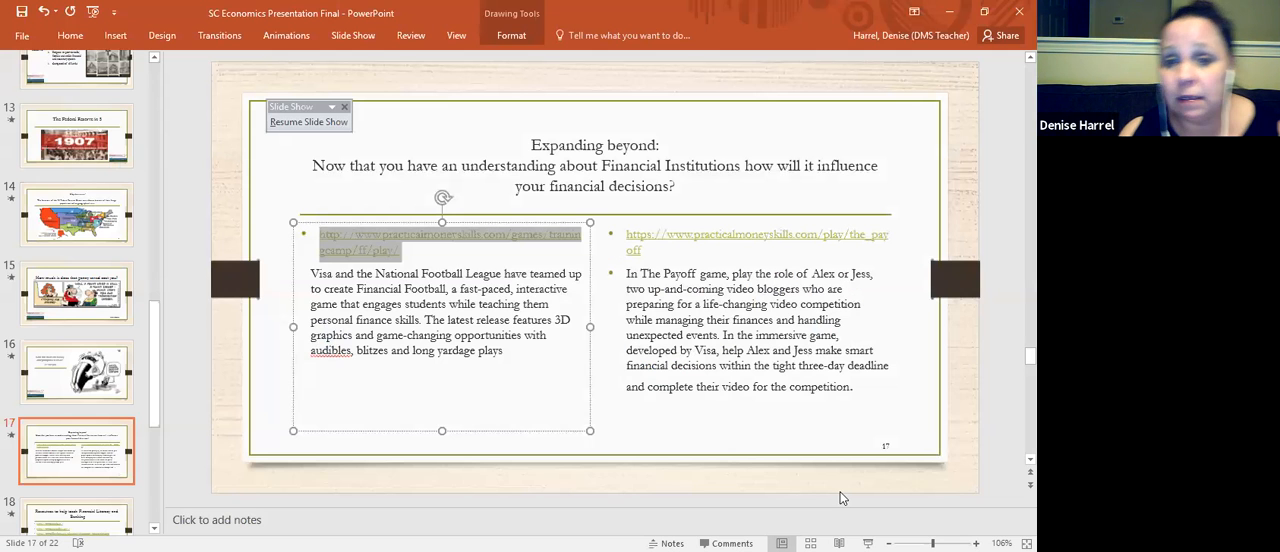
mouse_move(704, 445)
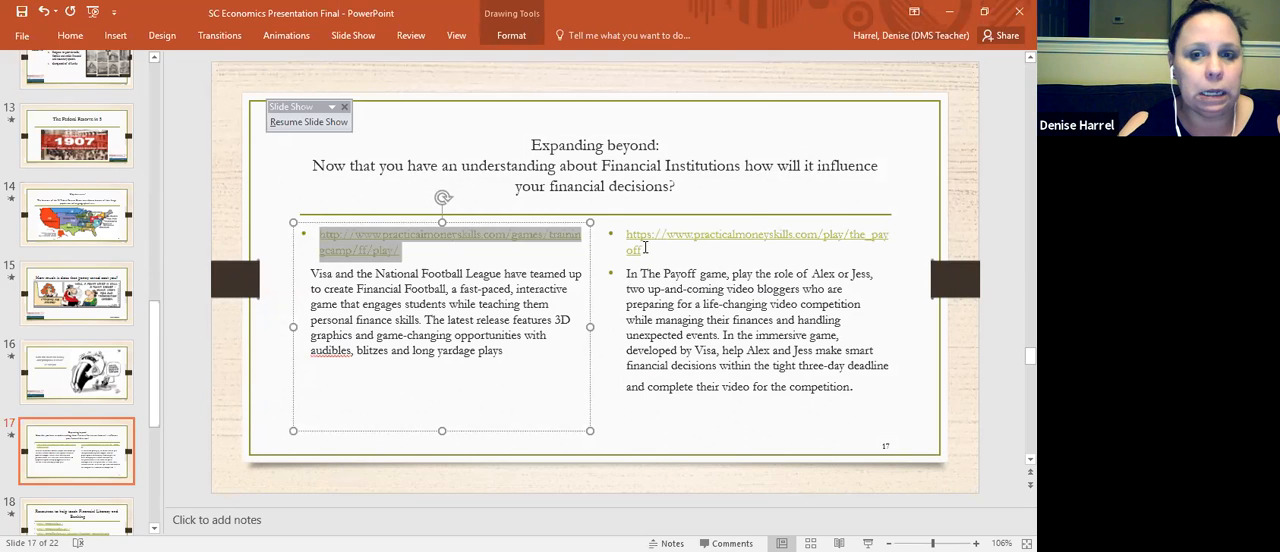
Step: Follow slide 17's The Payoff hyperlink to its Practical Money Skills page
left_click(757, 242)
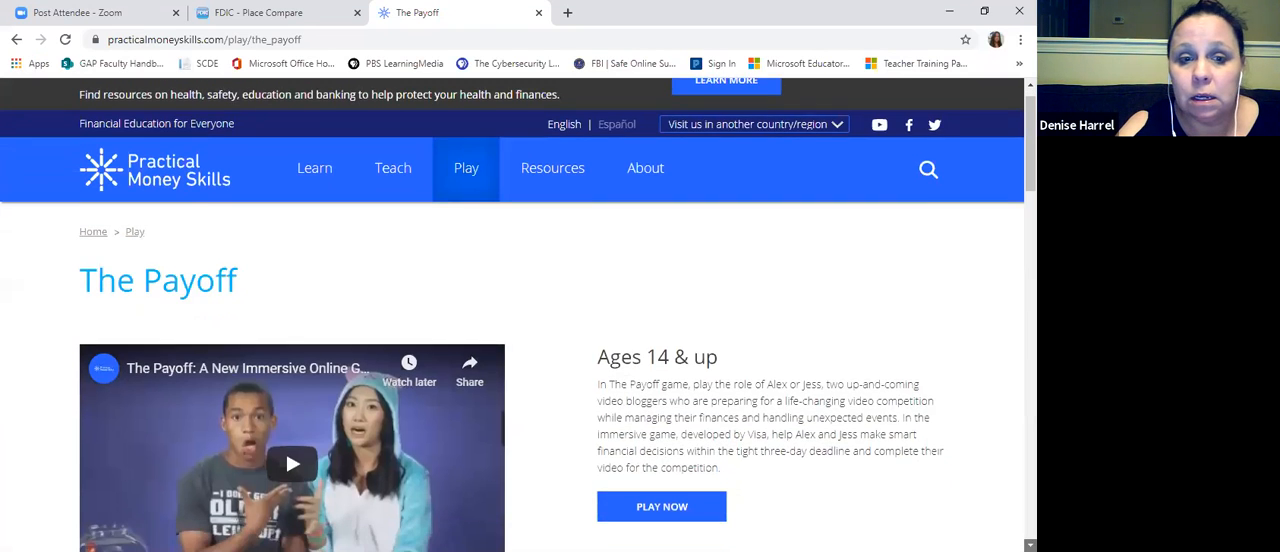
Step: Start The Payoff, back out of student registration, and play as Solo Player
scroll("down", 3)
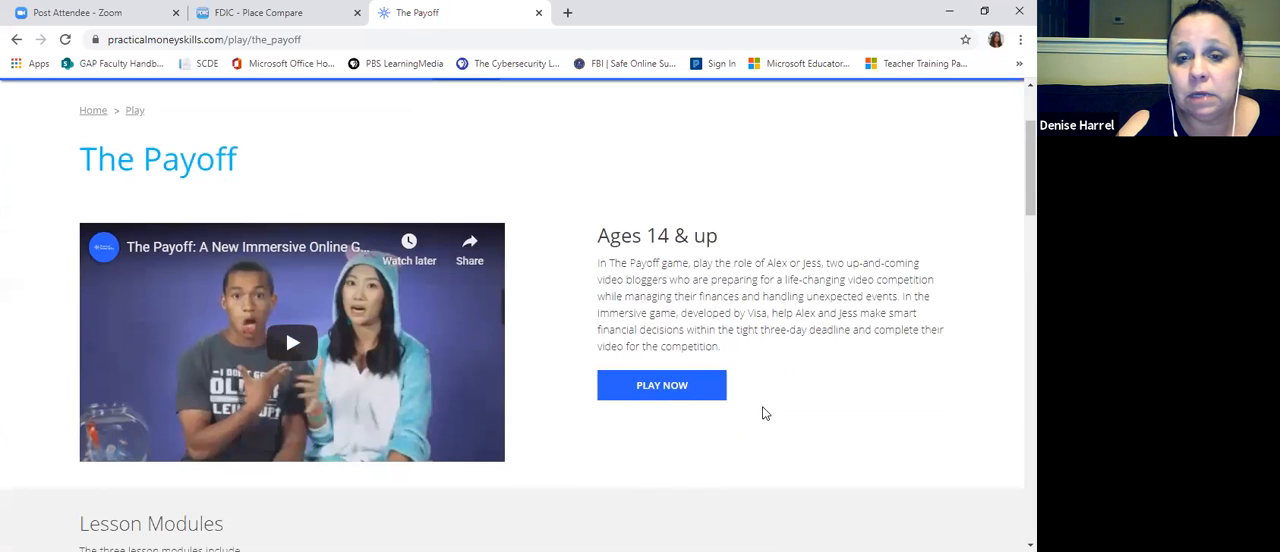
left_click(661, 385)
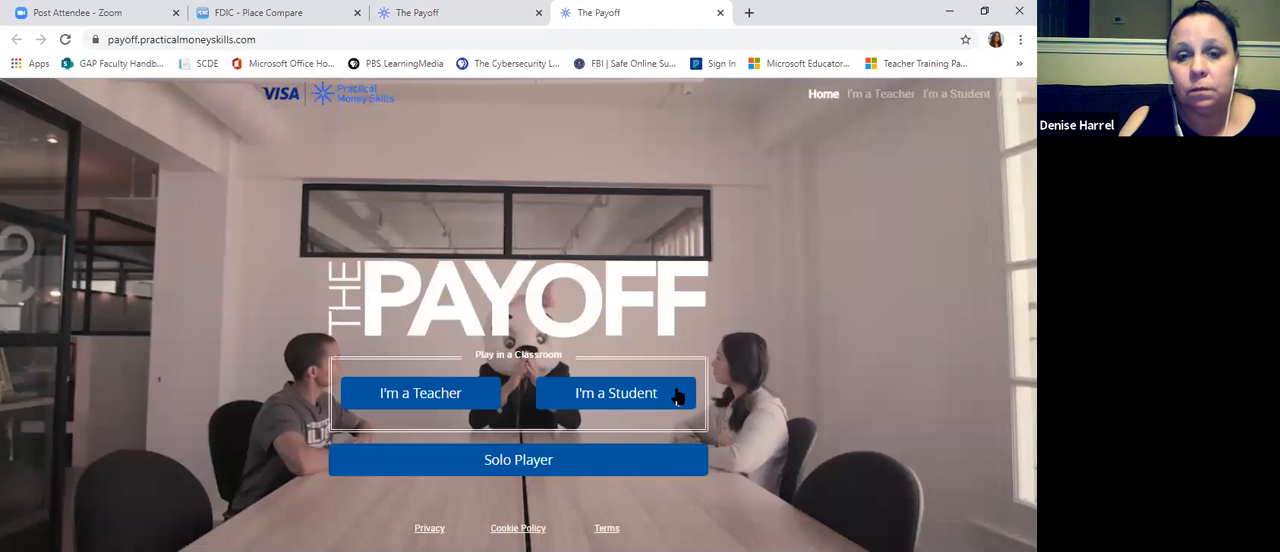
left_click(615, 392)
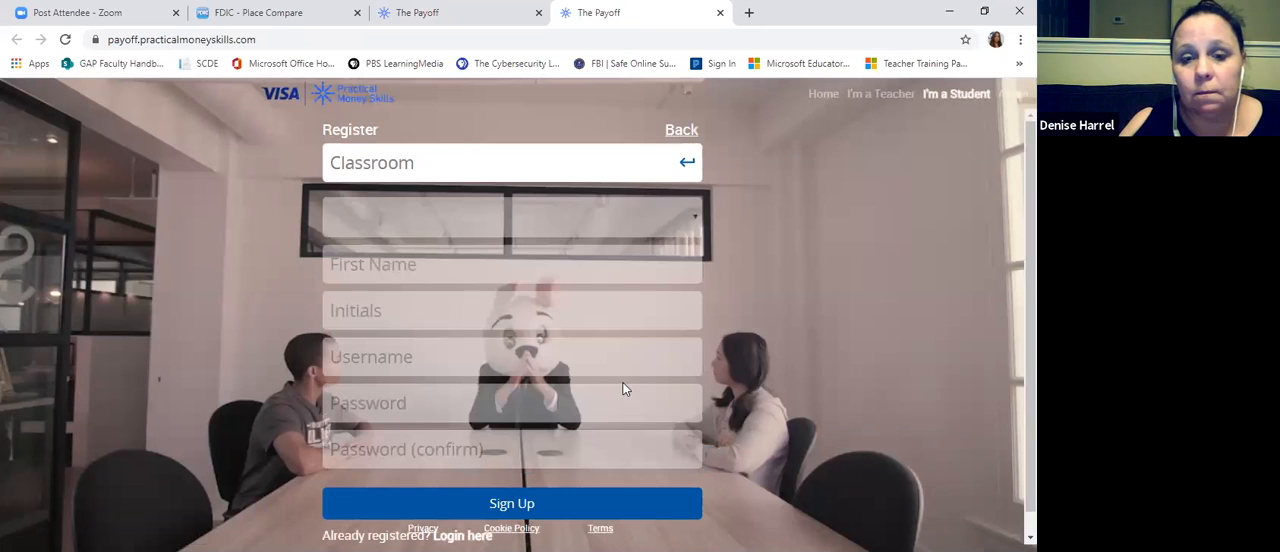
mouse_move(569, 224)
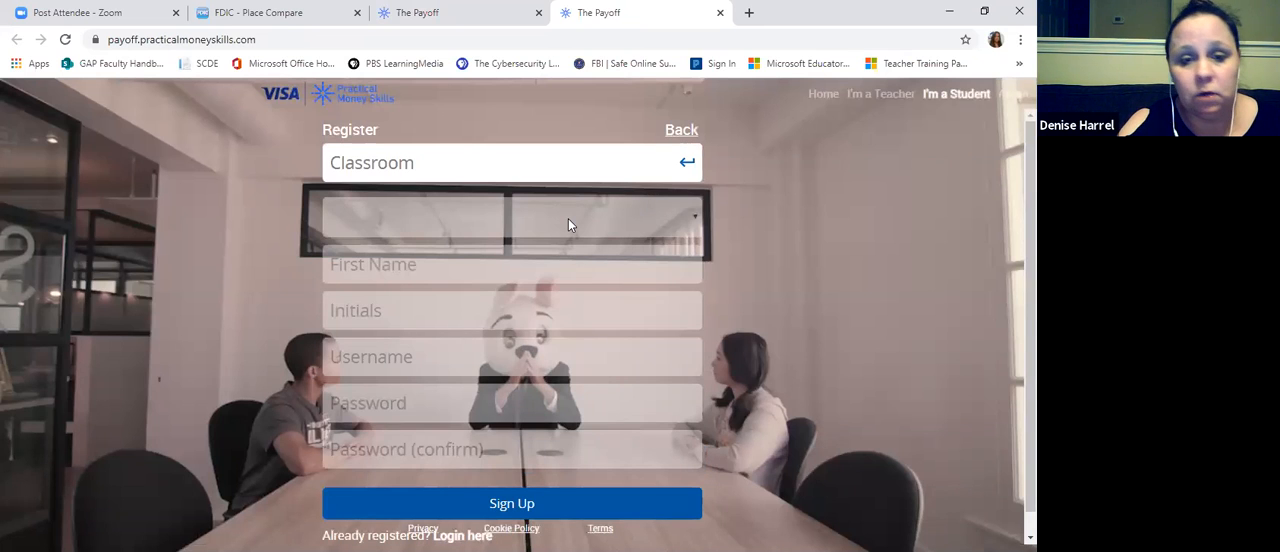
mouse_move(681, 130)
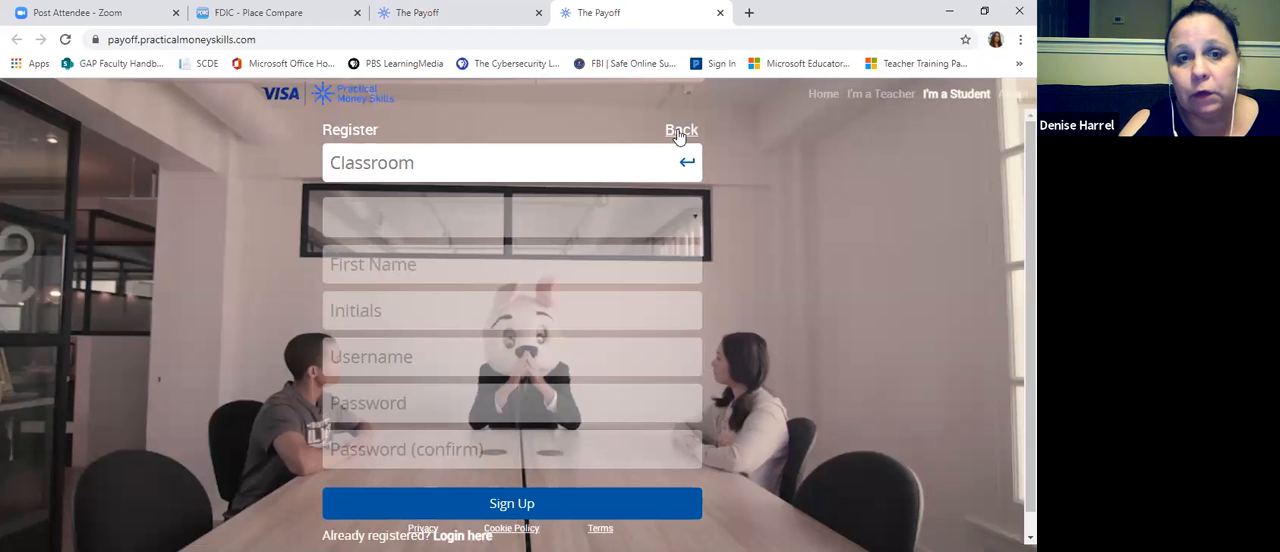
left_click(681, 130)
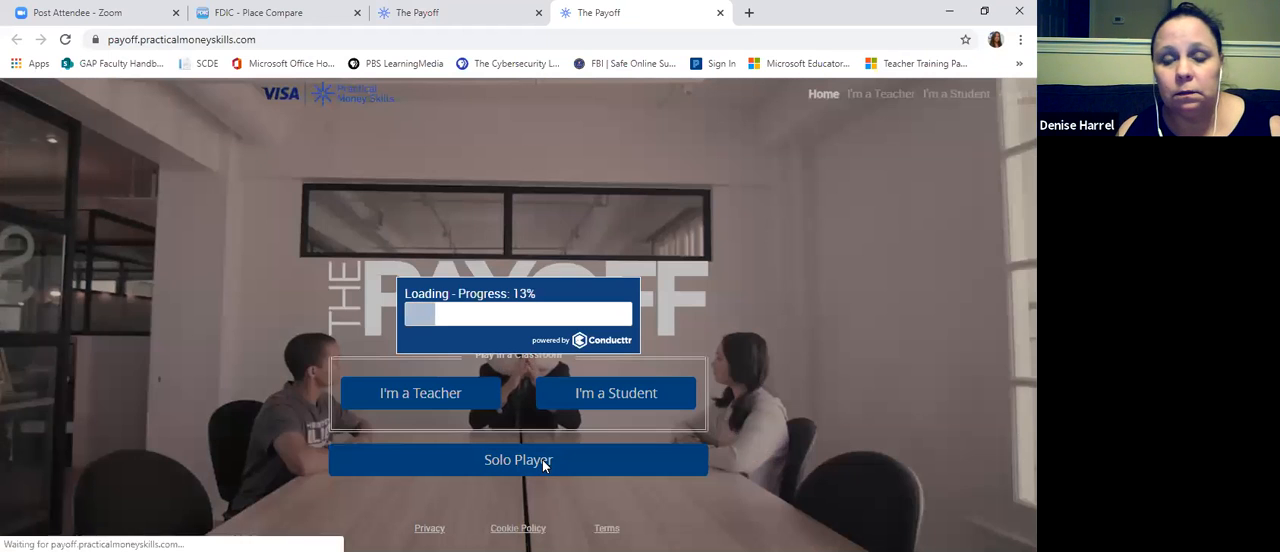
left_click(518, 459)
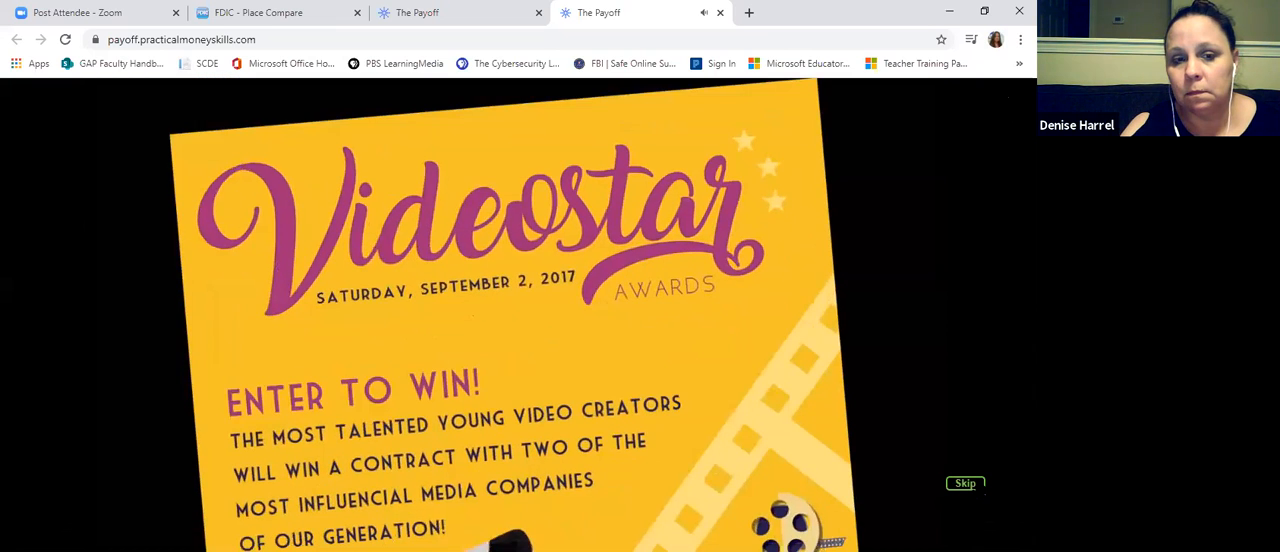
Step: Skip The Payoff's intro video and scroll down the game screen
left_click(965, 483)
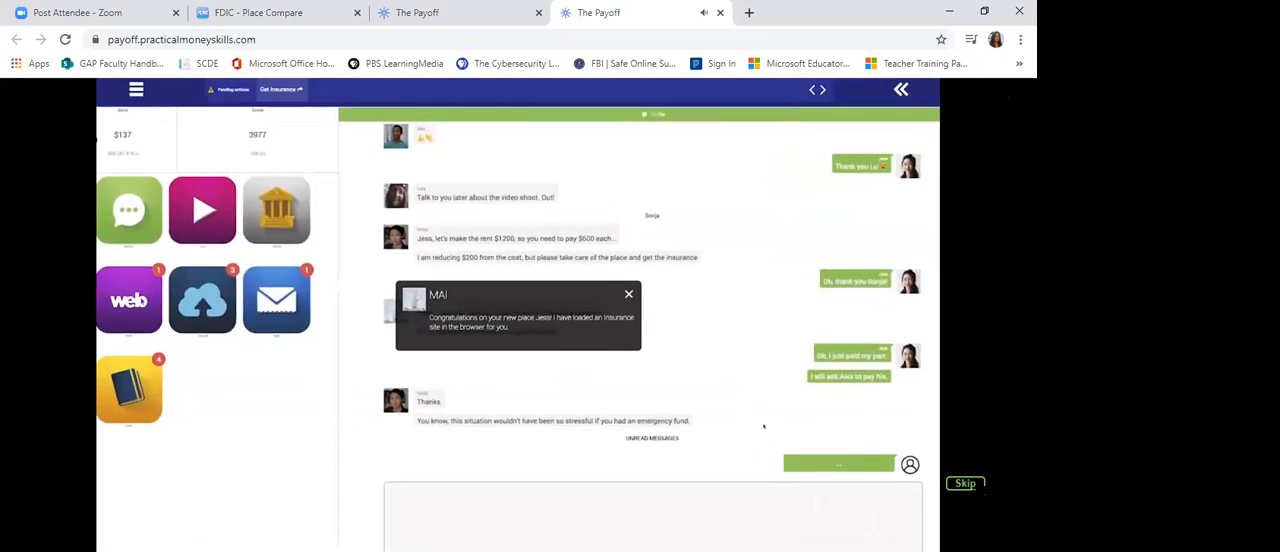
scroll("down", 3)
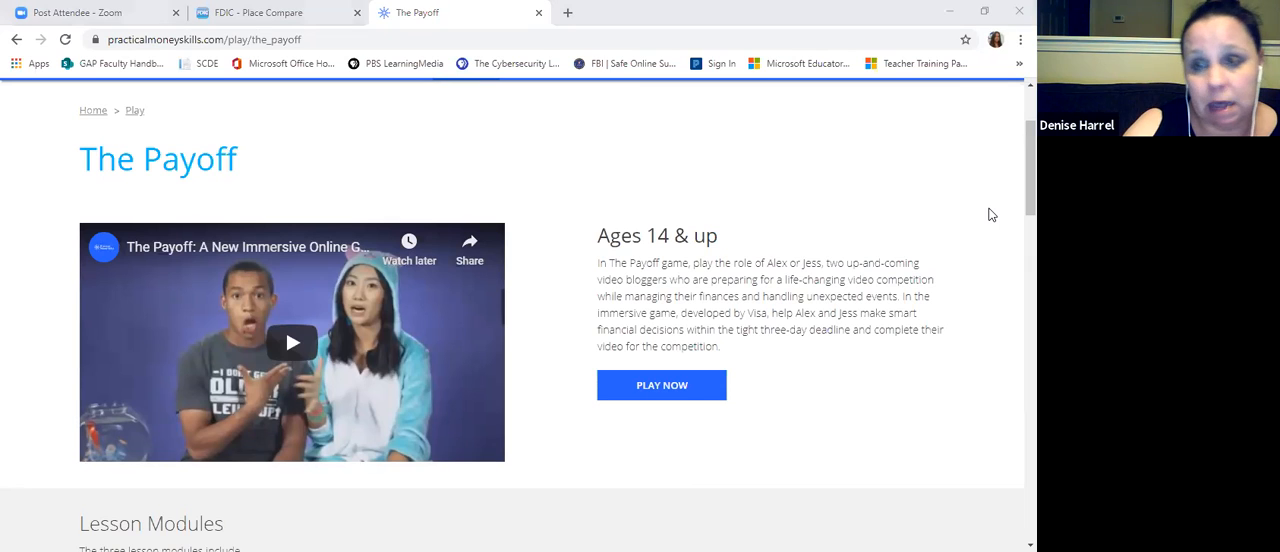
mouse_move(807, 520)
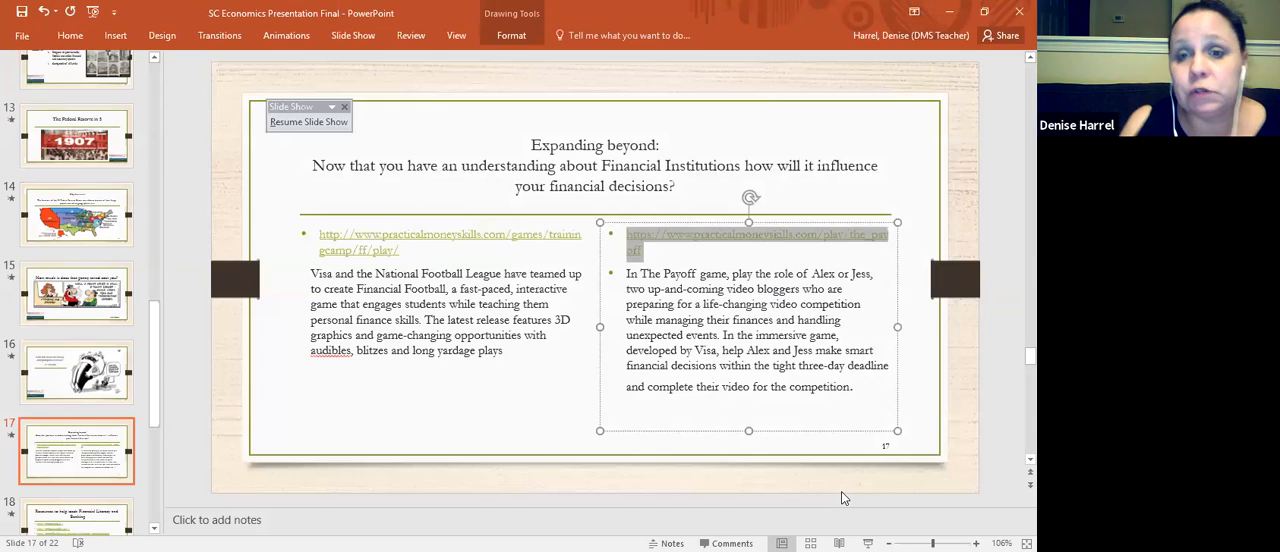
mouse_move(424, 457)
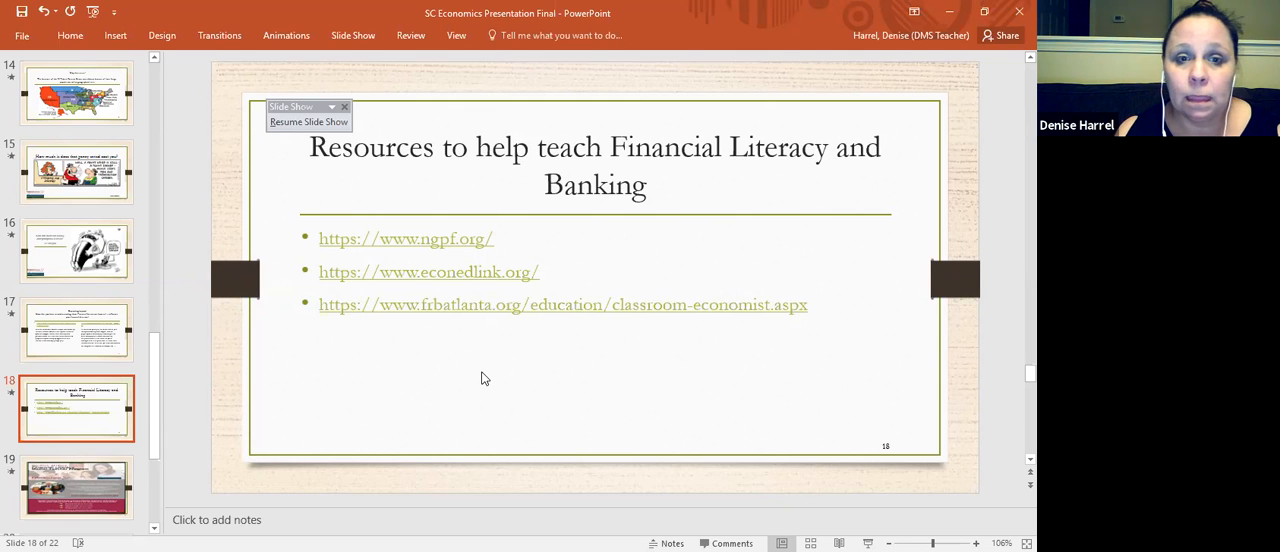
mouse_move(171, 103)
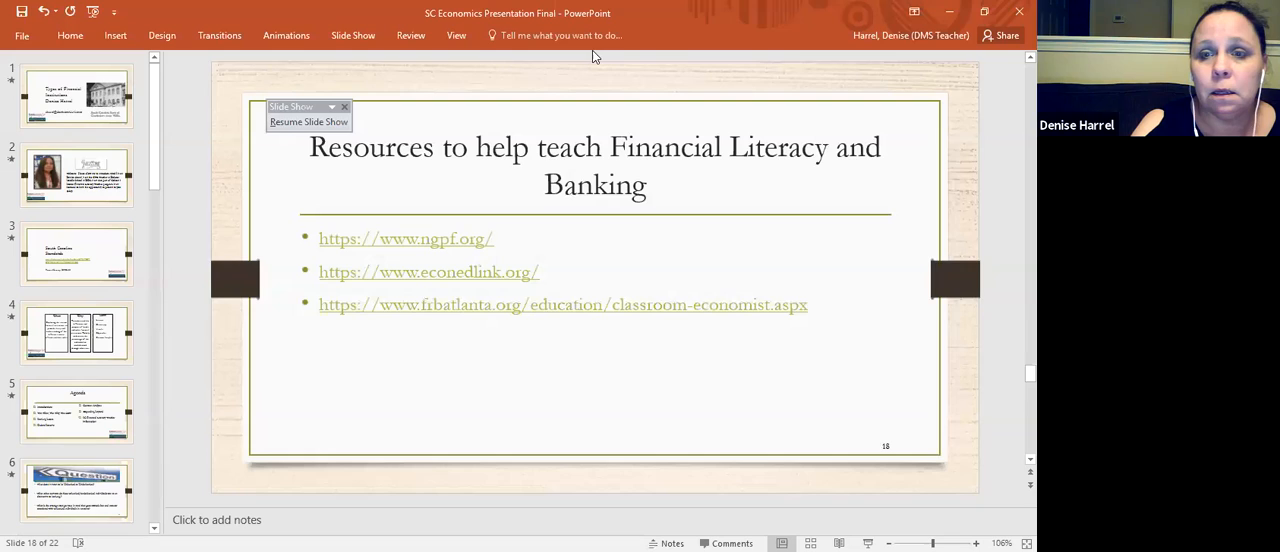
mouse_move(814, 56)
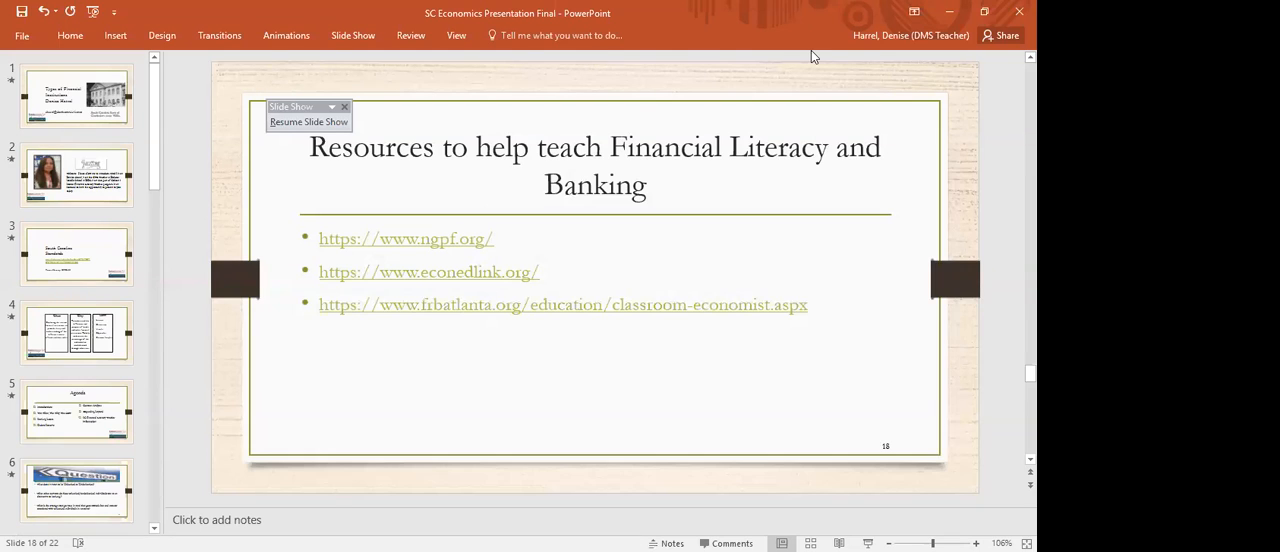
mouse_move(196, 417)
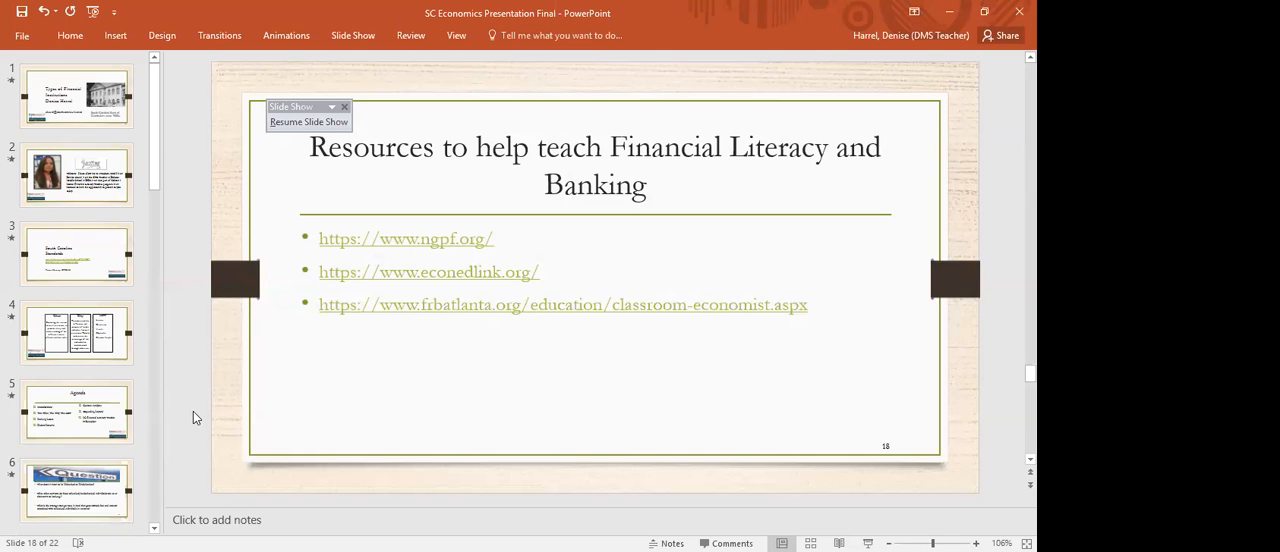
Step: Scroll through the slide thumbnails while slide 18's resource links stay displayed
scroll("down", 3)
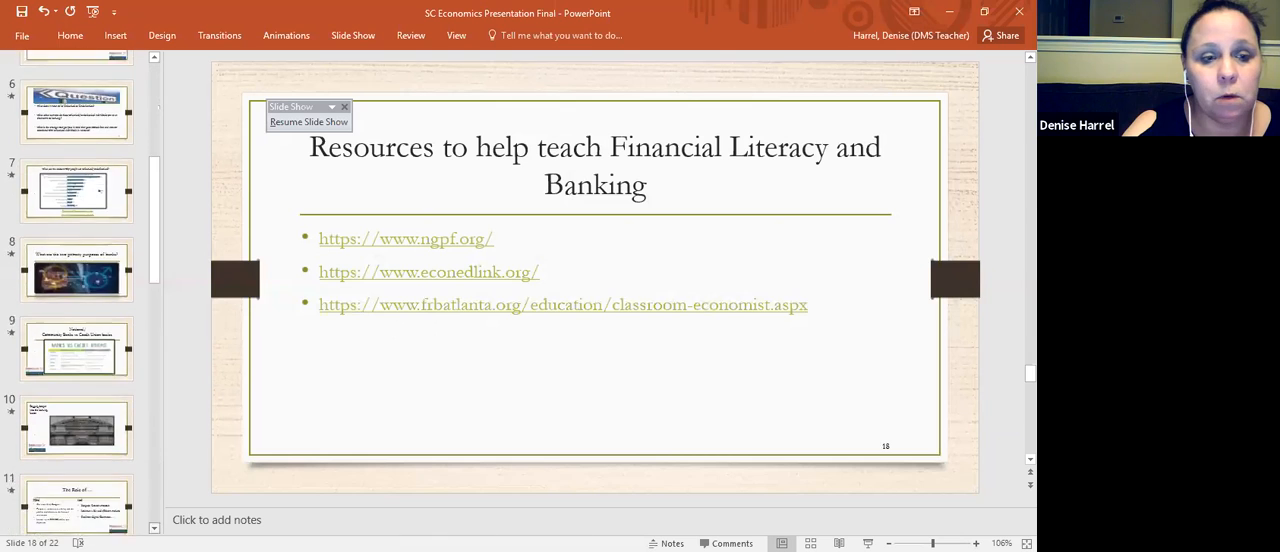
scroll("down", 3)
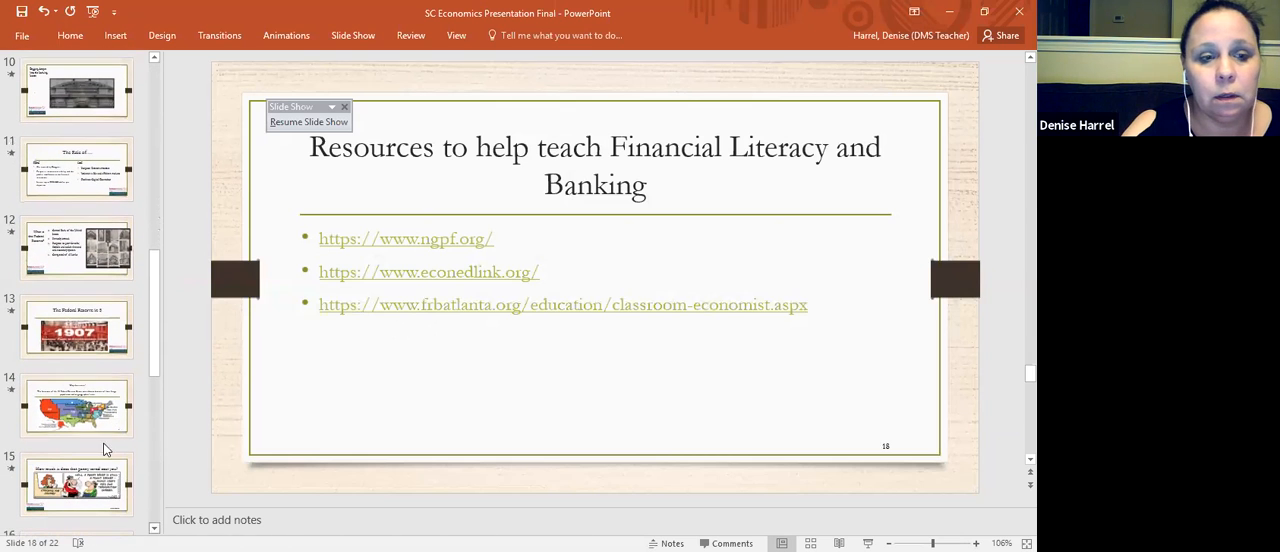
Step: Show slide 14's Federal Reserve districts map, then return to slide 4's What/Why/How boxes
left_click(77, 405)
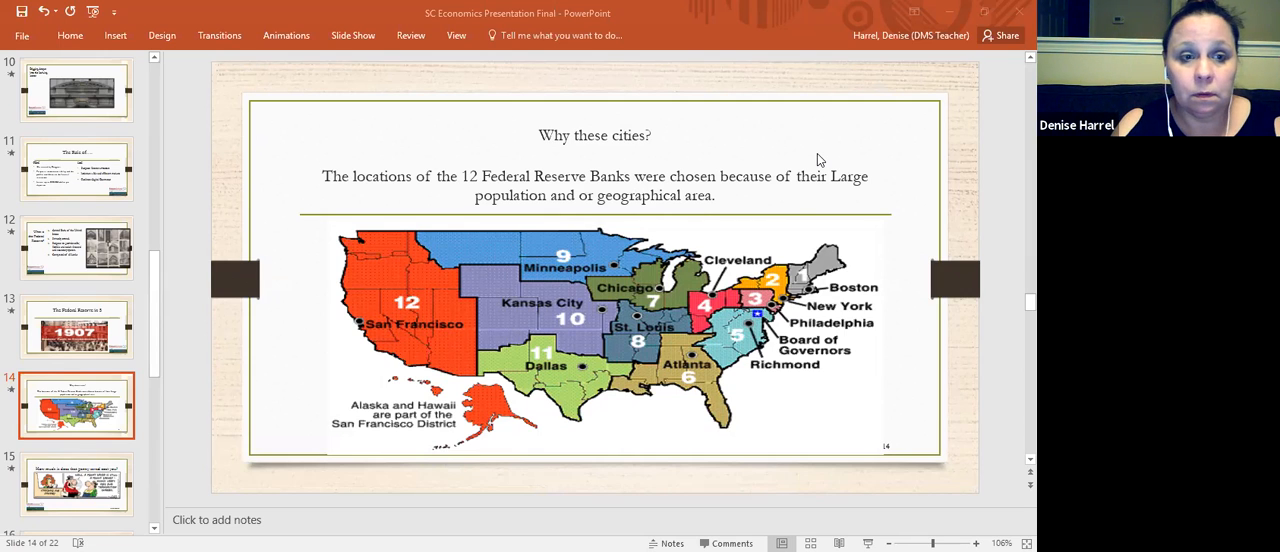
mouse_move(157, 350)
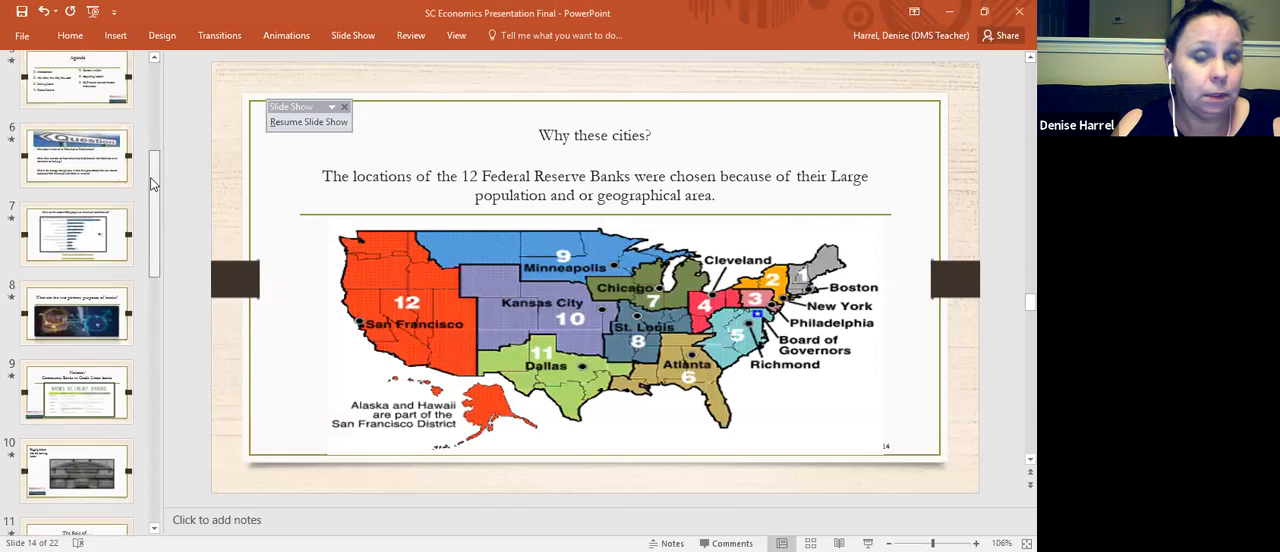
scroll("up", 3)
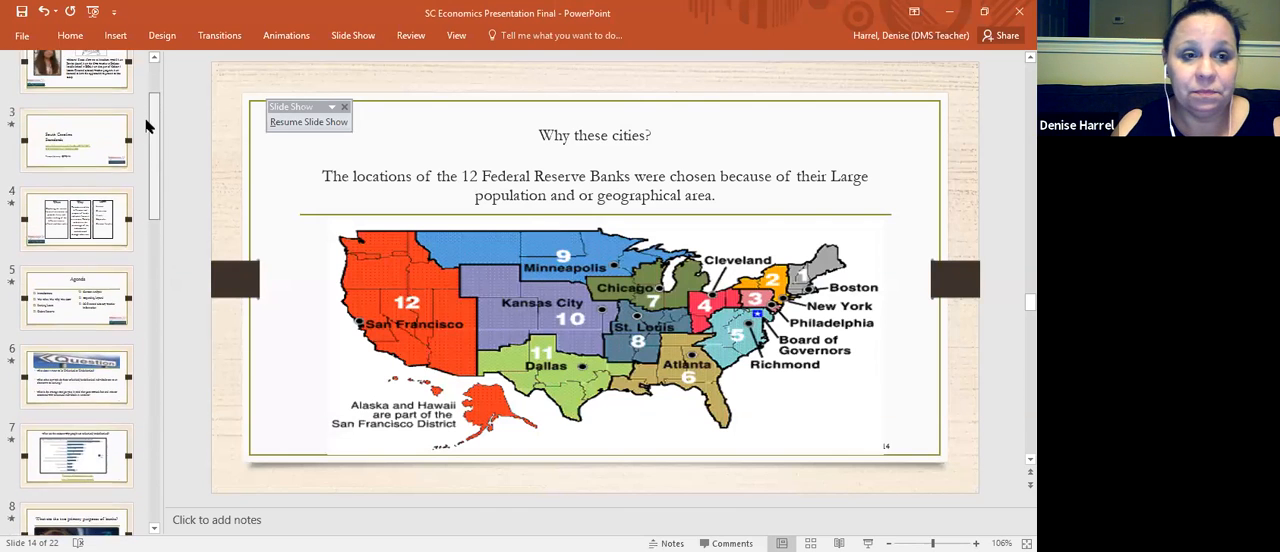
left_click(77, 219)
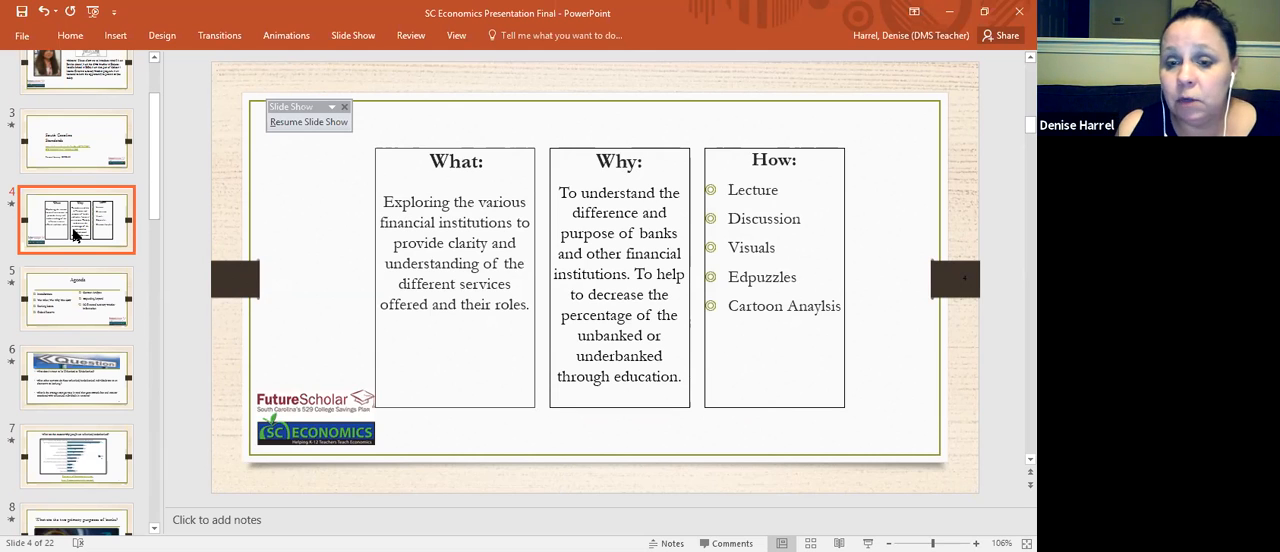
mouse_move(197, 208)
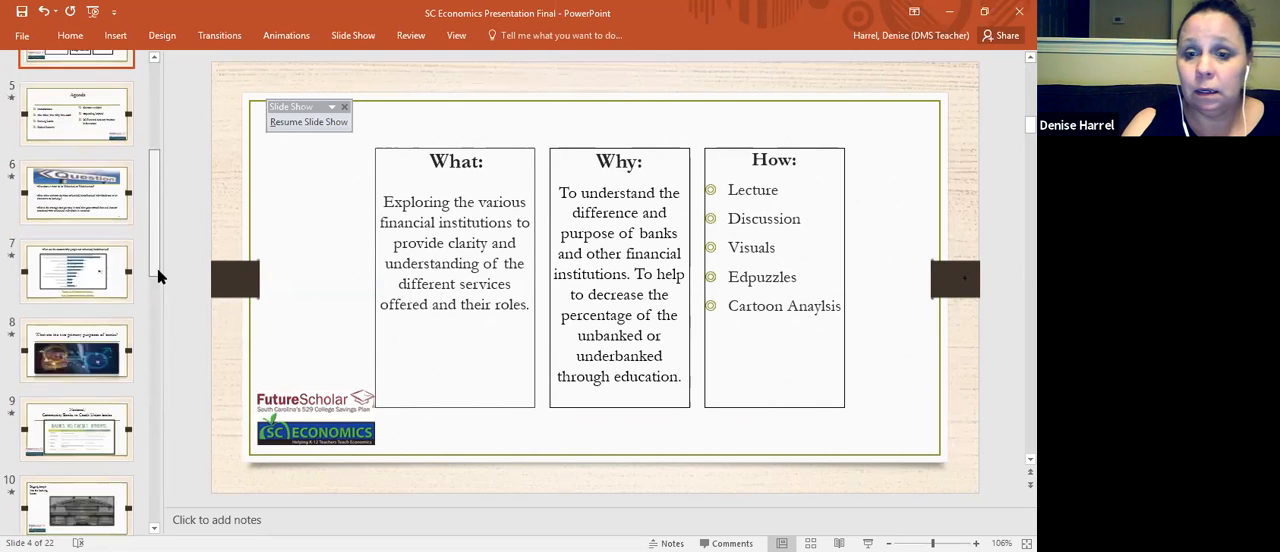
Step: Display slide 19, the Master Teacher Program flyer with Bronze, Silver and Gold levels
scroll("down", 3)
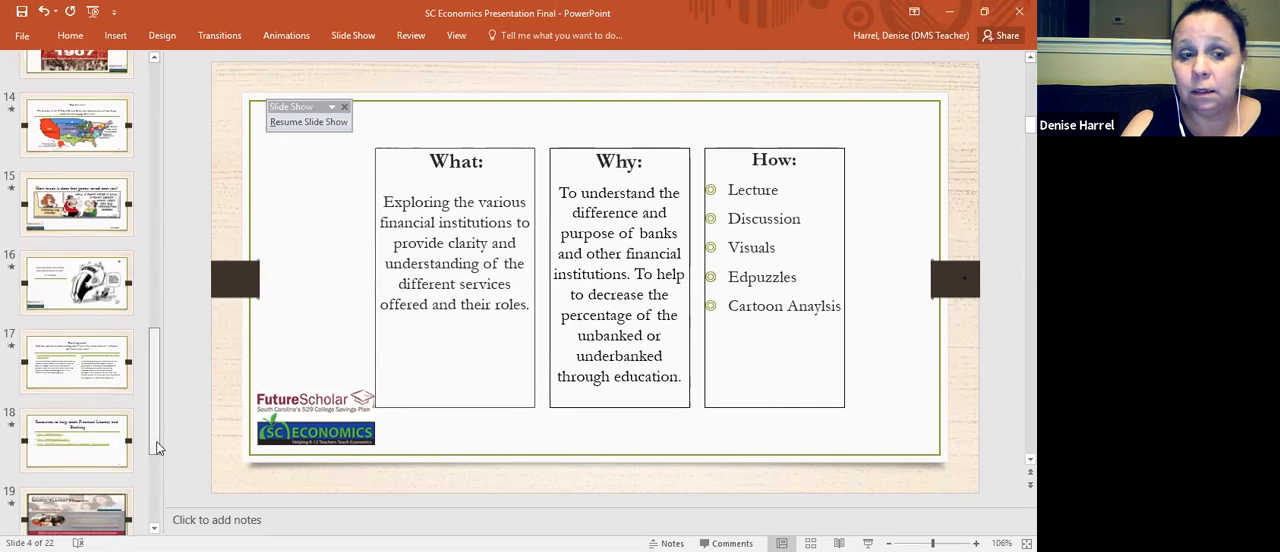
scroll("down", 3)
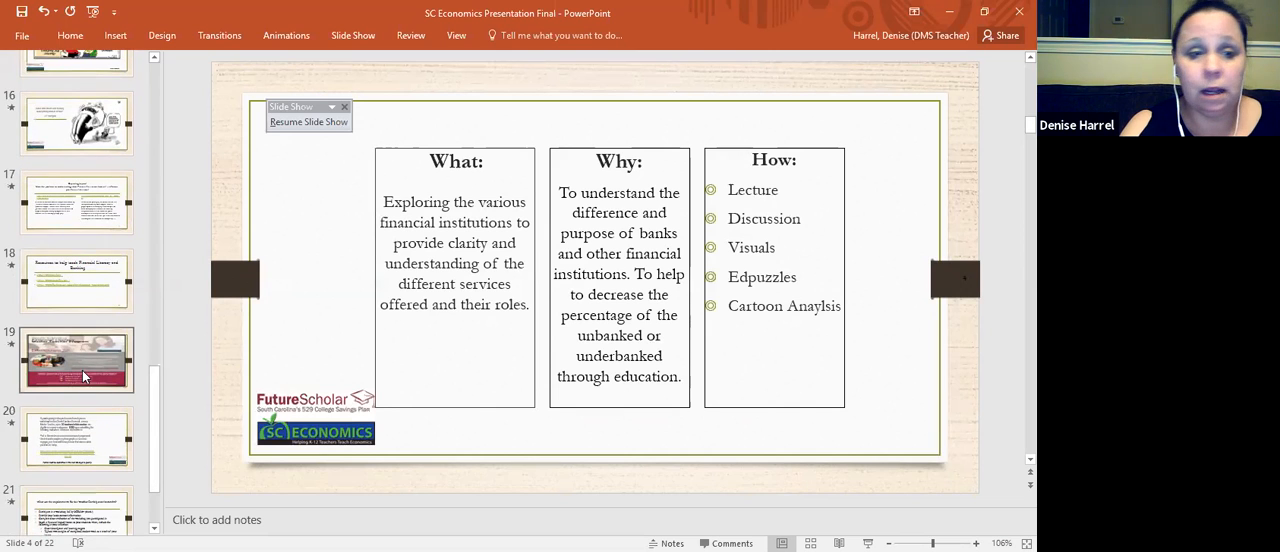
left_click(77, 360)
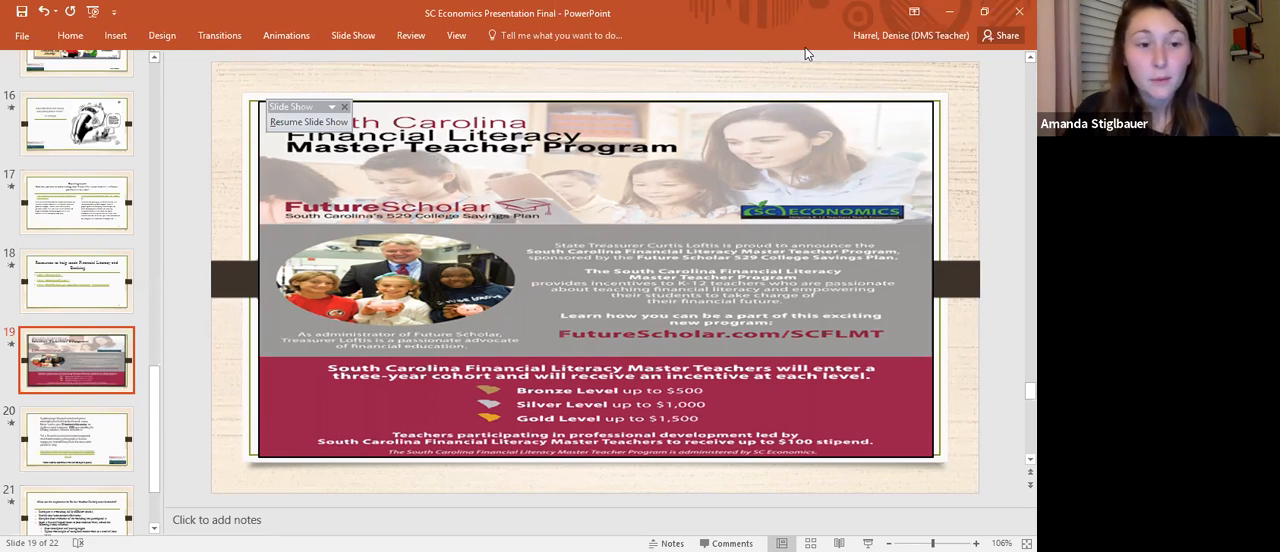
mouse_move(864, 88)
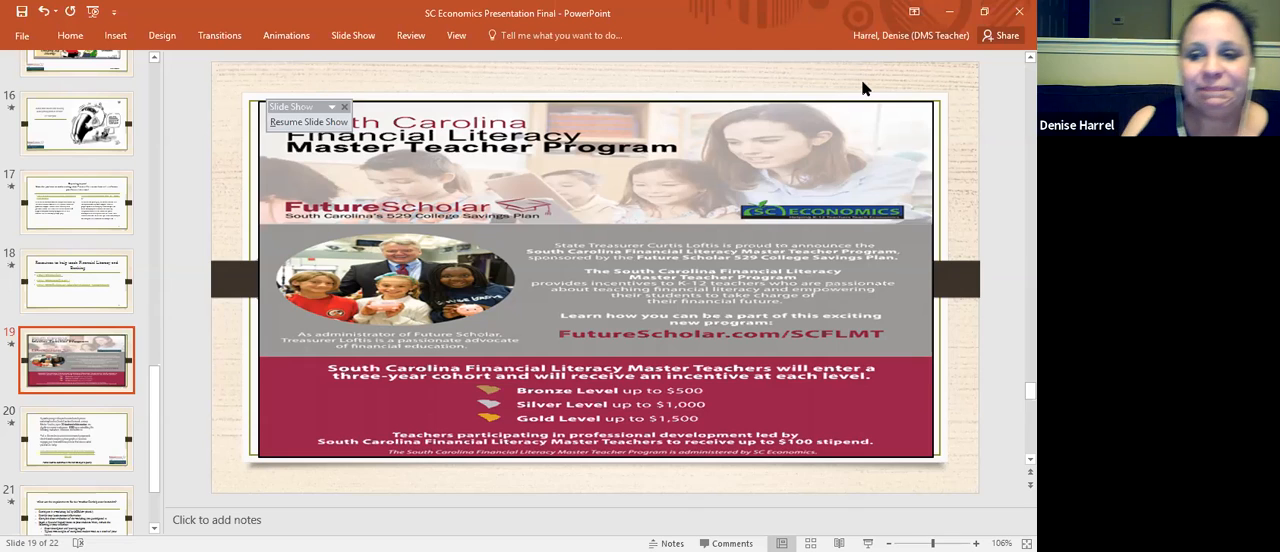
mouse_move(987, 221)
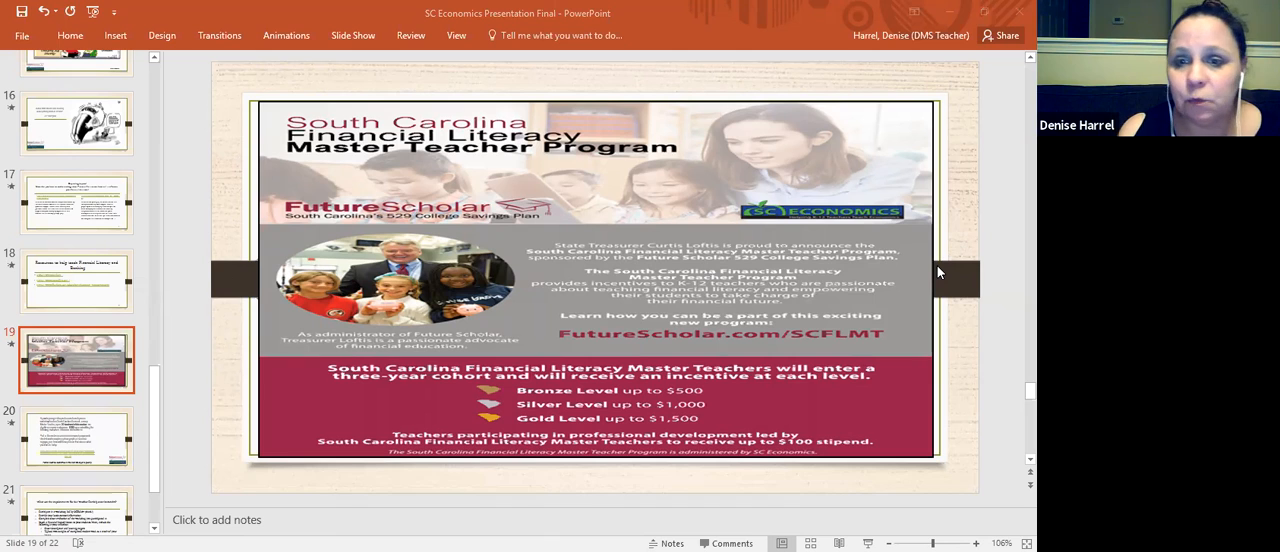
mouse_move(685, 123)
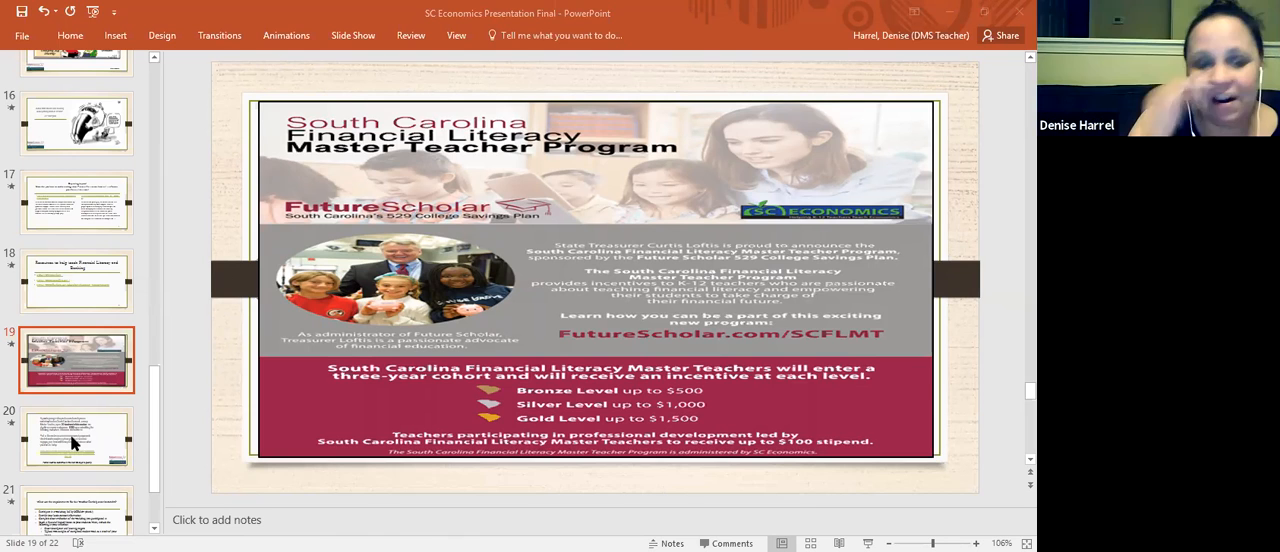
Step: Show slide 20 on the $100 stipend, then advance to slide 22's 'Thank you!'
left_click(76, 440)
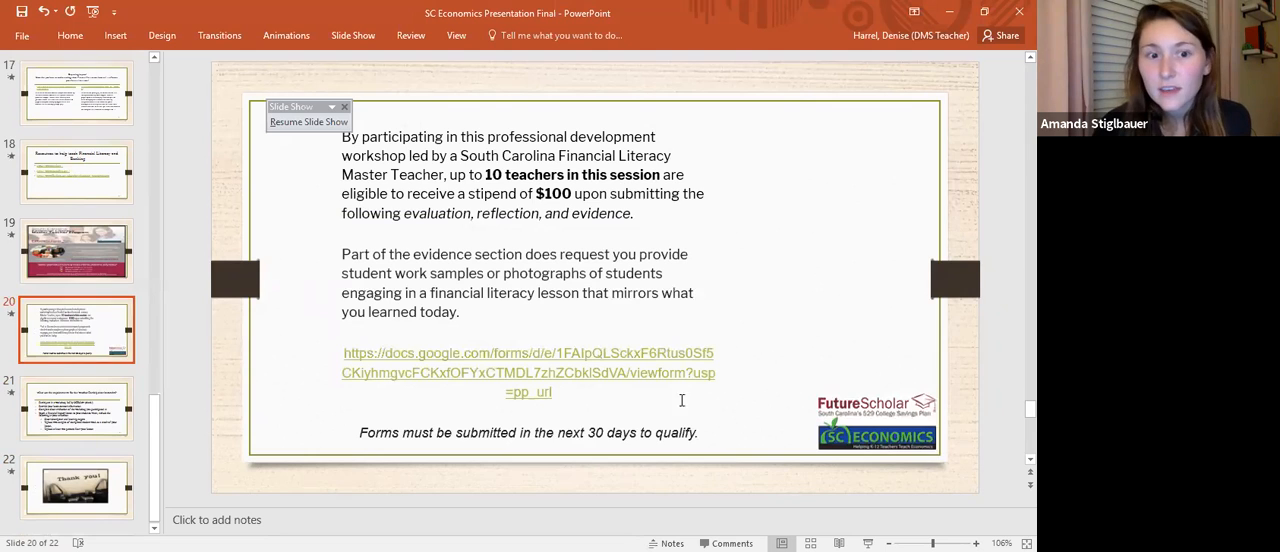
left_click(528, 372)
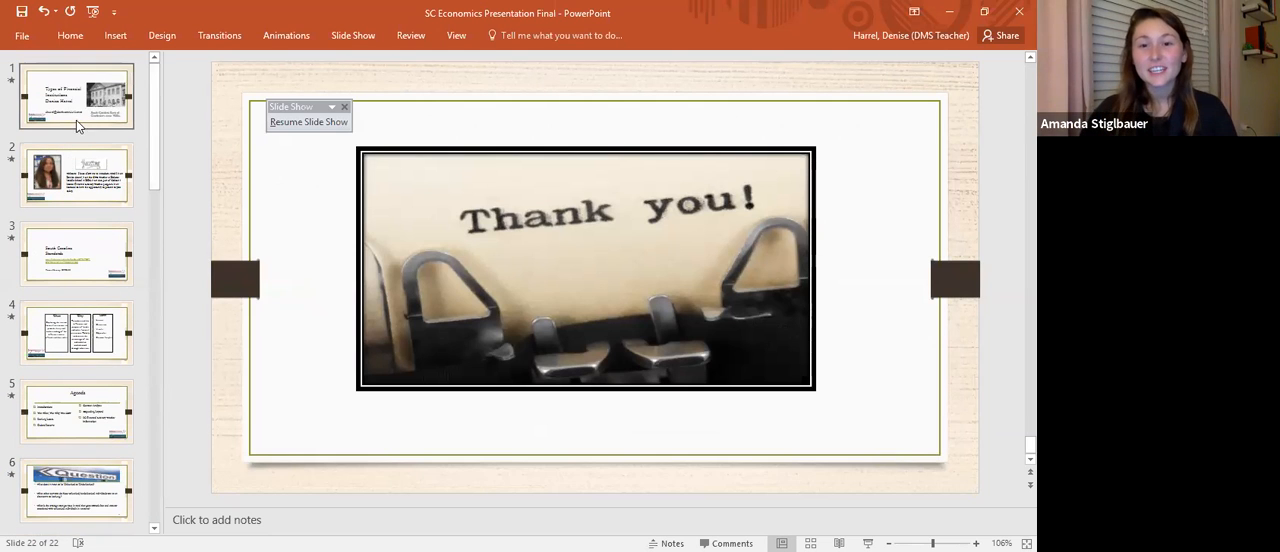
left_click(77, 95)
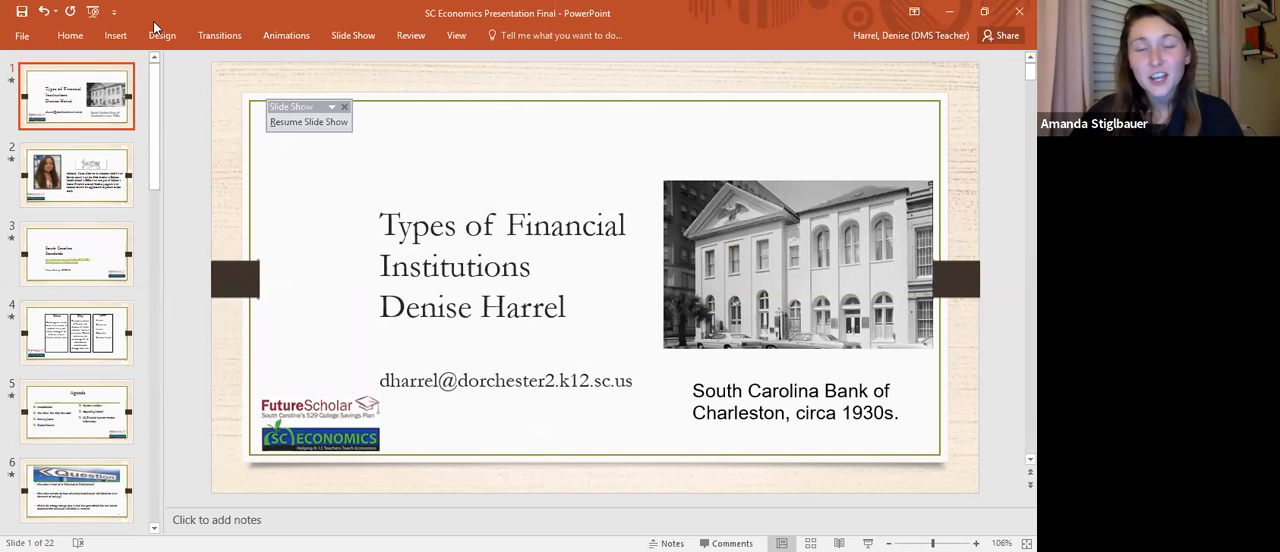
mouse_move(623, 113)
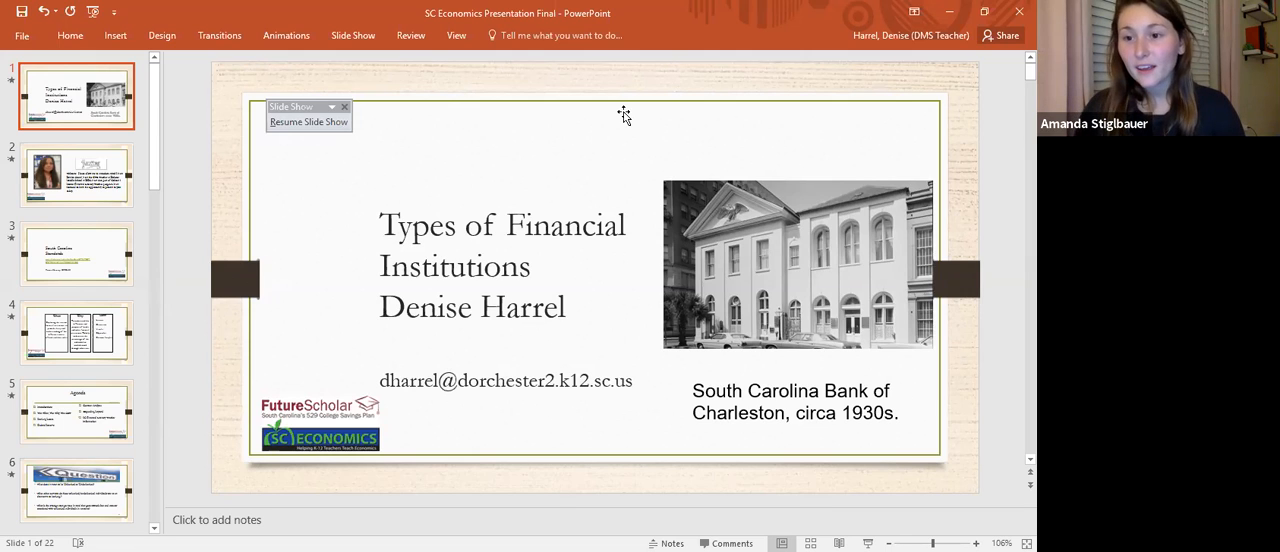
mouse_move(860, 248)
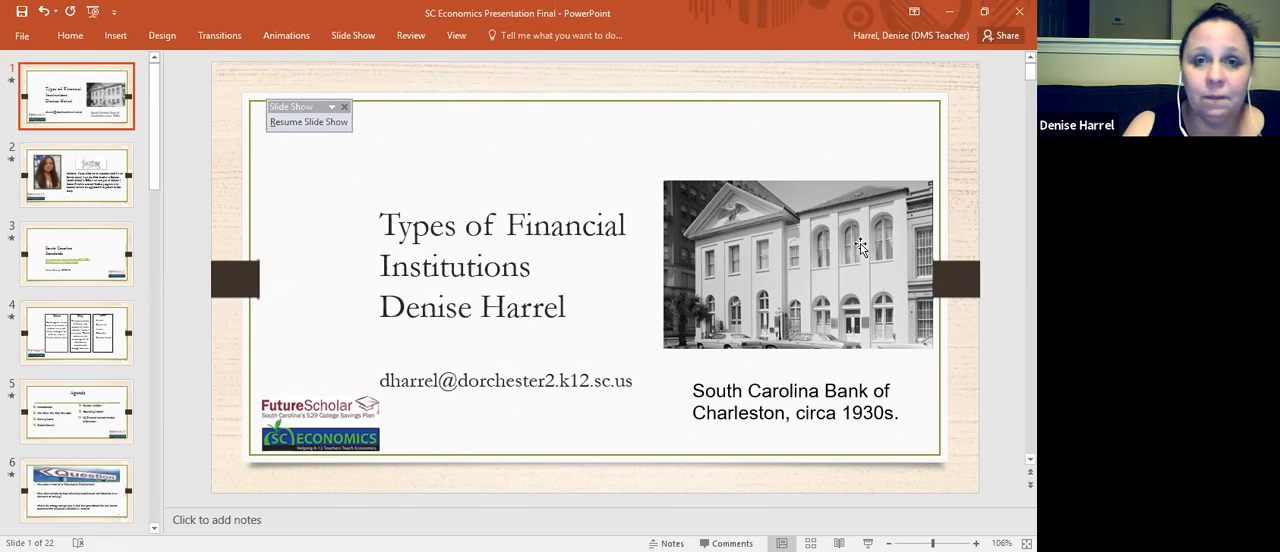
mouse_move(744, 38)
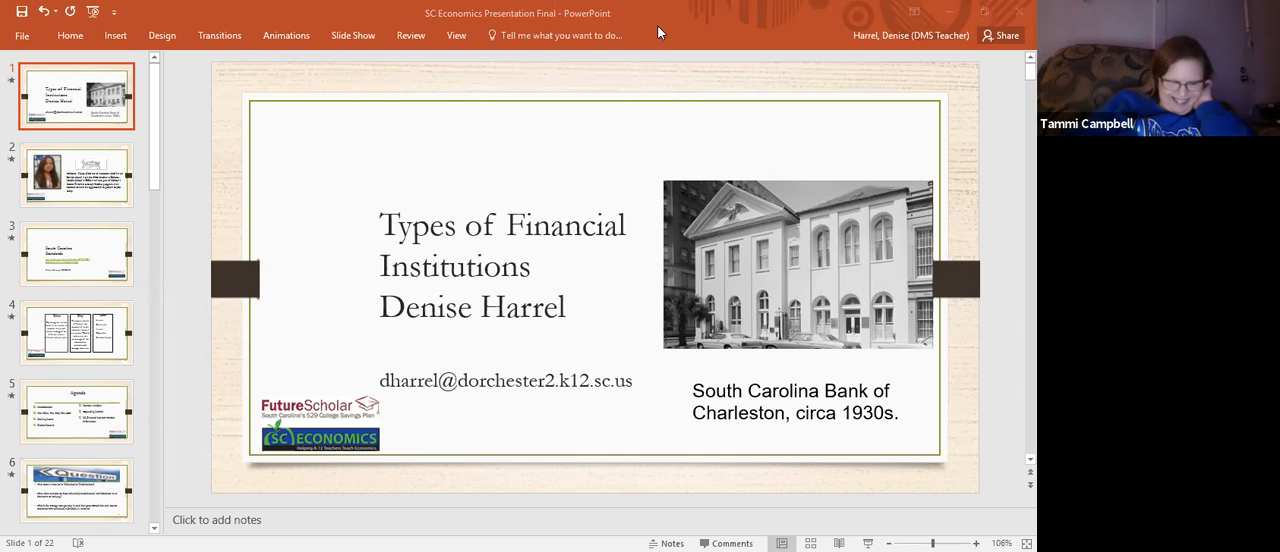
mouse_move(515, 155)
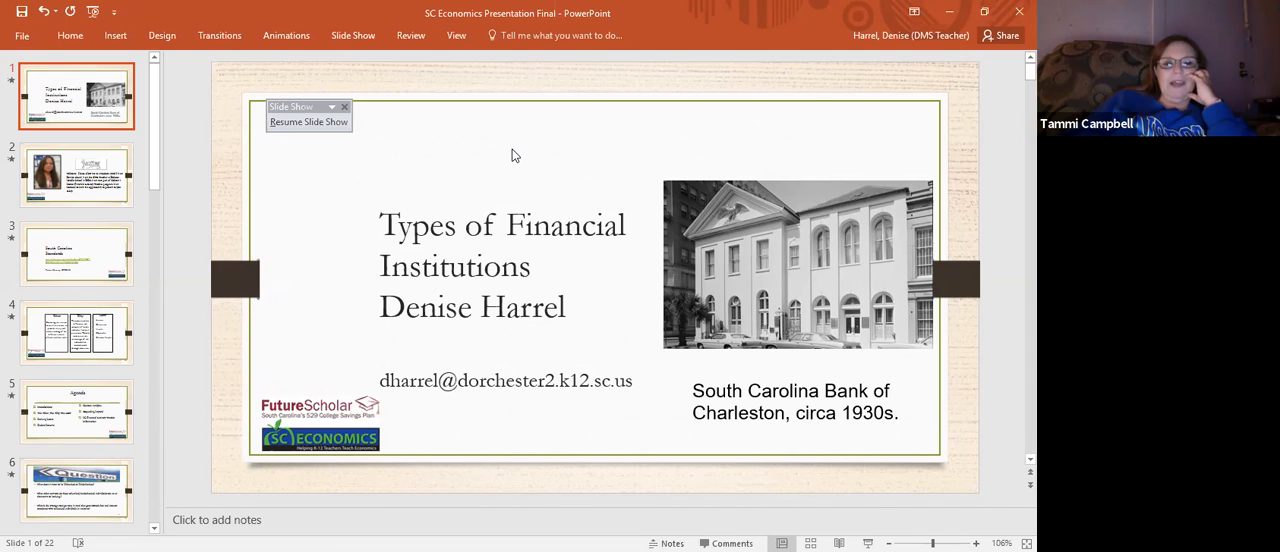
mouse_move(499, 35)
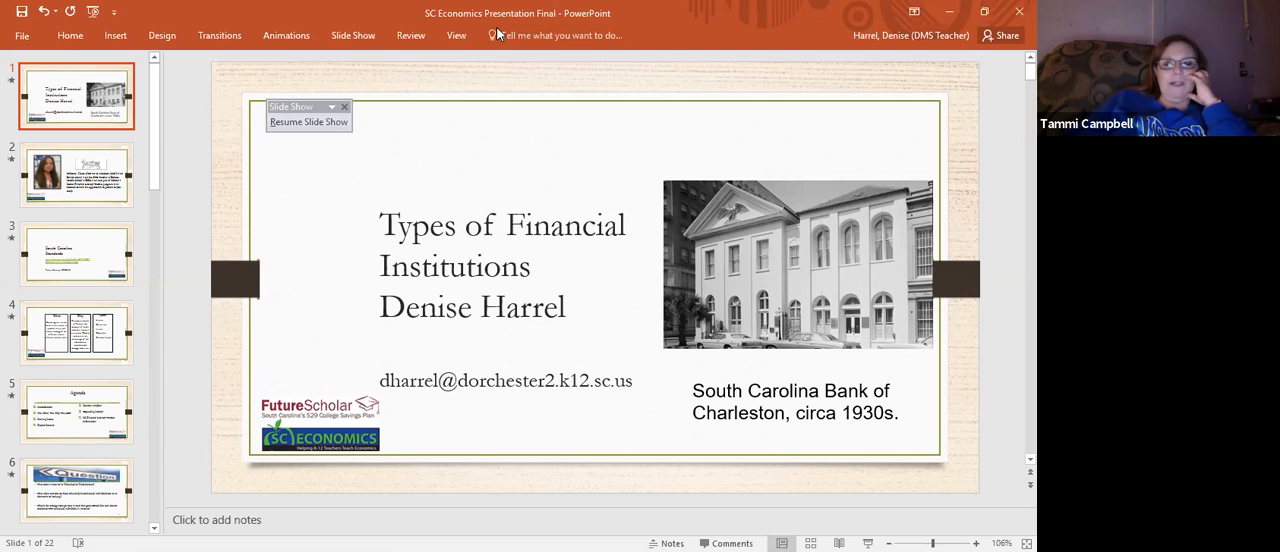
mouse_move(607, 121)
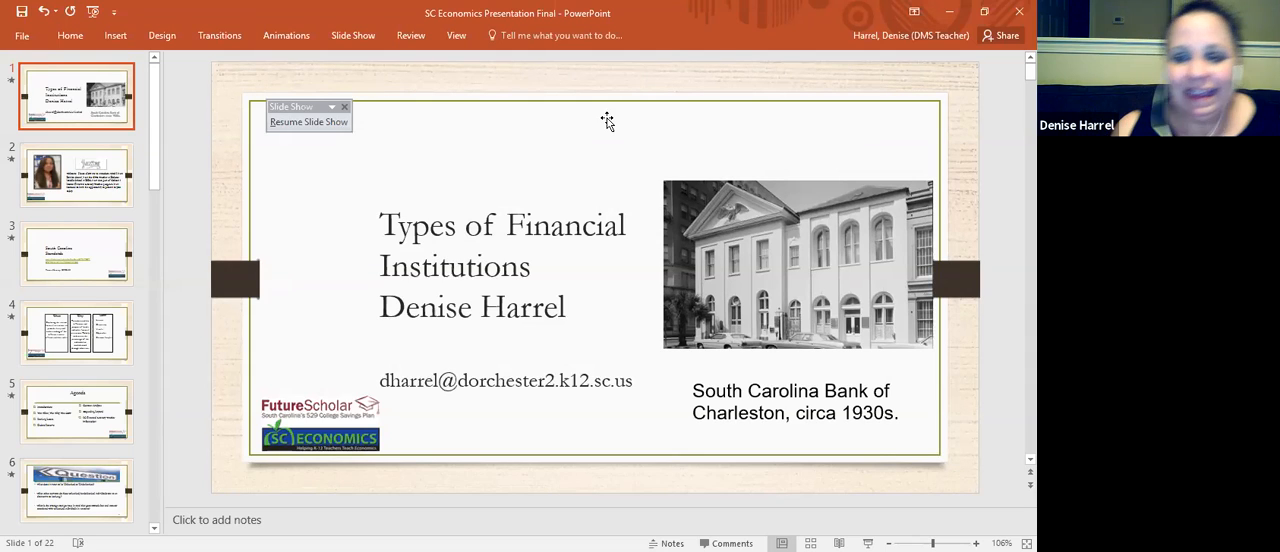
mouse_move(600, 90)
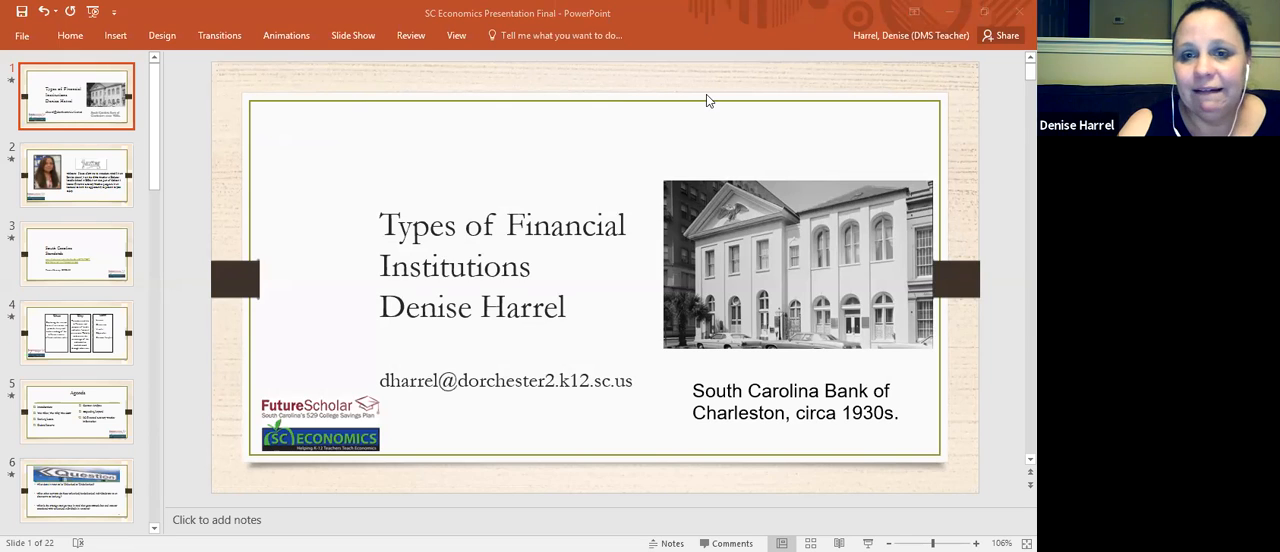
mouse_move(700, 52)
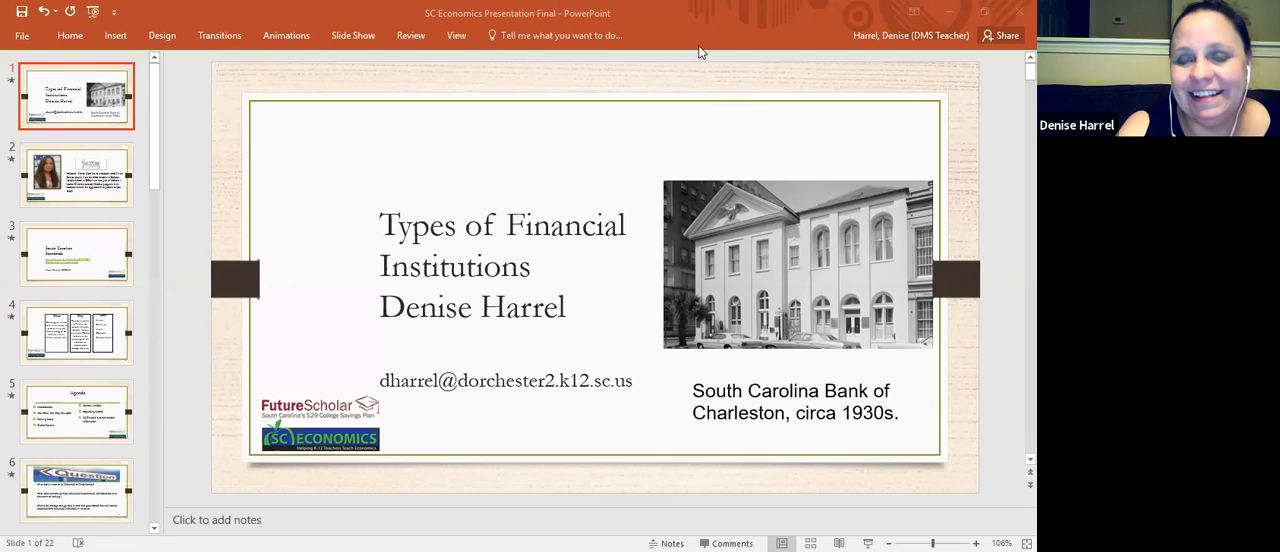